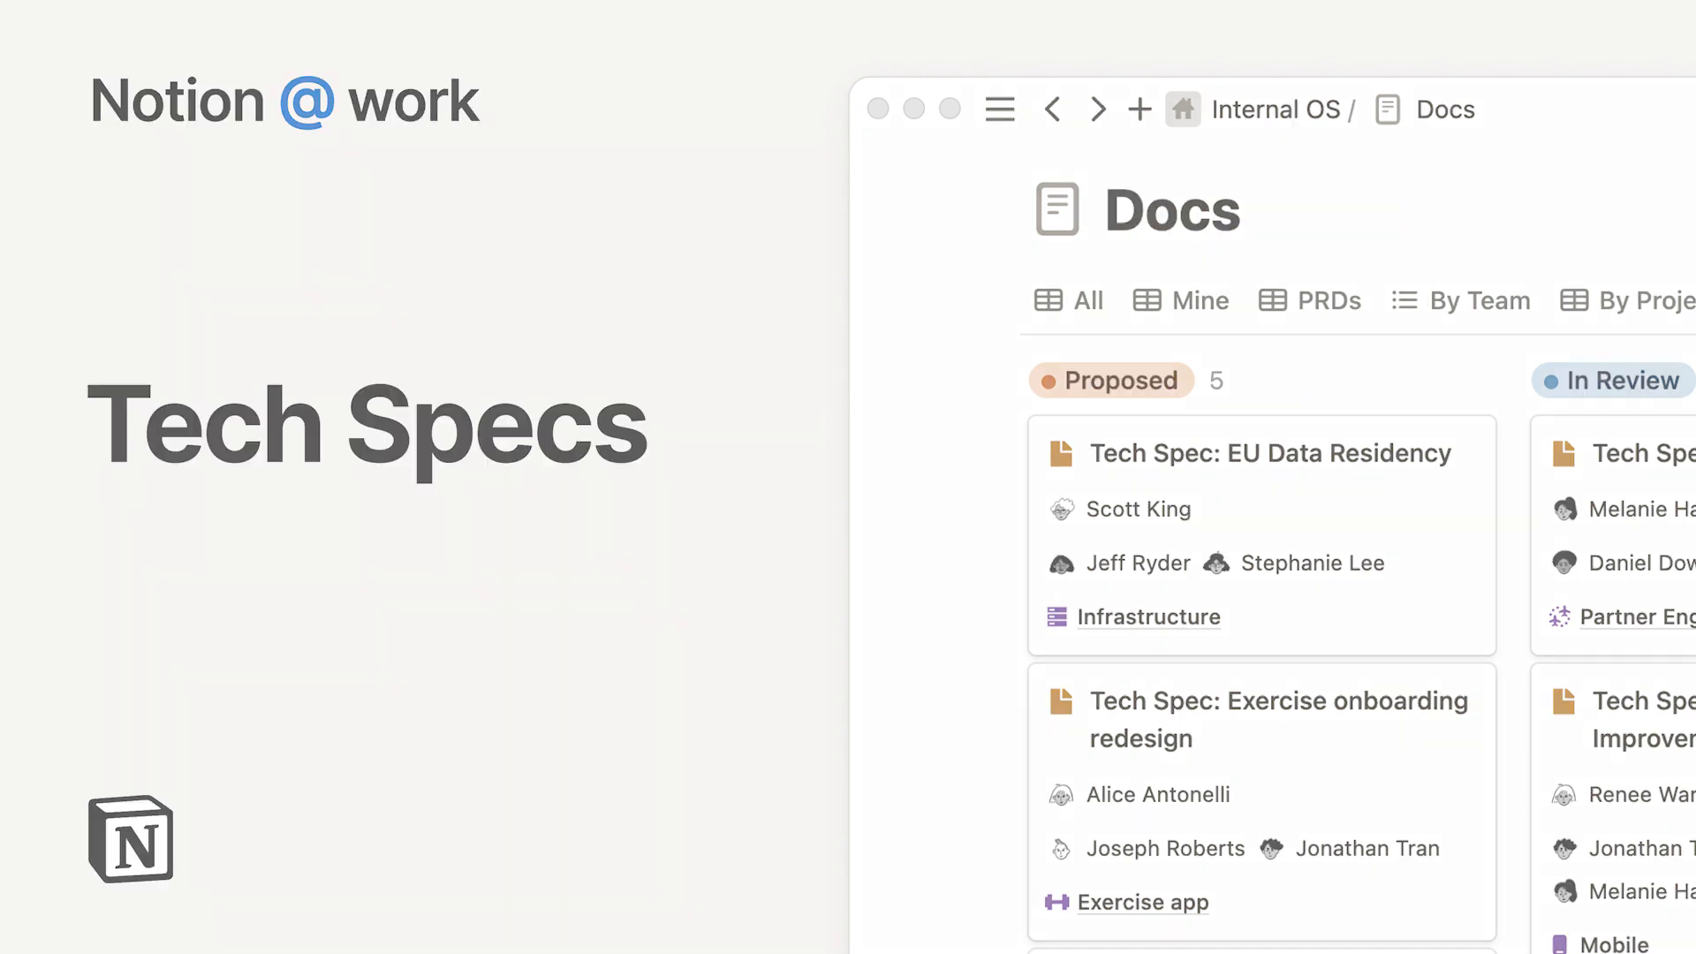
Step: Open the Tech Spec: New onboarding flow card from the Tech Reviews board and scroll its page
{"action": "left_click", "coordinate": [771, 236]}
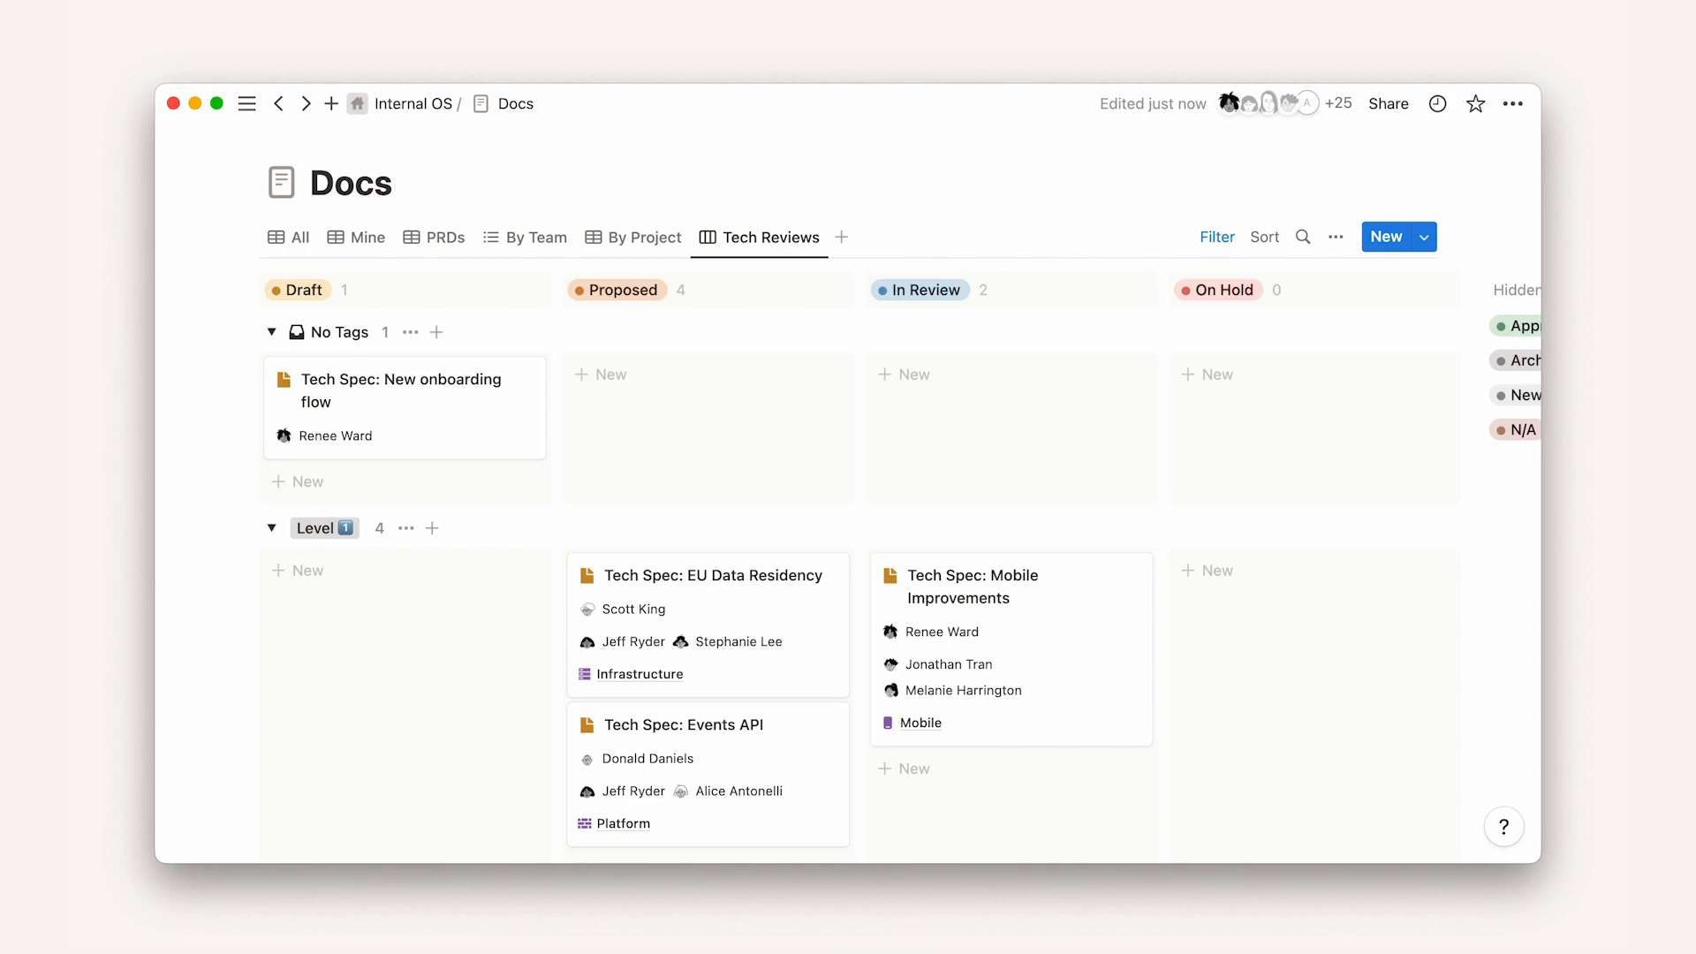
{"action": "left_click", "coordinate": [399, 389]}
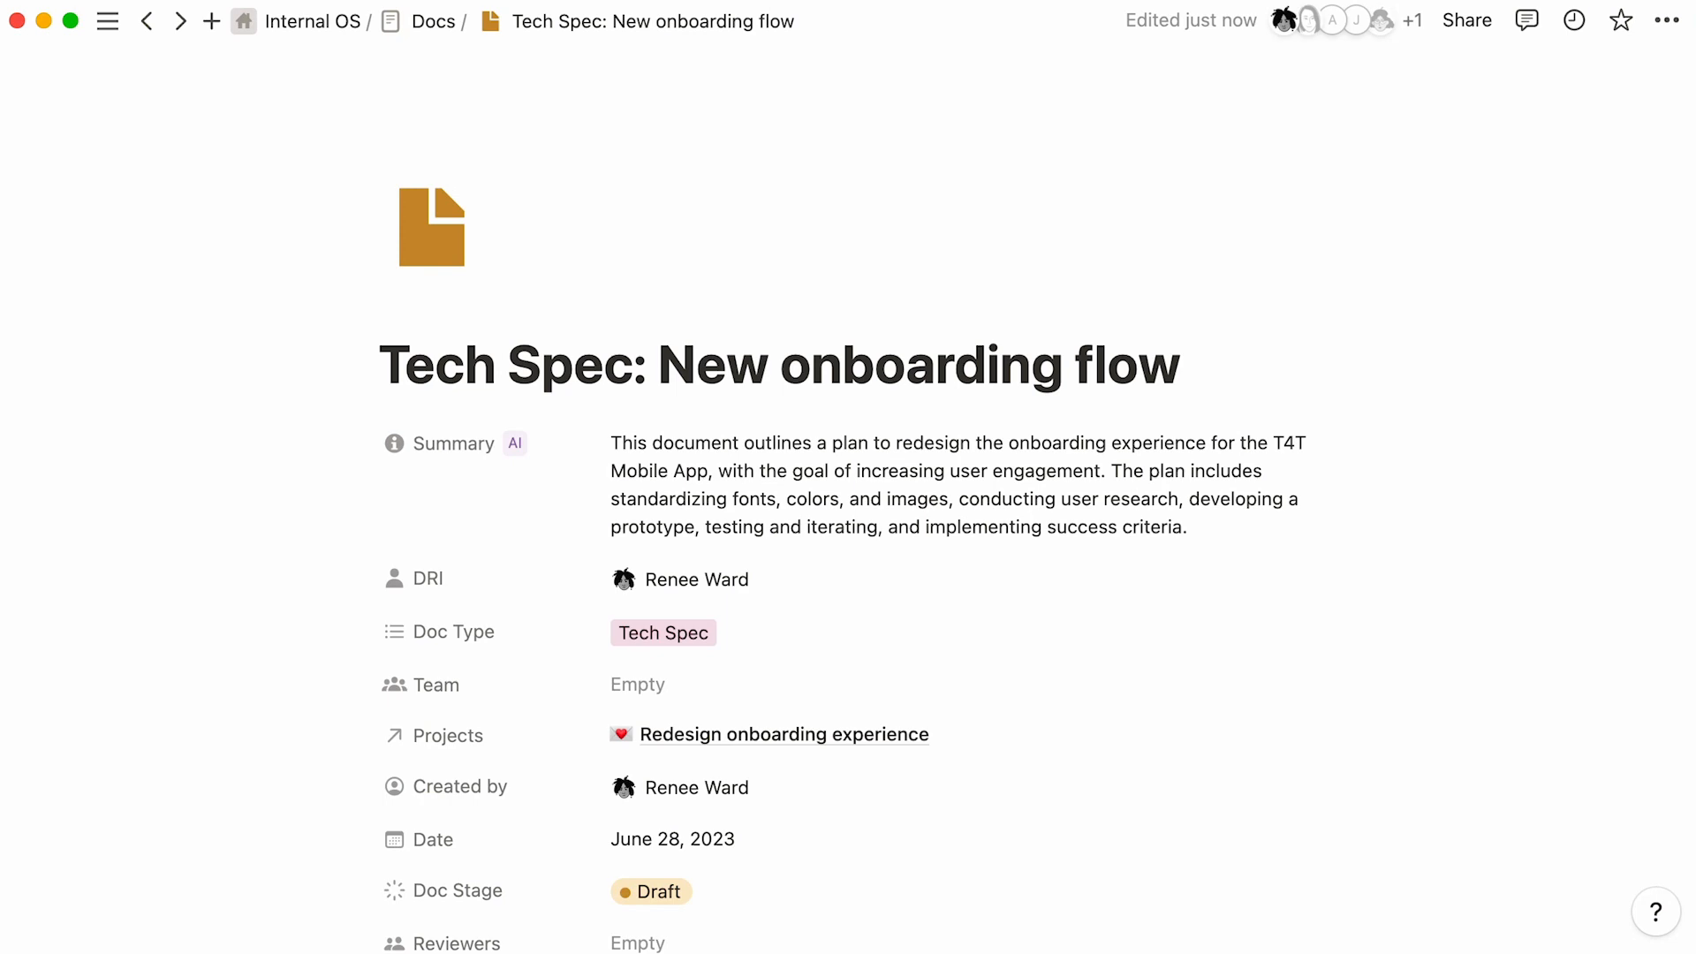
{"action": "scroll", "scroll_direction": "down", "scroll_amount": 3}
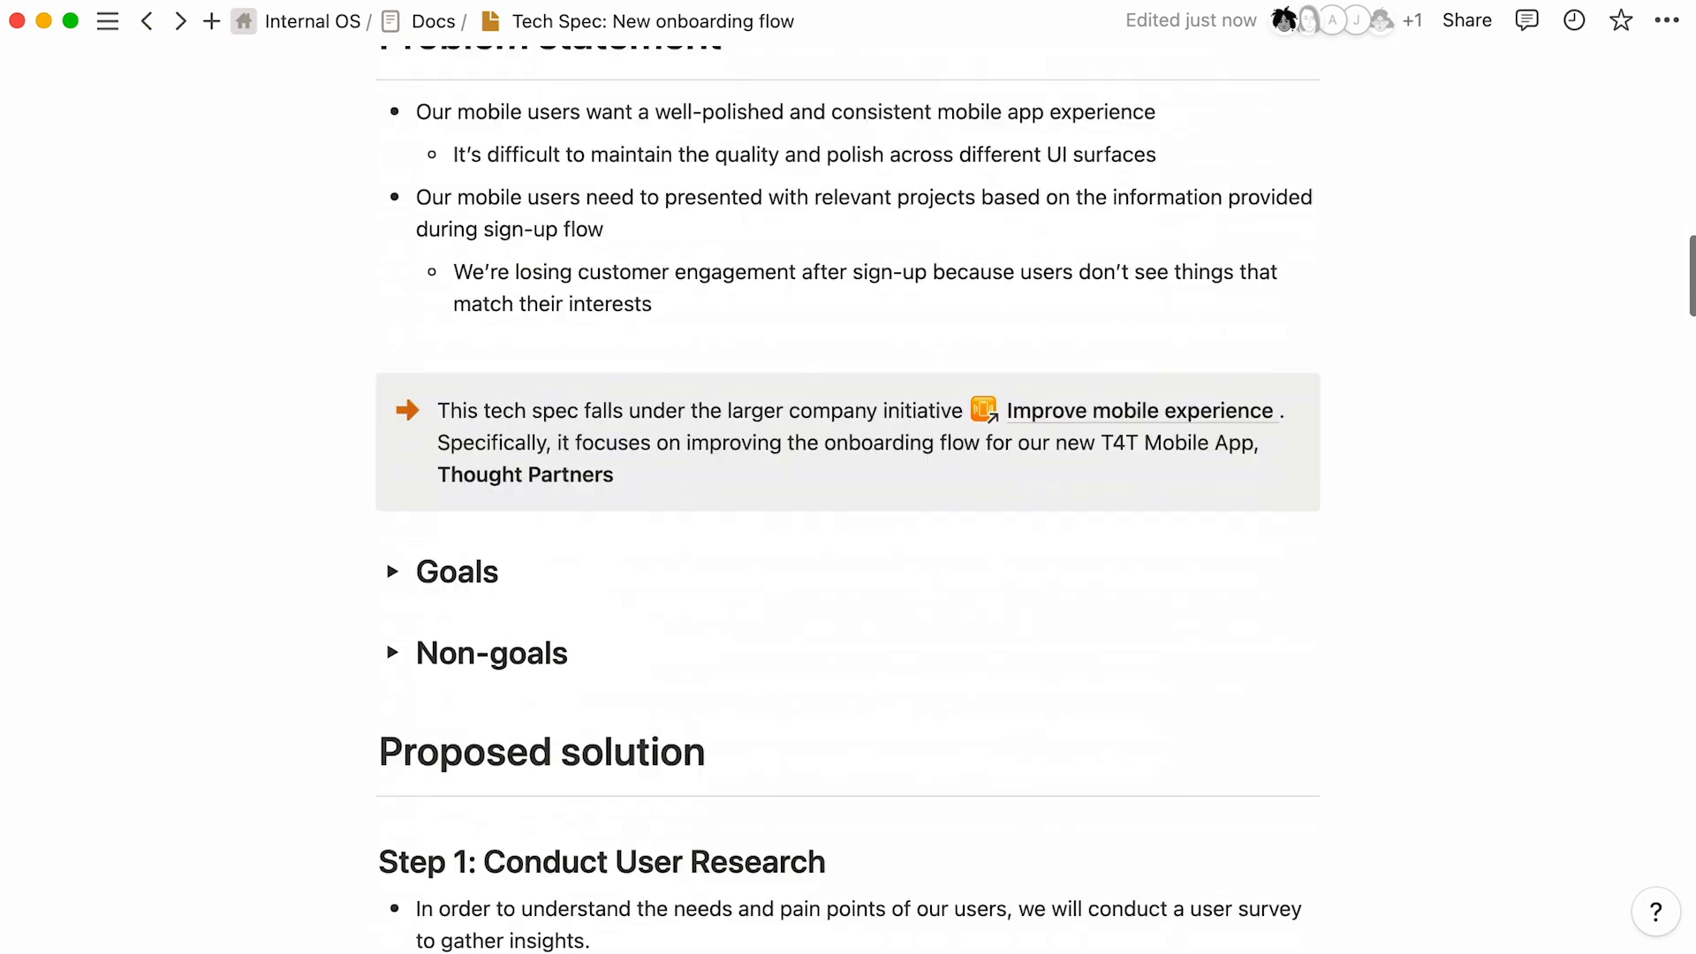
{"action": "scroll", "scroll_direction": "down", "scroll_amount": 3}
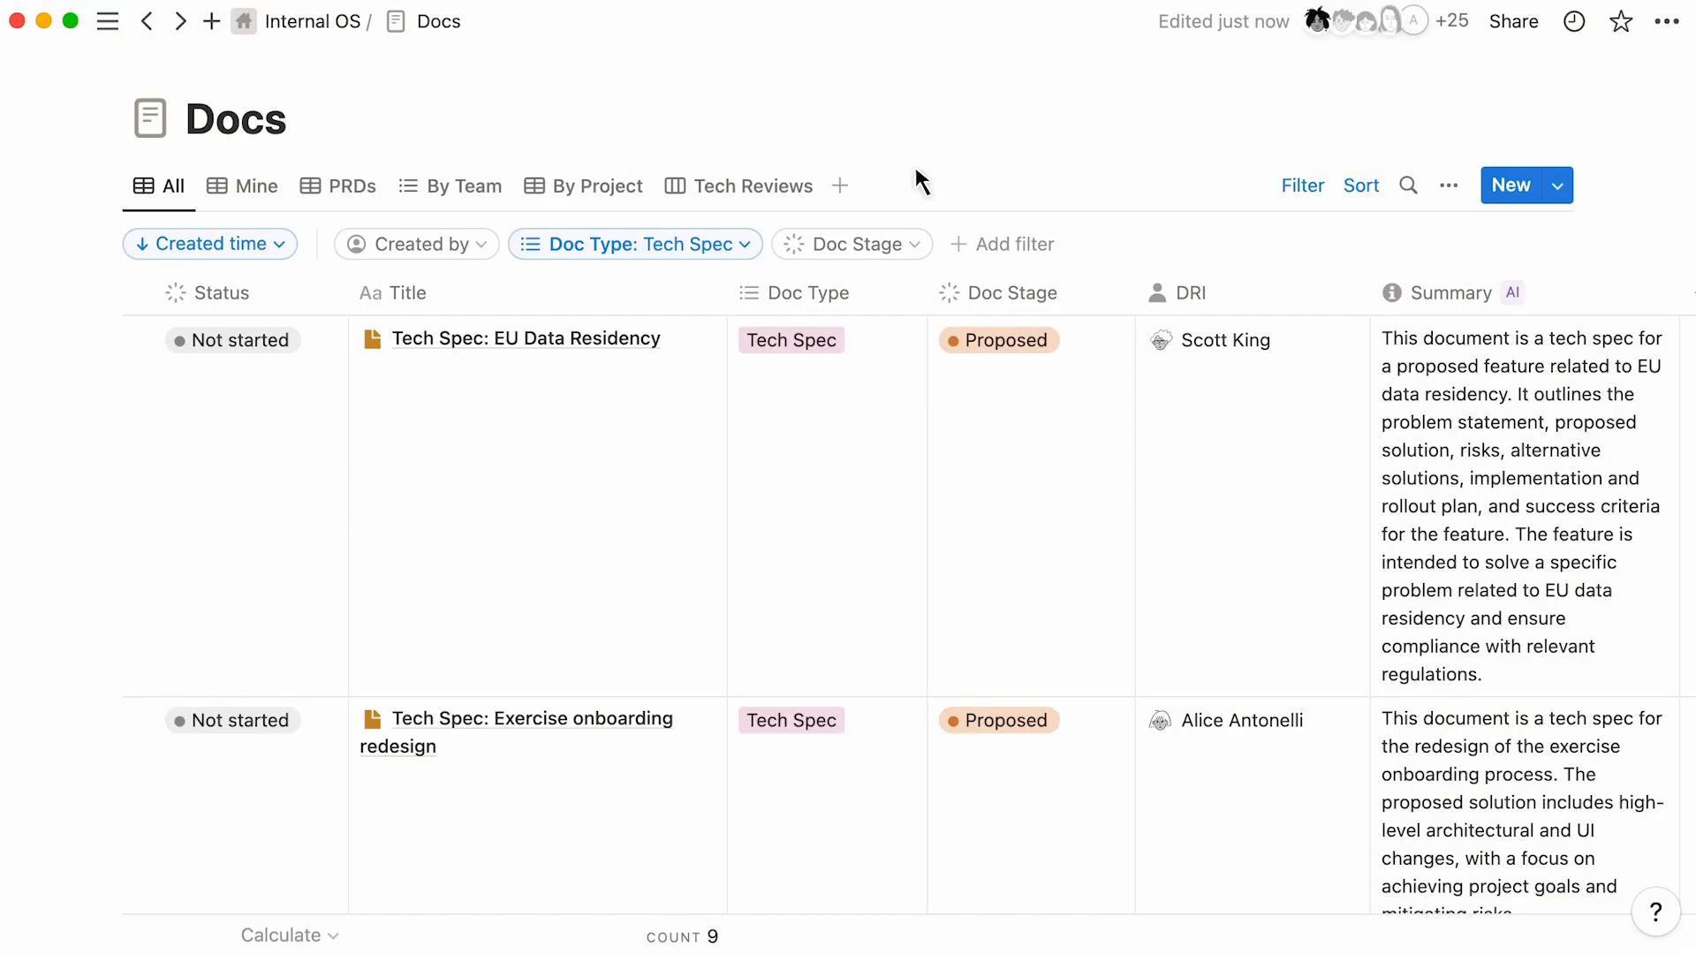
{"action": "mouse_move", "coordinate": [747, 232]}
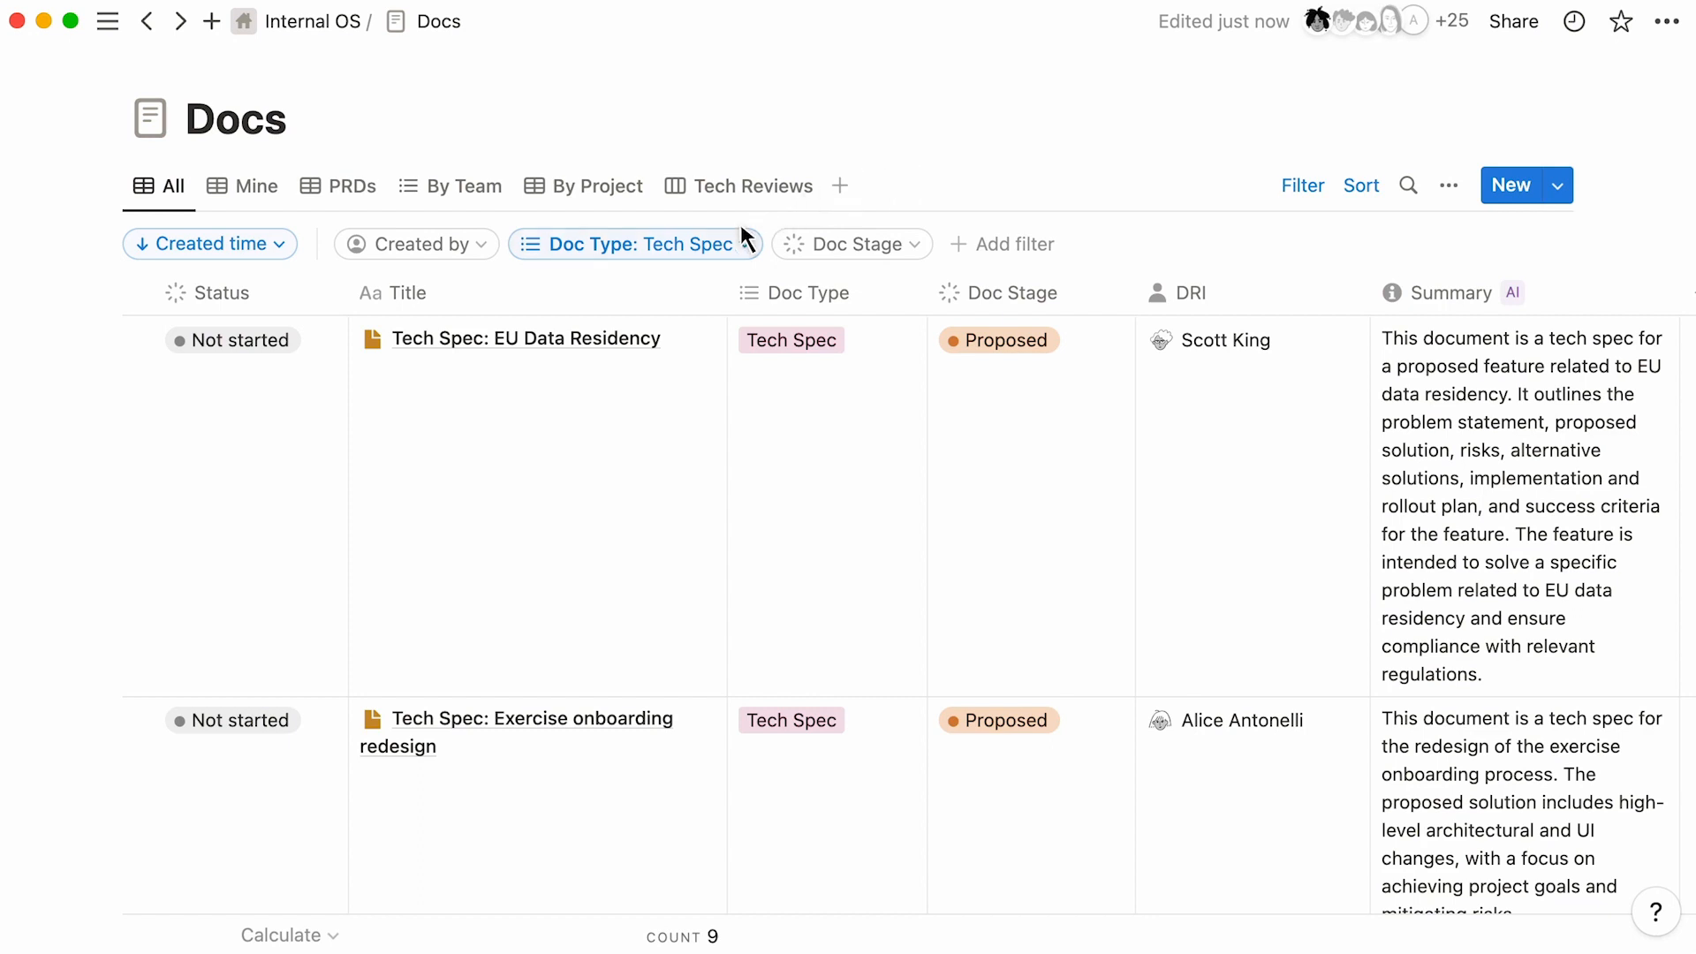
Step: Remove Tech Spec from the Doc Type filter, review the Mine view's rules, and list Docs templates
{"action": "left_click", "coordinate": [632, 244]}
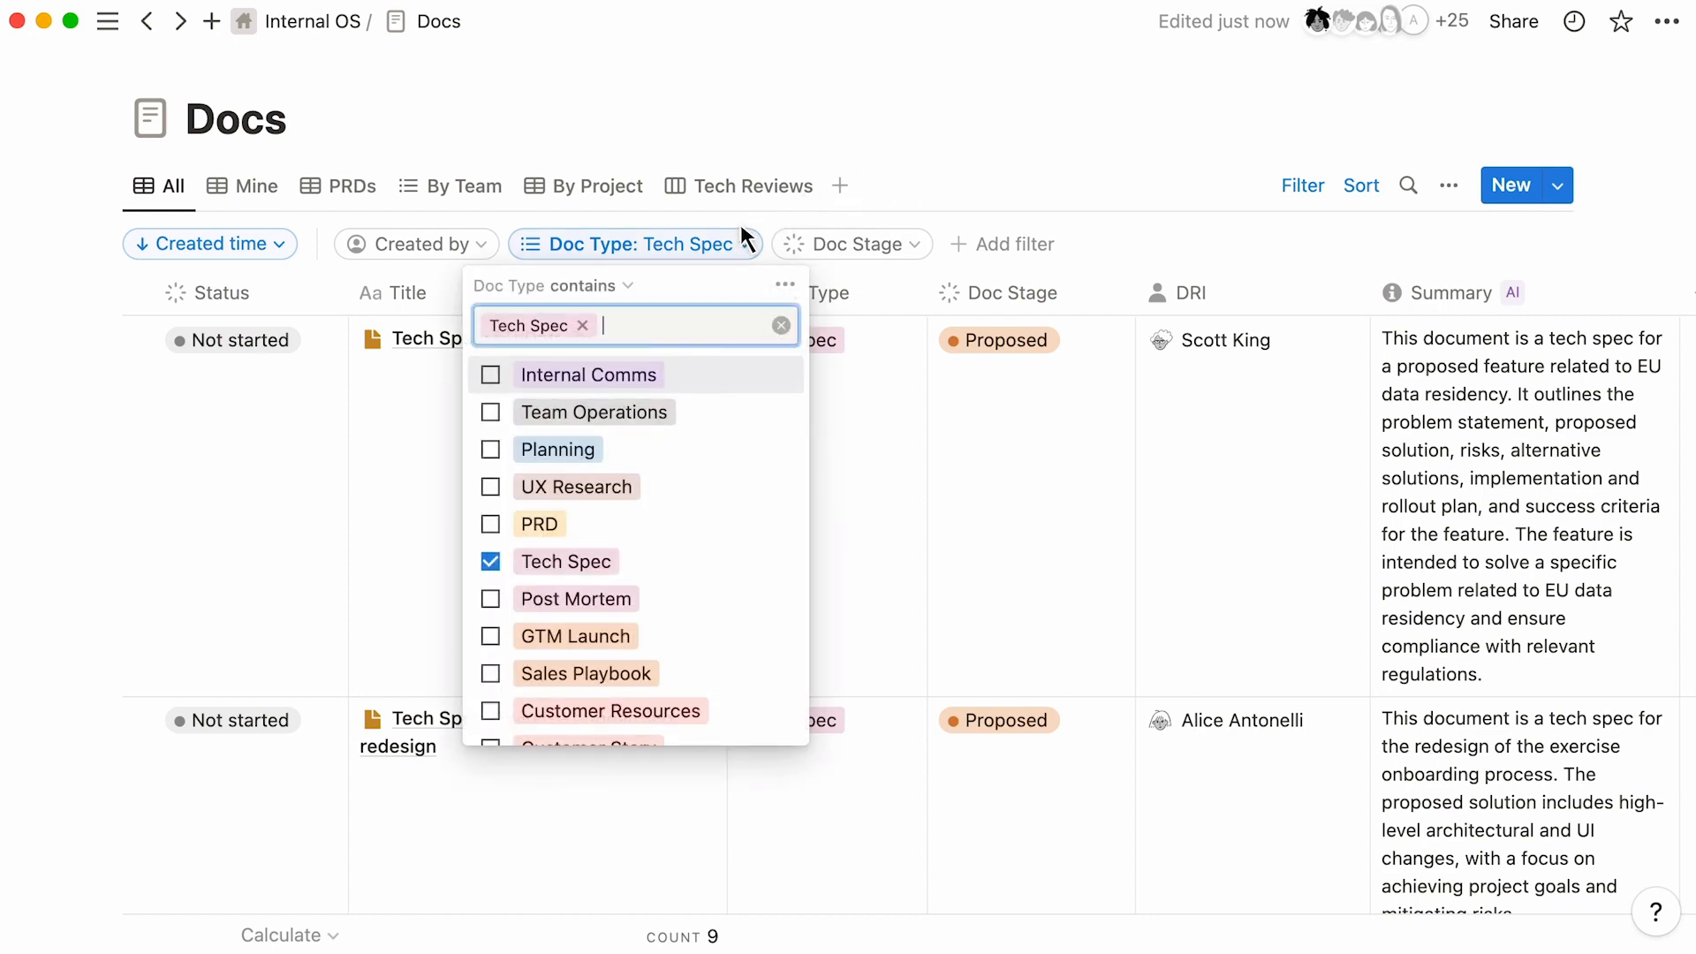
{"action": "left_click", "coordinate": [774, 319]}
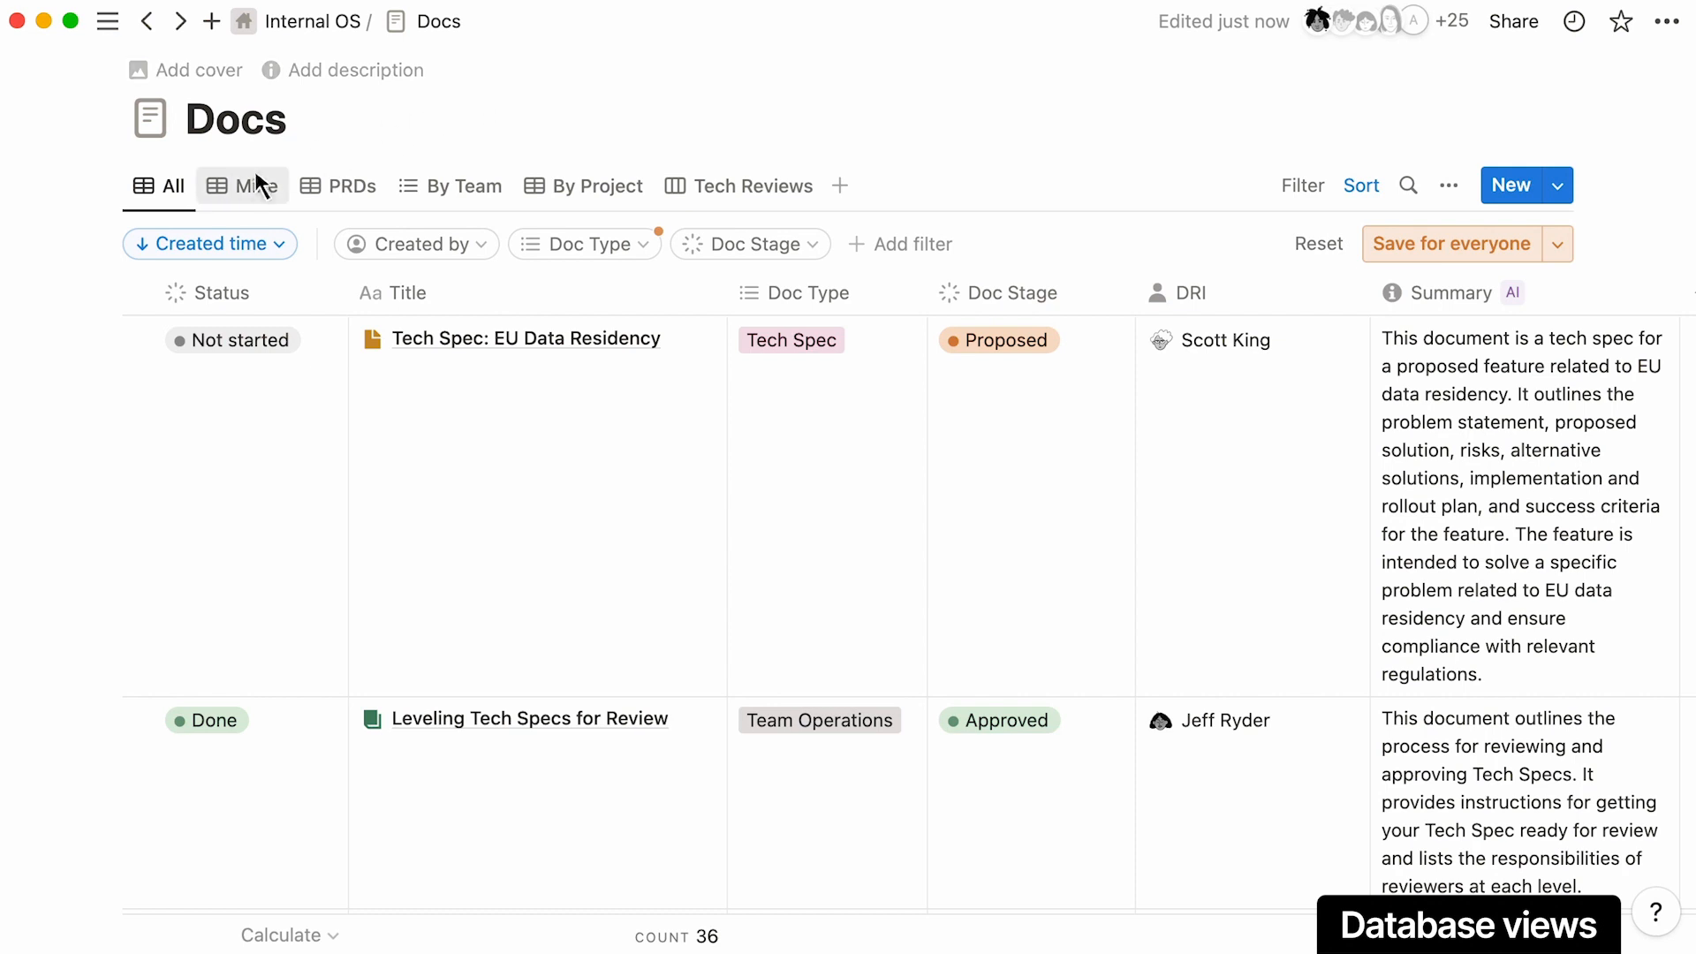
{"action": "left_click", "coordinate": [256, 186]}
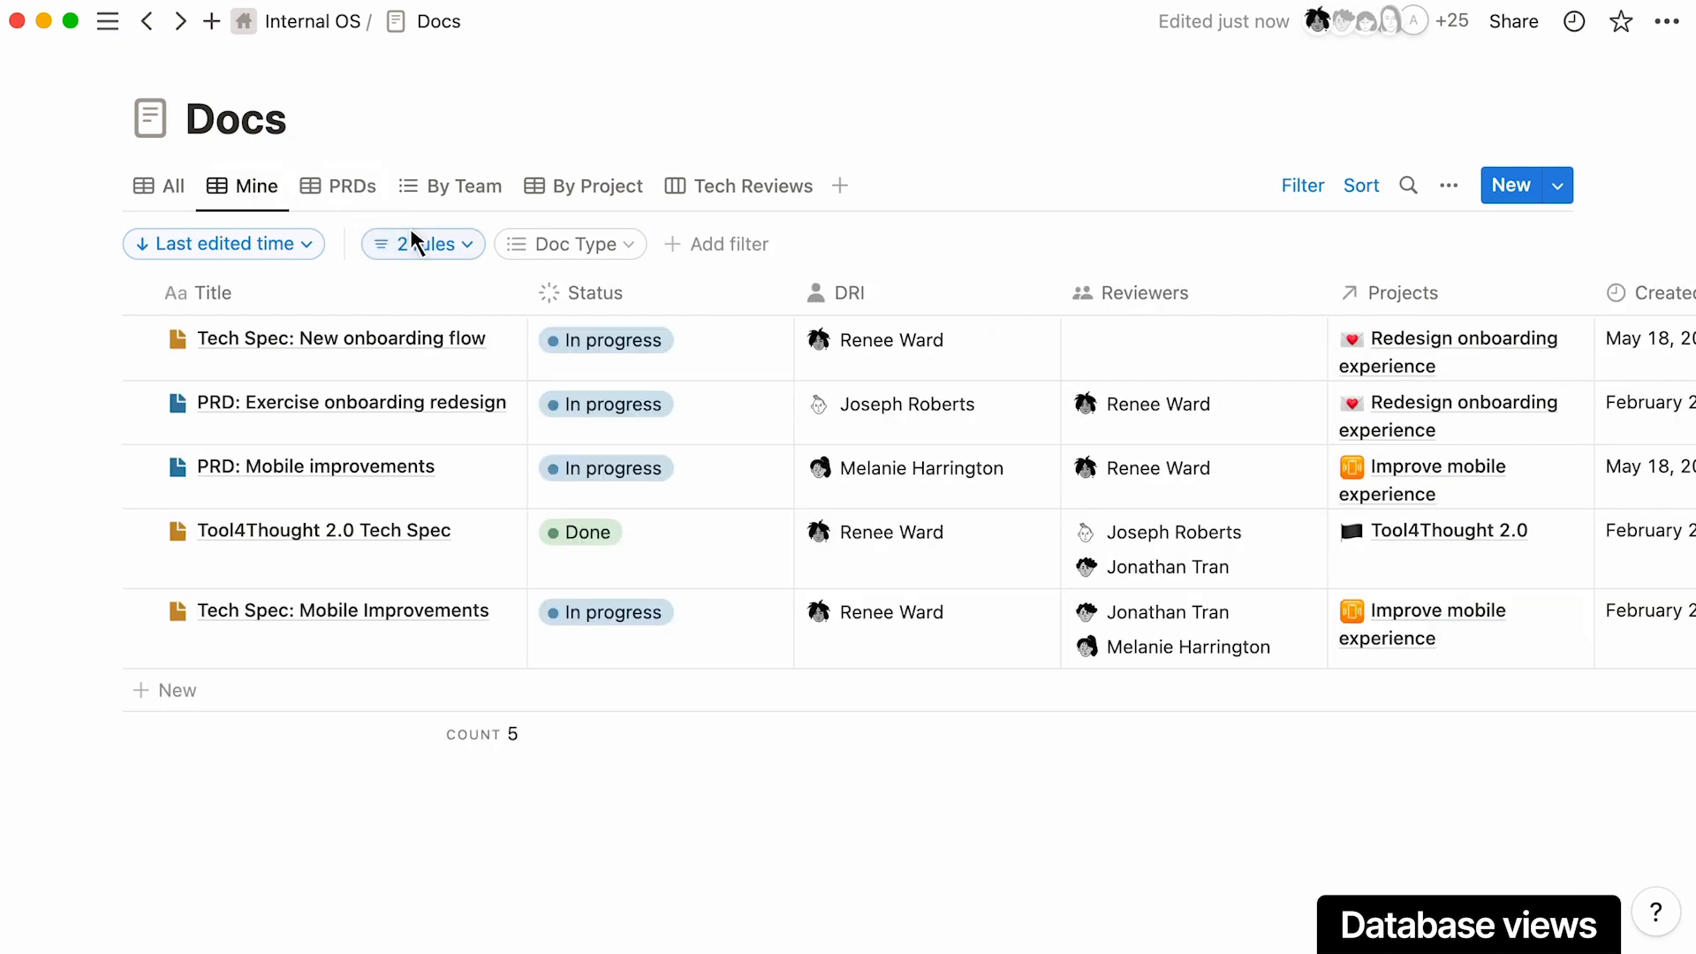
{"action": "left_click", "coordinate": [422, 244]}
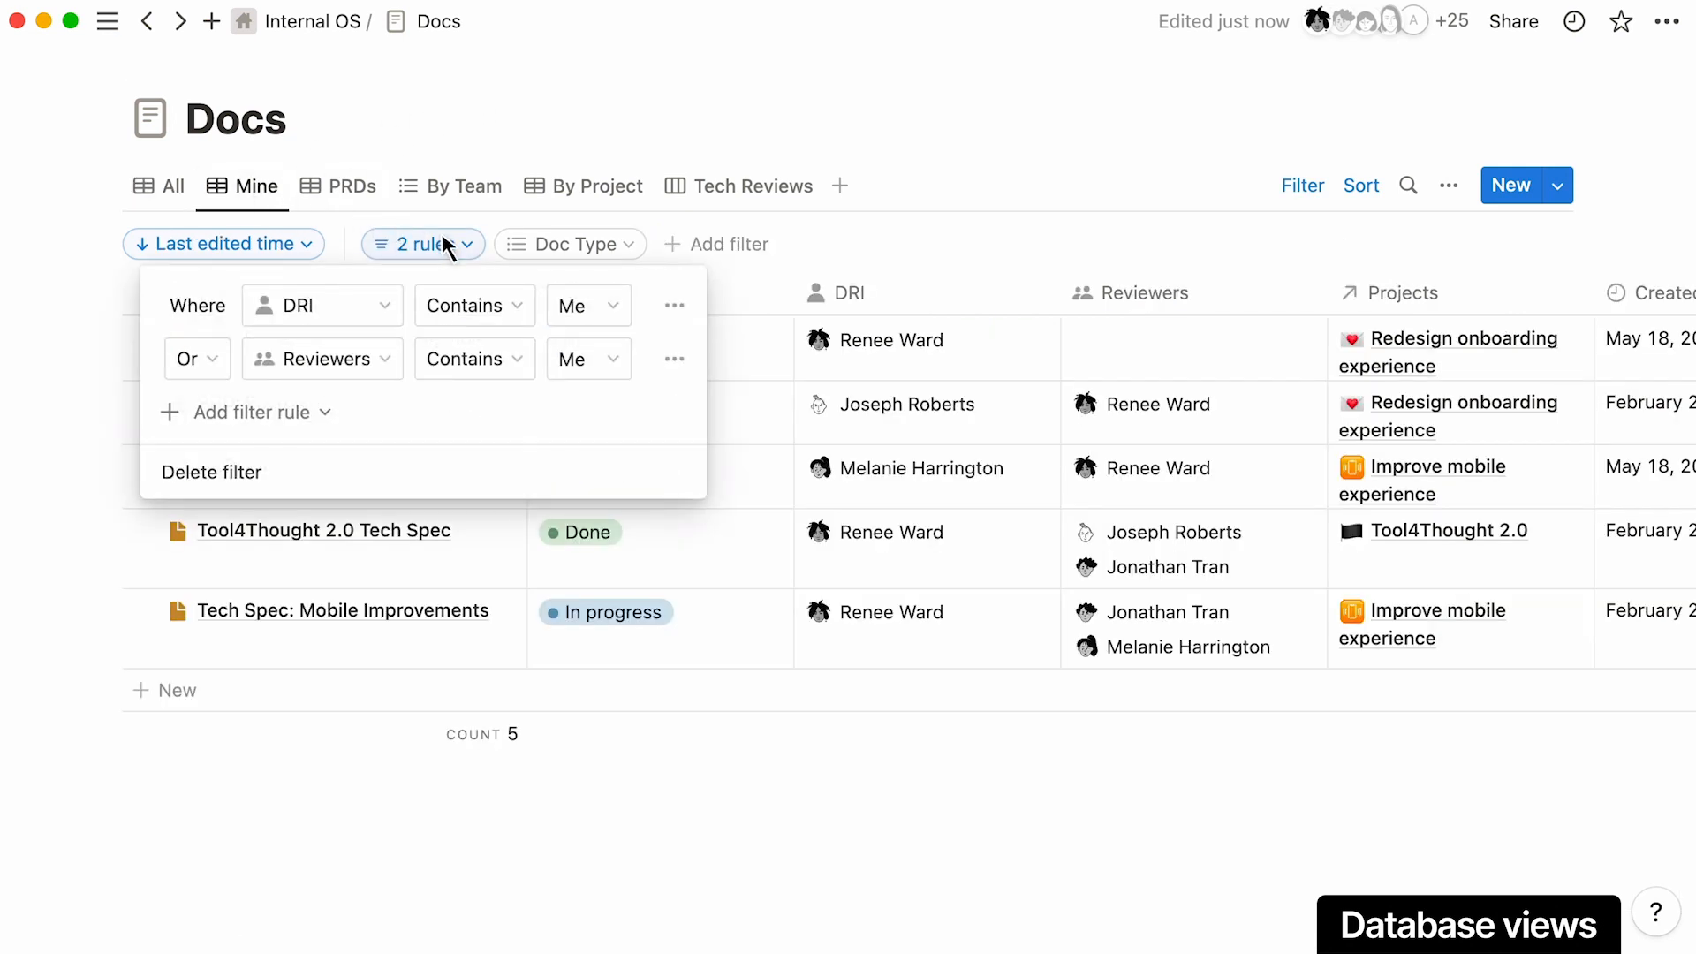
{"action": "left_click", "coordinate": [1556, 185]}
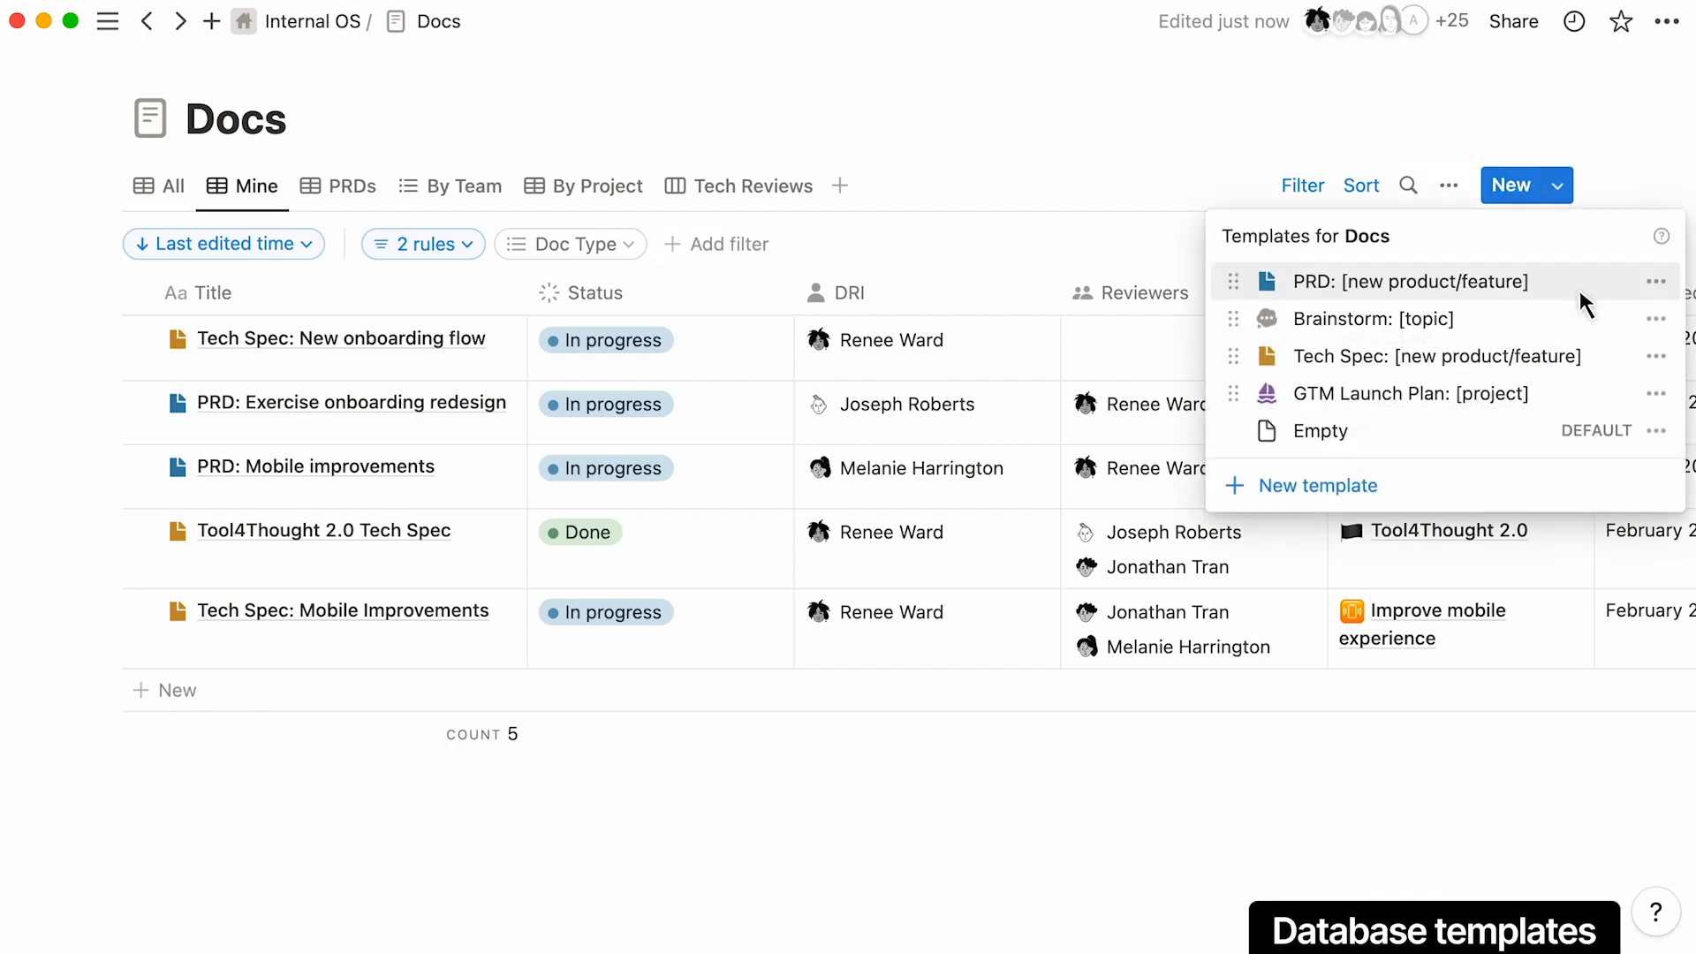
{"action": "left_click", "coordinate": [1435, 356]}
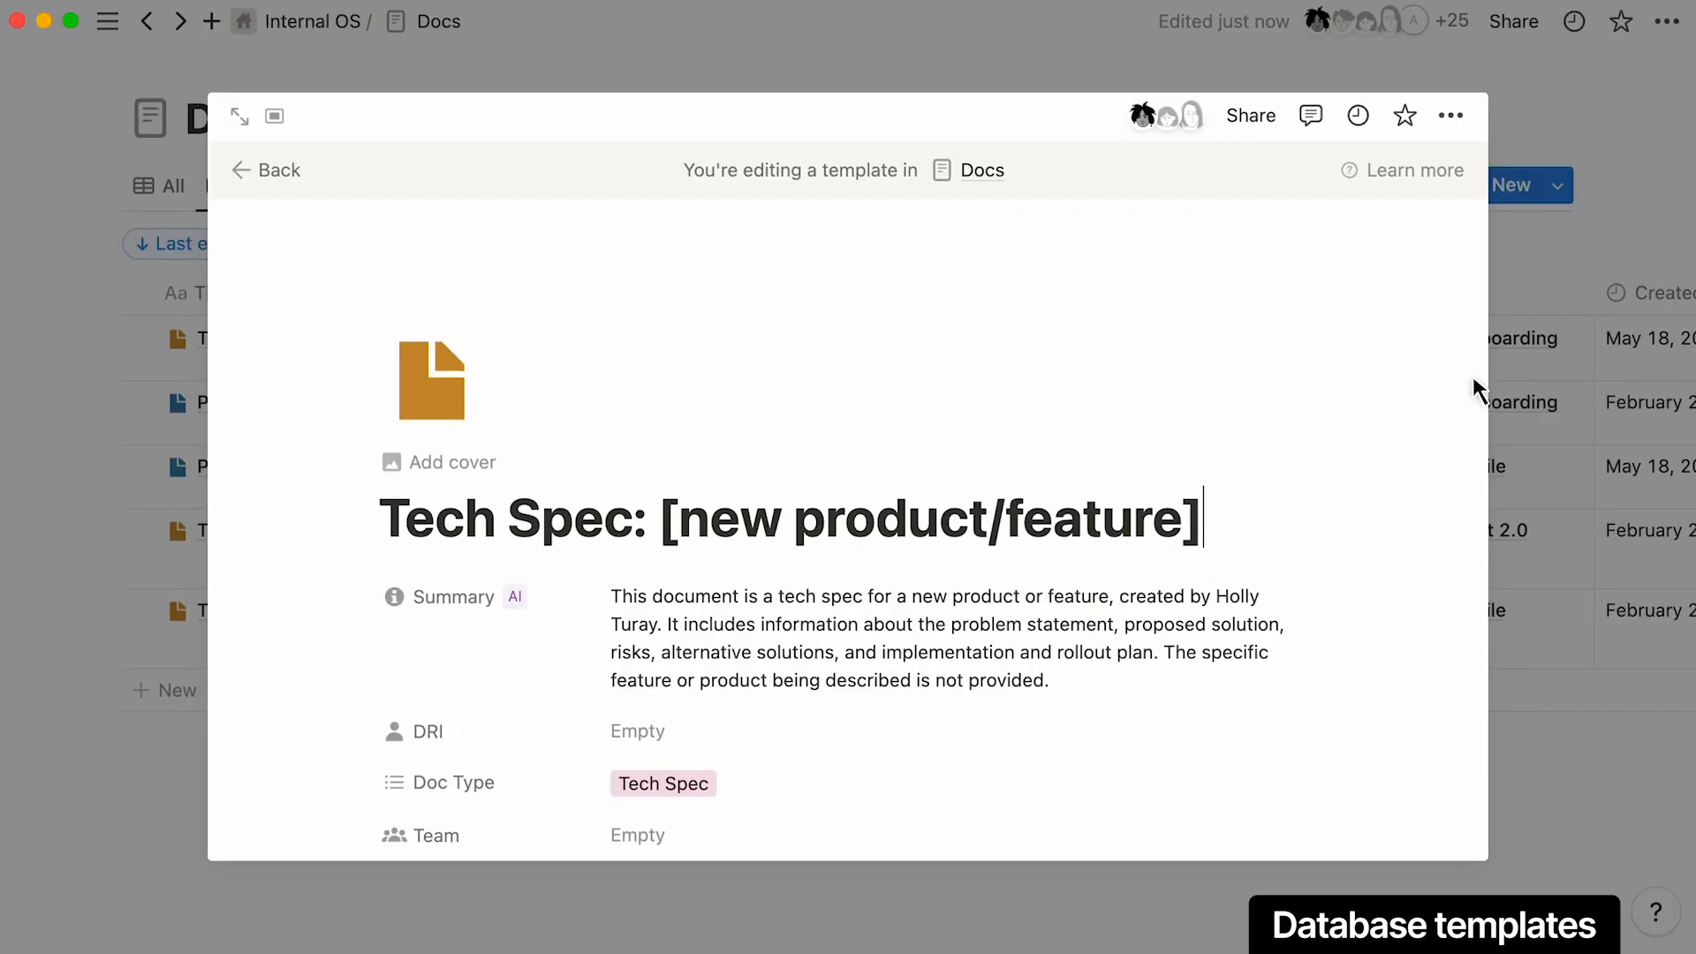
{"action": "scroll", "scroll_direction": "down", "scroll_amount": 3}
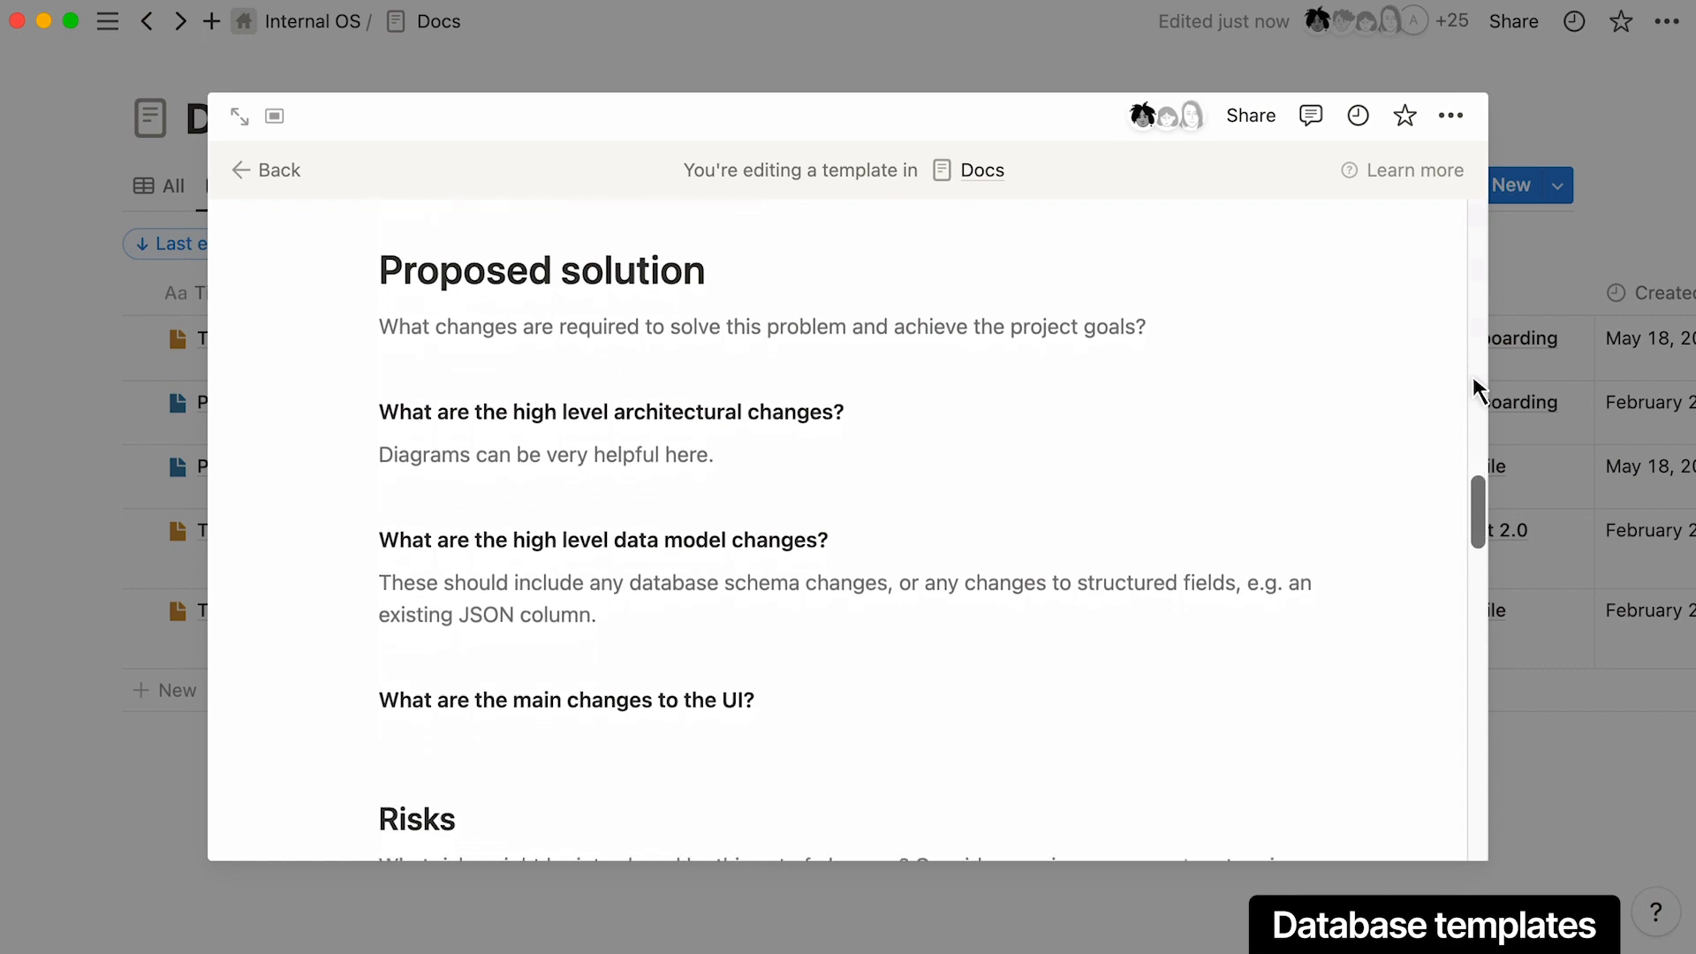
{"action": "scroll", "scroll_direction": "down", "scroll_amount": 3}
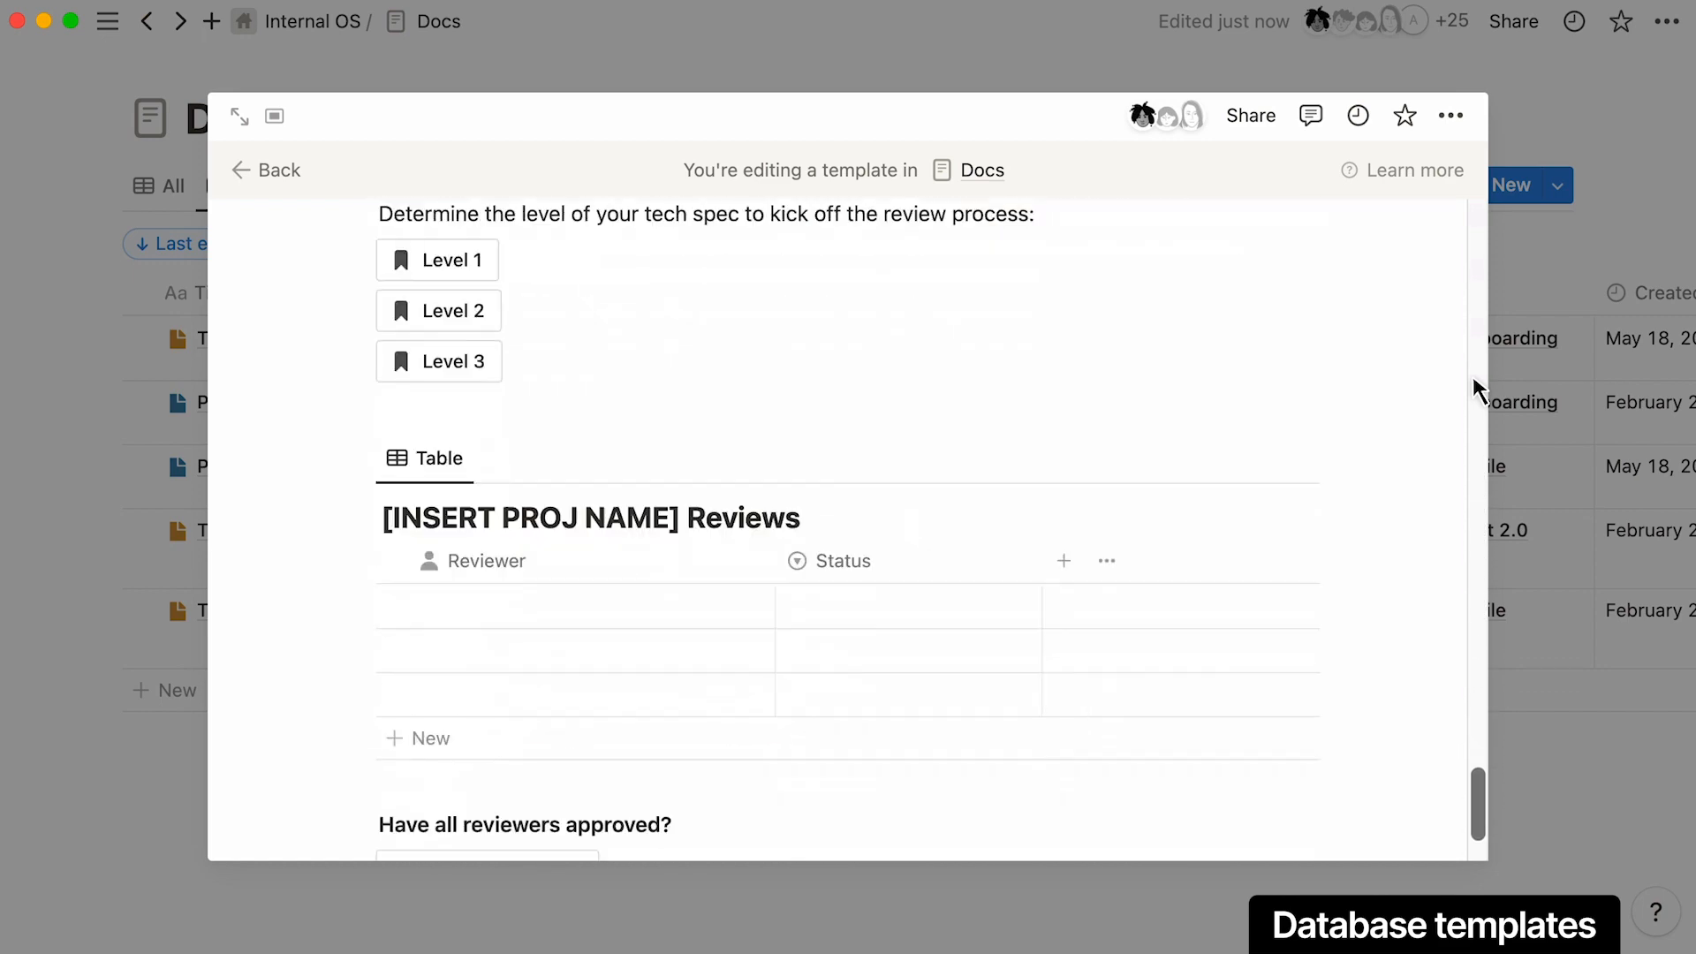
{"action": "left_click", "coordinate": [265, 170]}
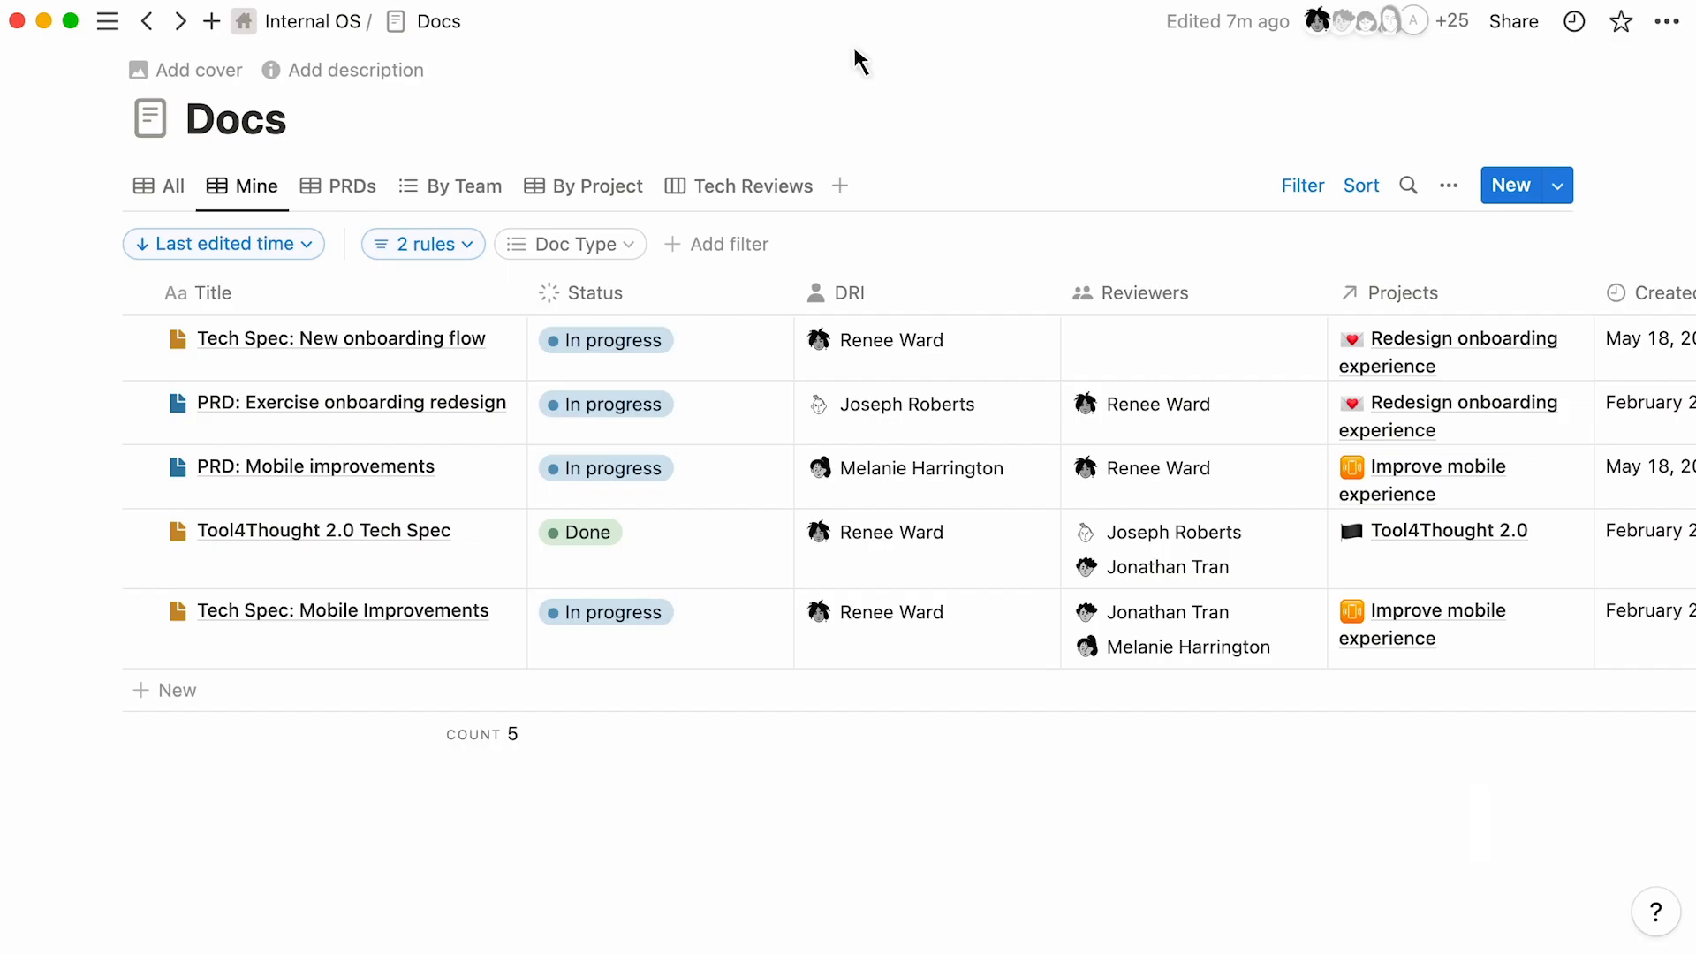
Step: Open New onboarding flow from the Mine view and scroll past its properties to the problem statement
{"action": "left_click", "coordinate": [341, 339]}
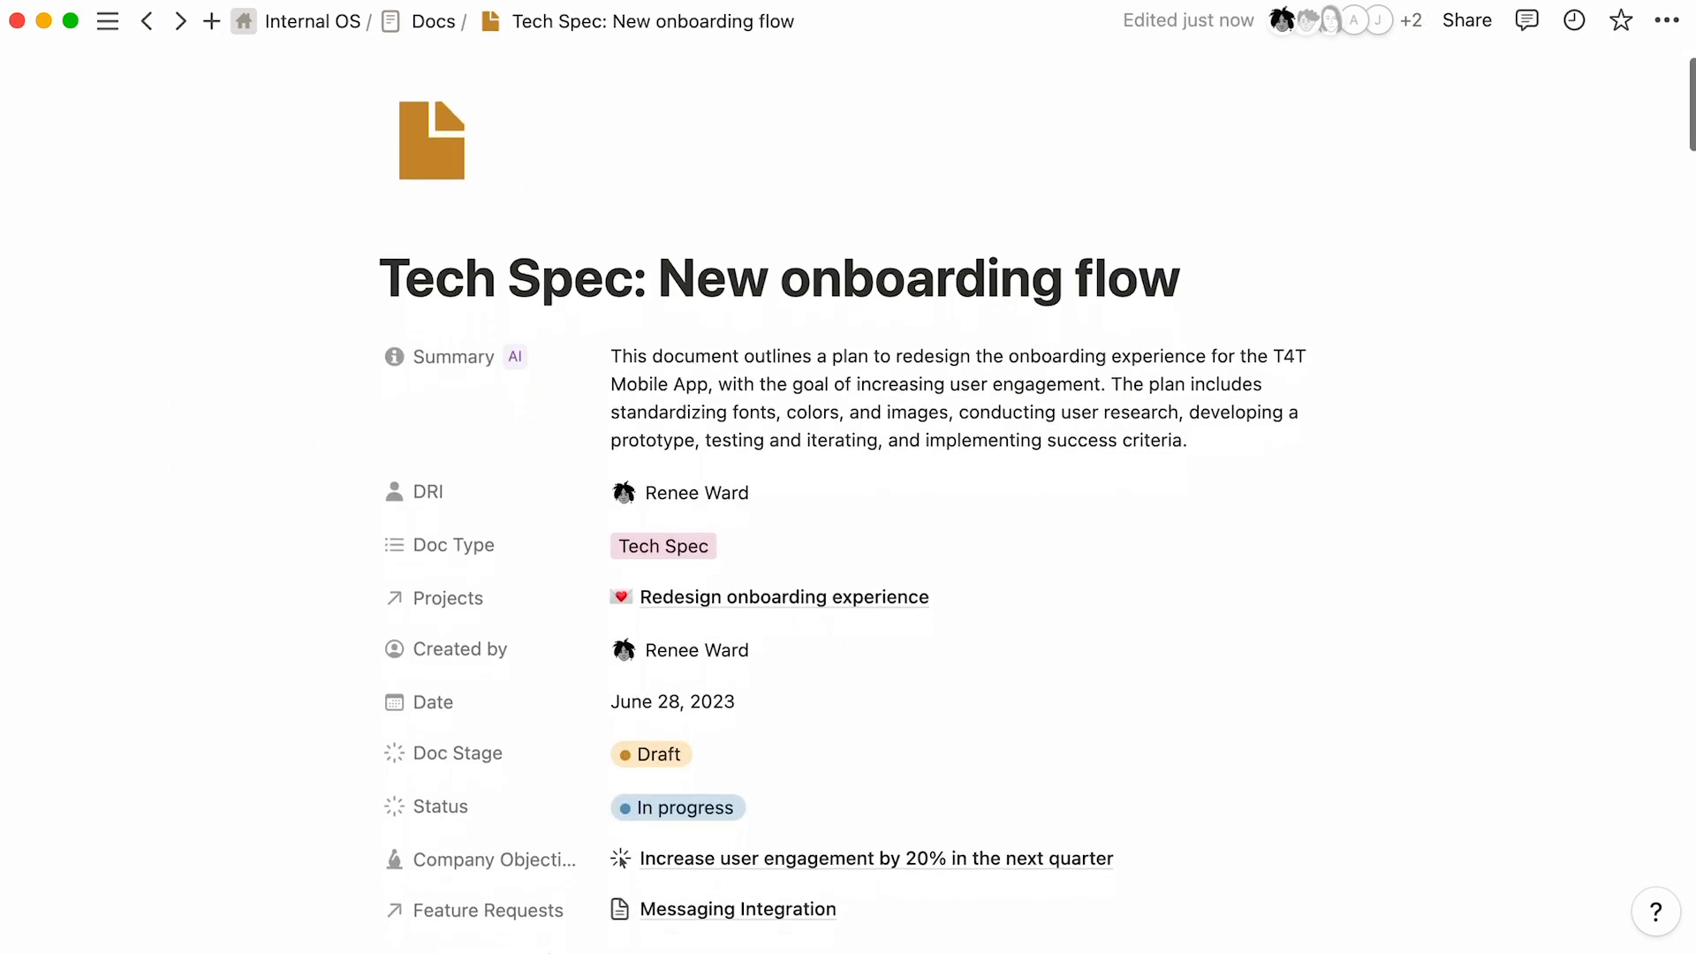
{"action": "scroll", "scroll_direction": "down", "scroll_amount": 3}
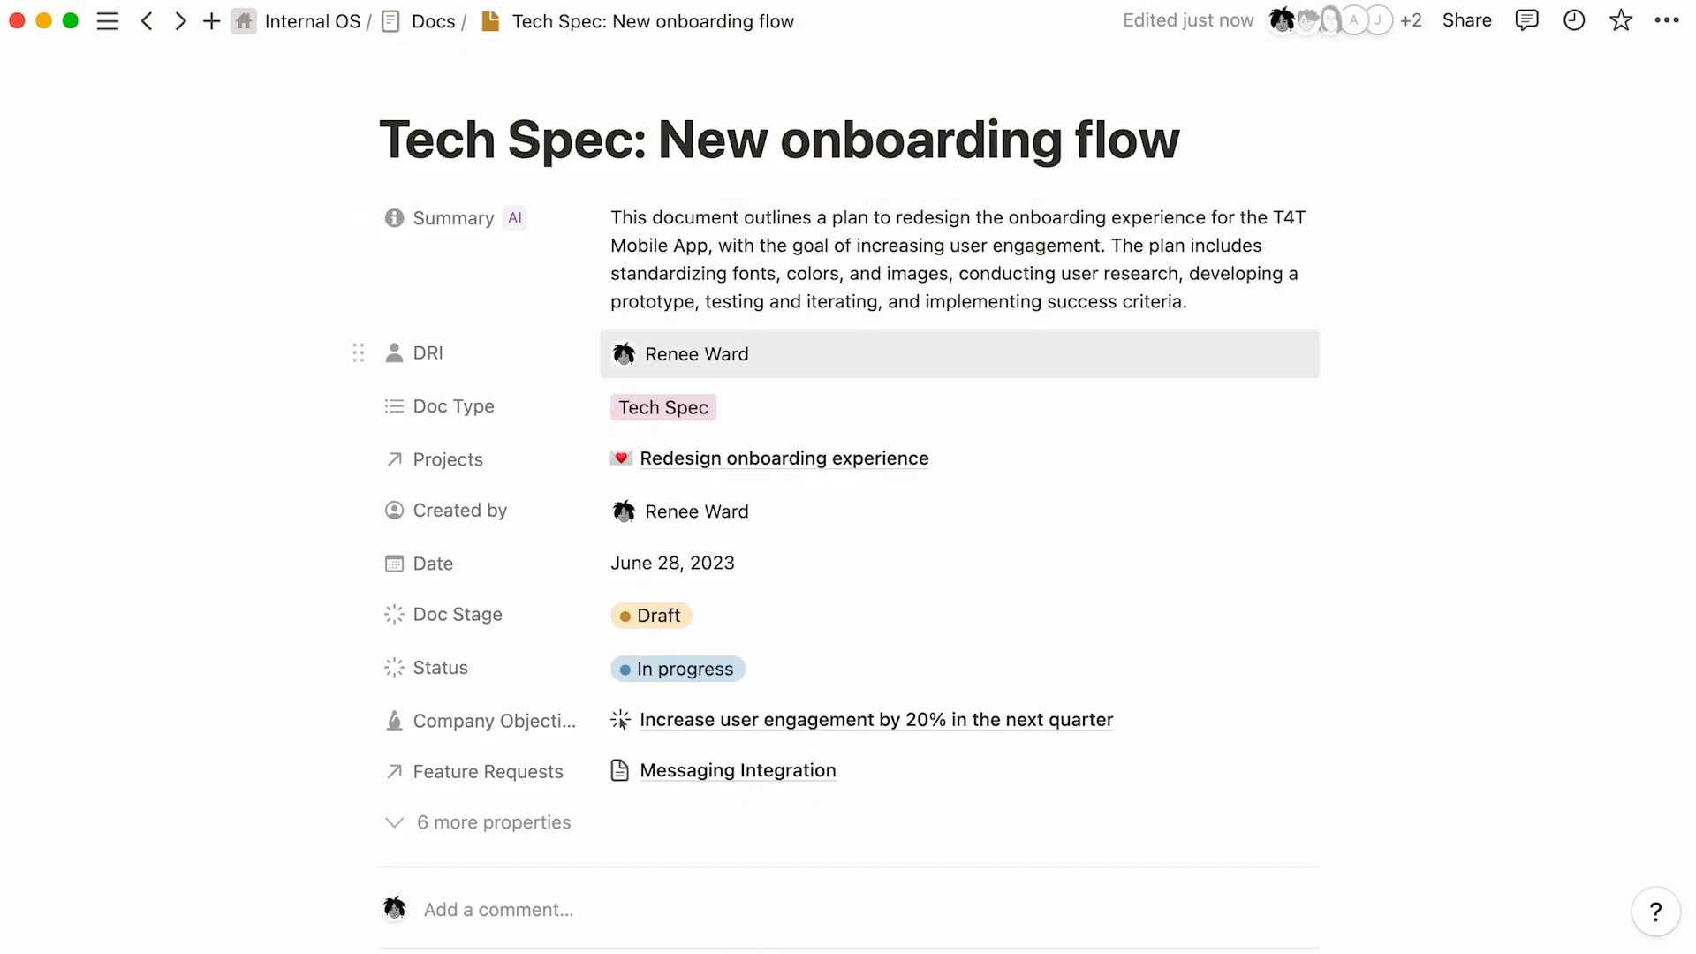
{"action": "mouse_move", "coordinate": [679, 510]}
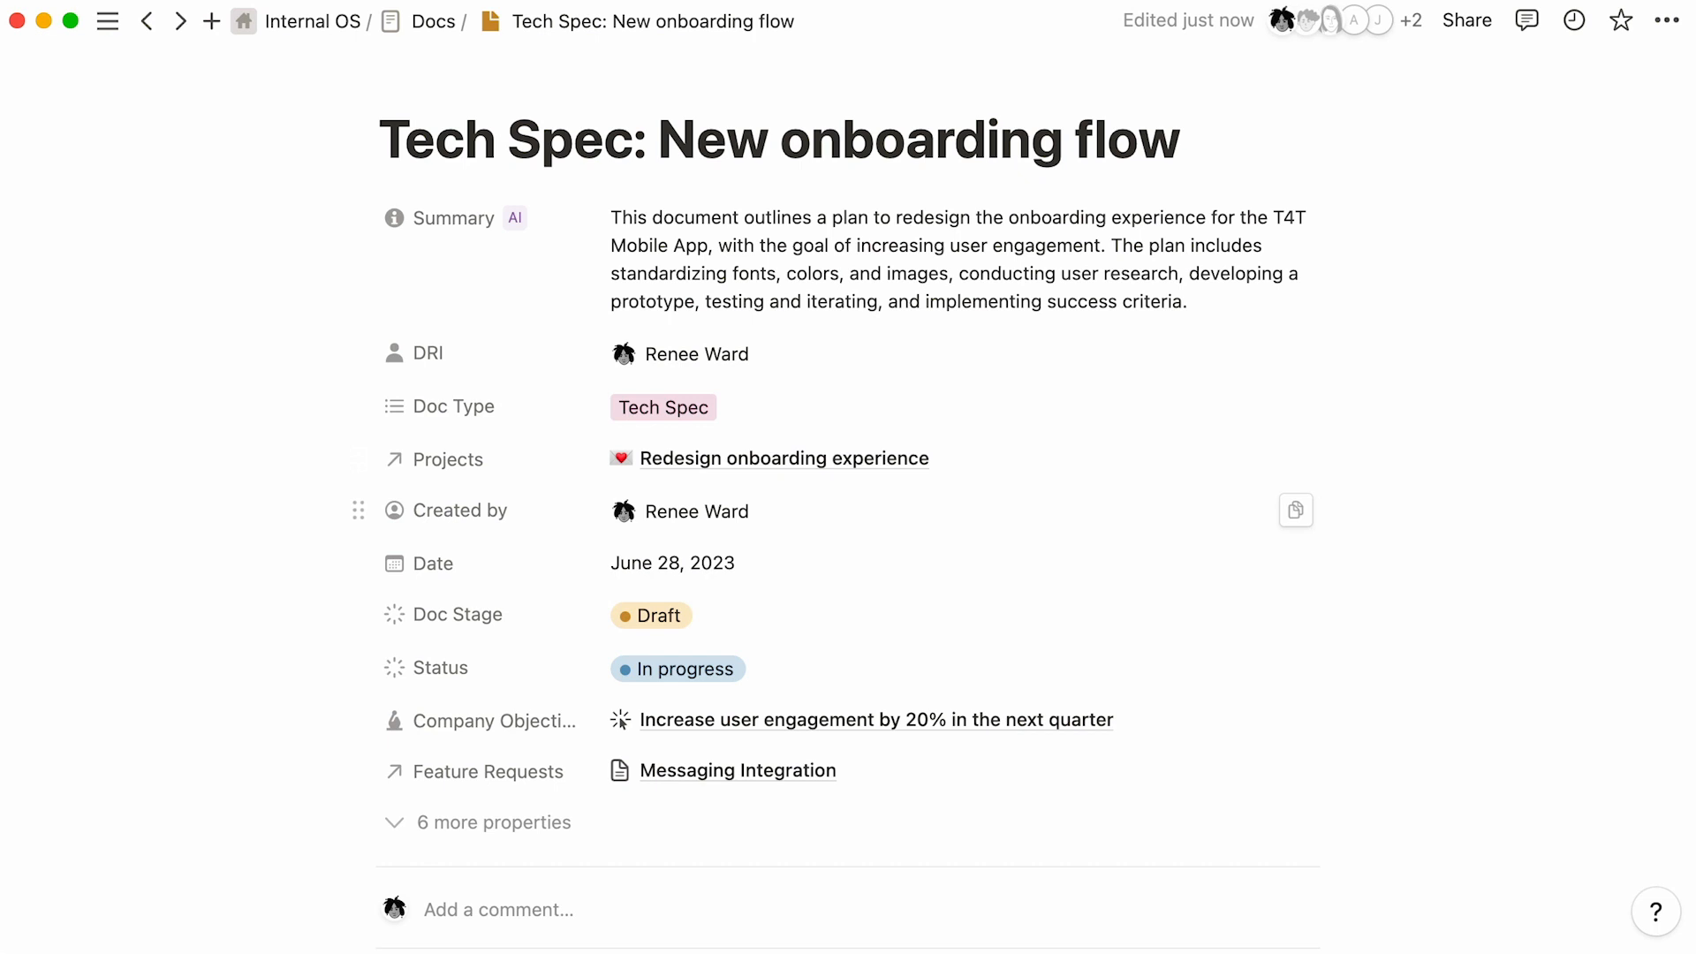
{"action": "mouse_move", "coordinate": [677, 668]}
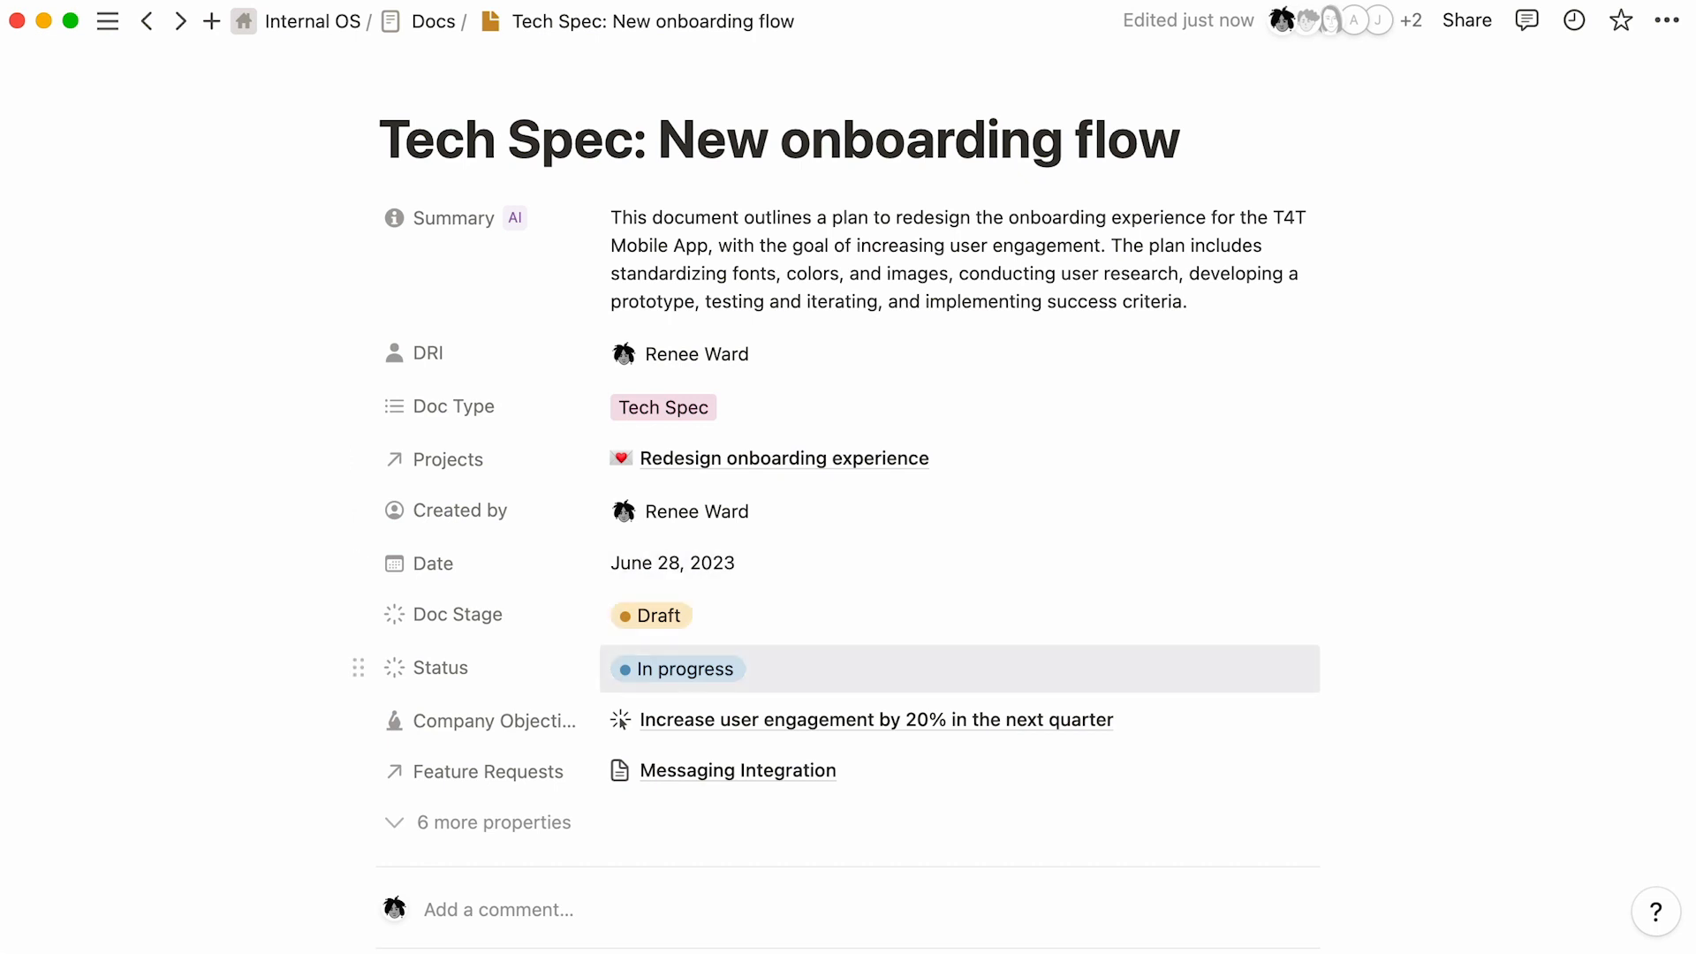
{"action": "scroll", "scroll_direction": "down", "scroll_amount": 3}
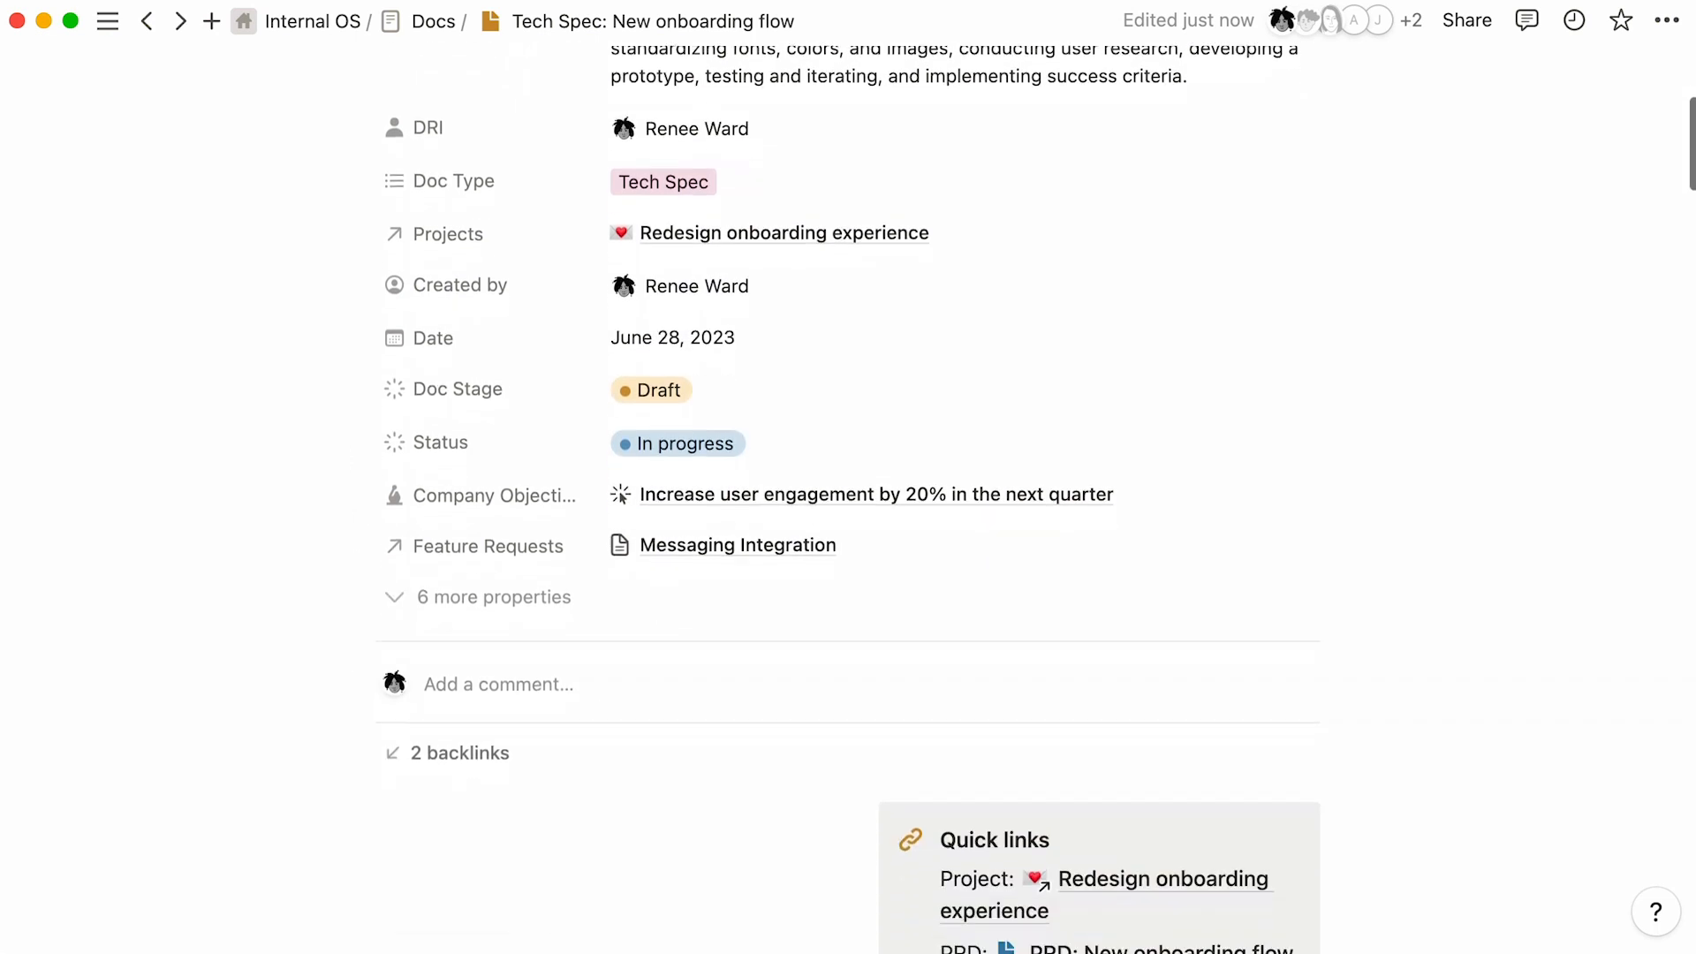
{"action": "scroll", "scroll_direction": "down", "scroll_amount": 3}
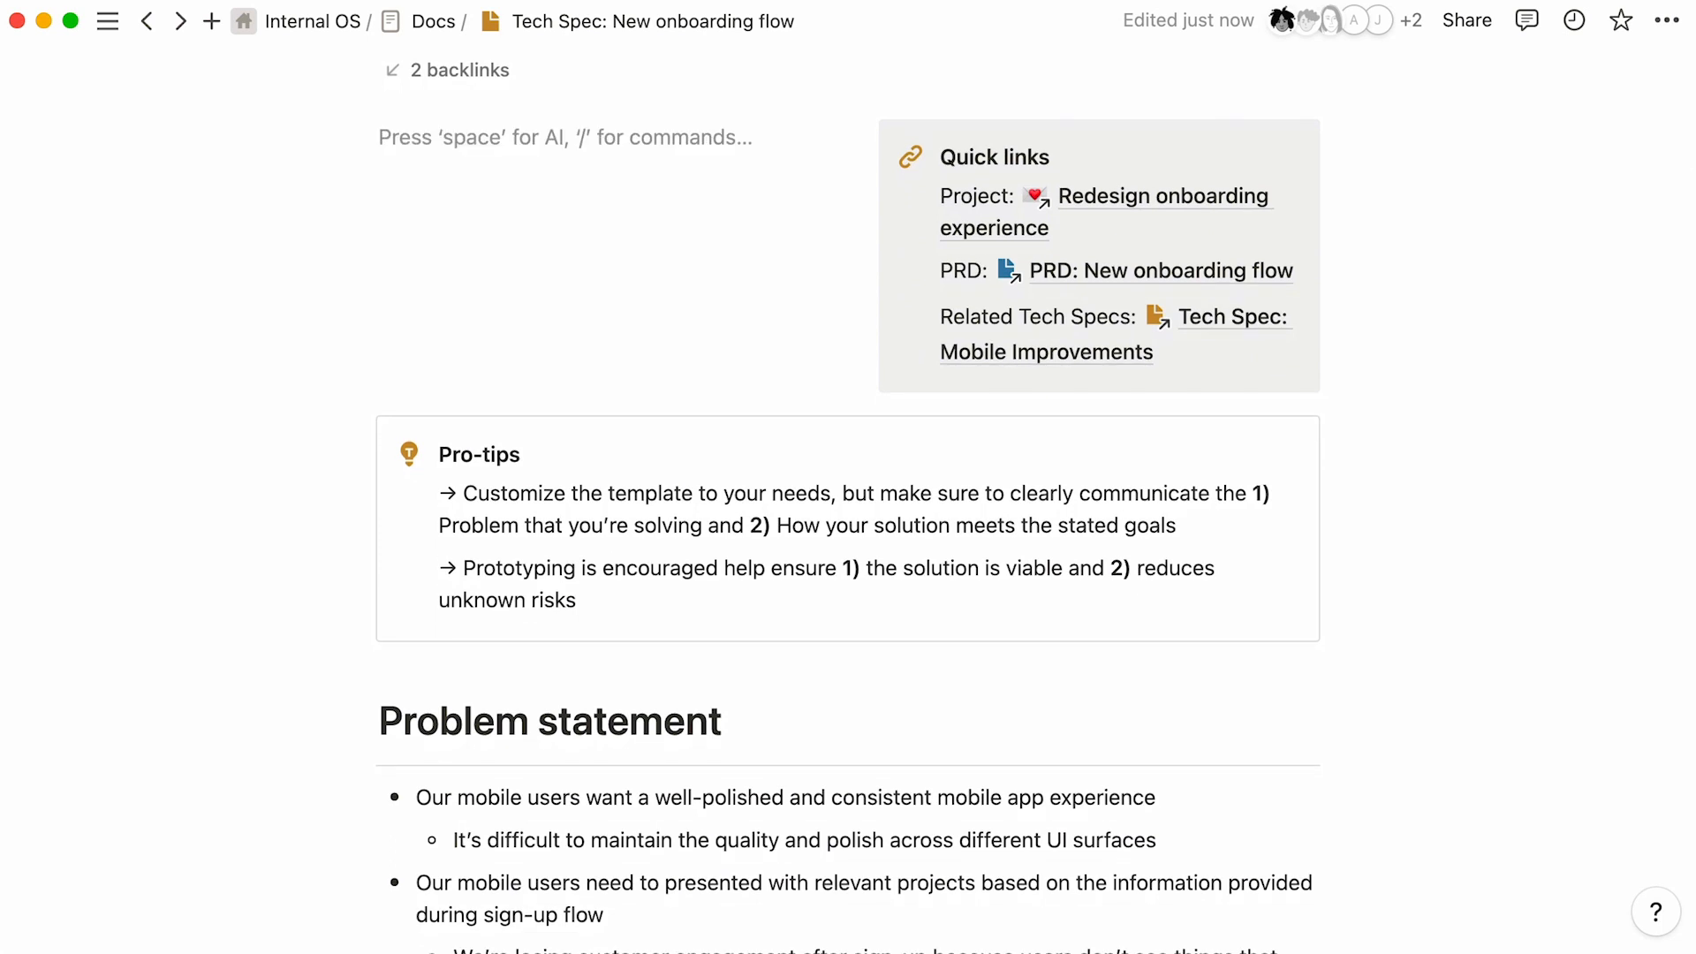
Step: Insert a table of contents beside the Quick links using /table
{"action": "type", "text": "/table"}
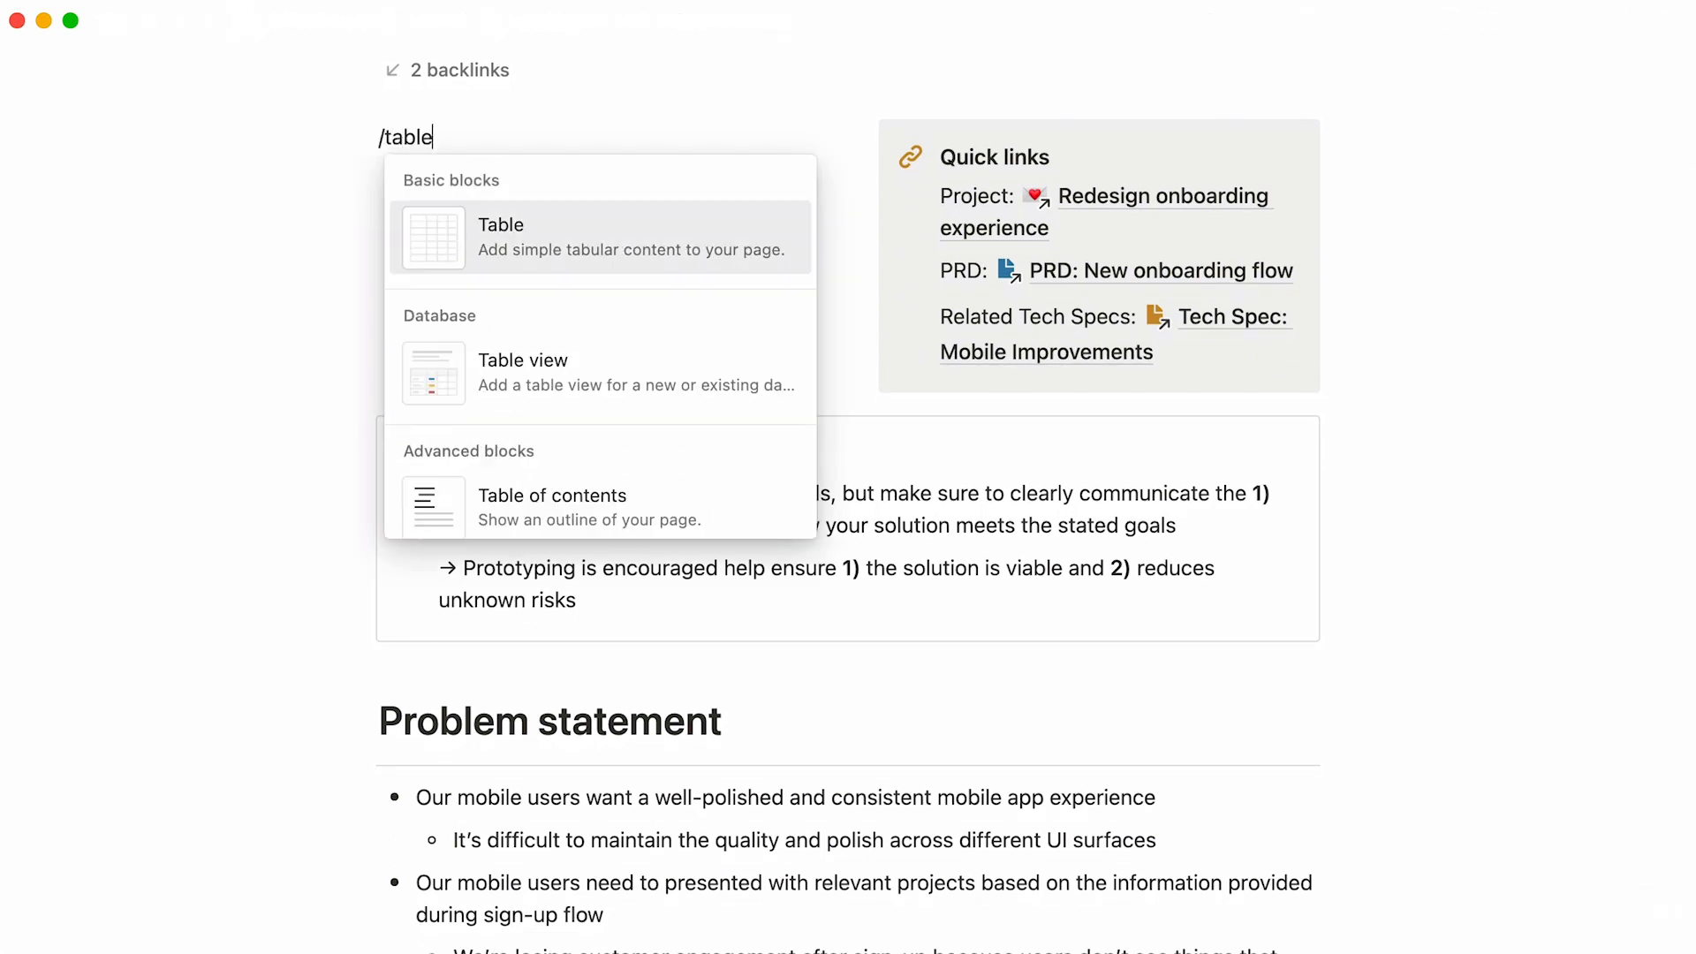
{"action": "left_click", "coordinate": [551, 495]}
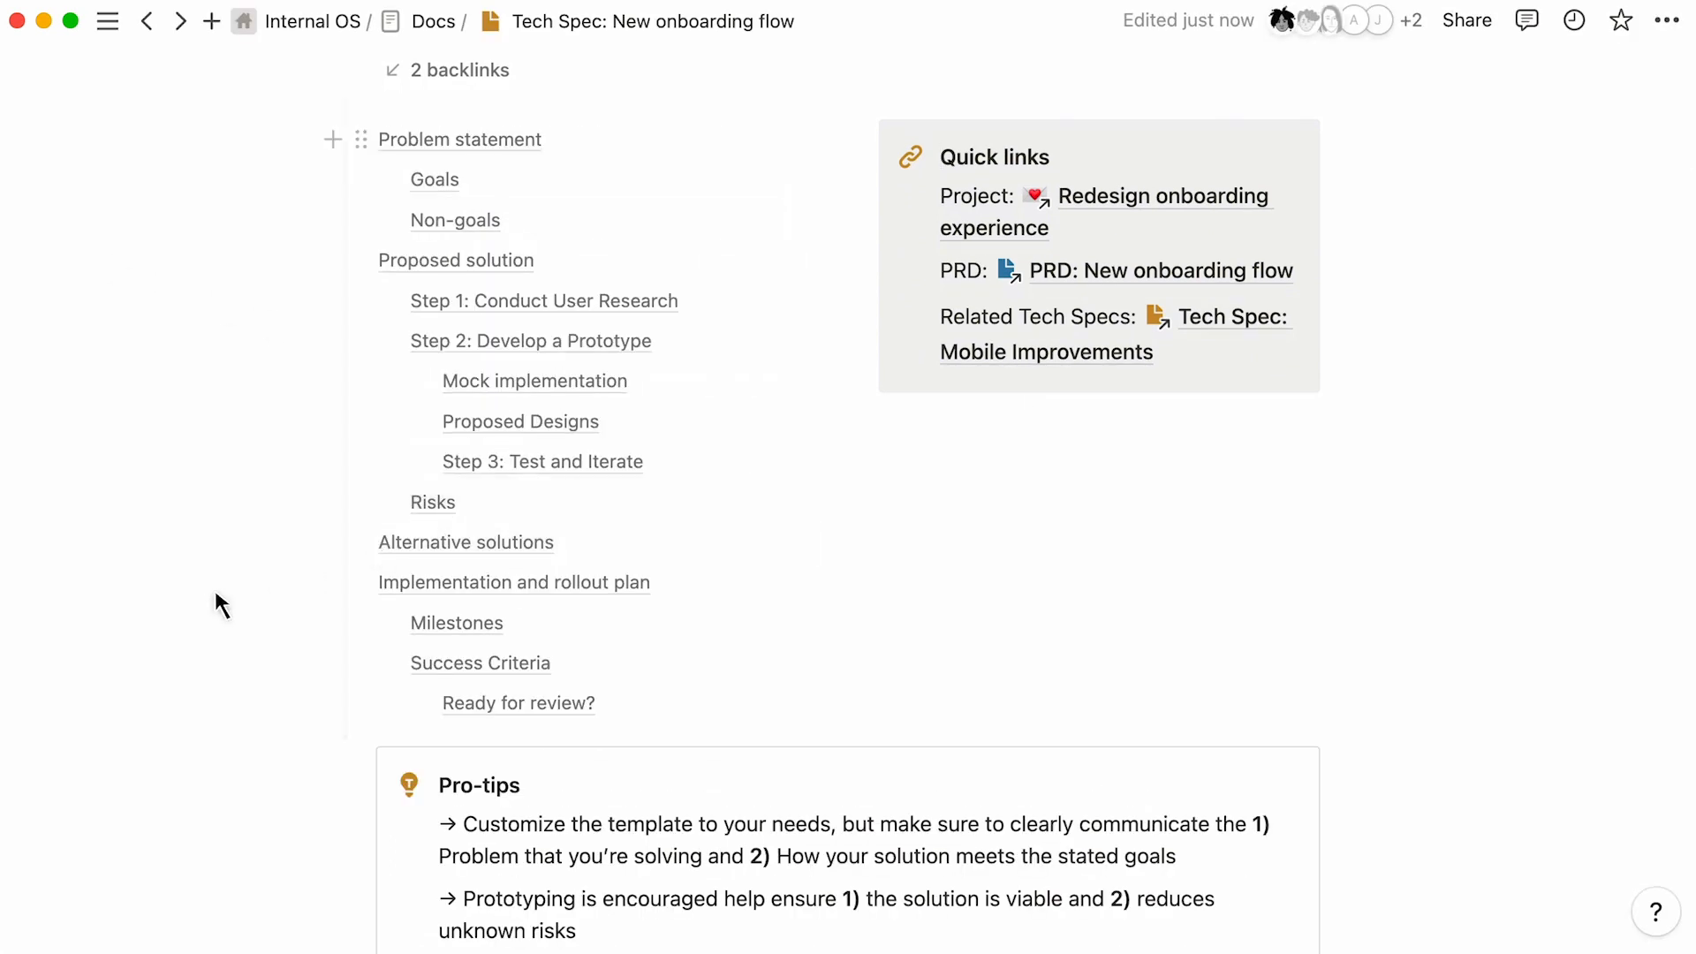
{"action": "scroll", "scroll_direction": "up", "scroll_amount": 3}
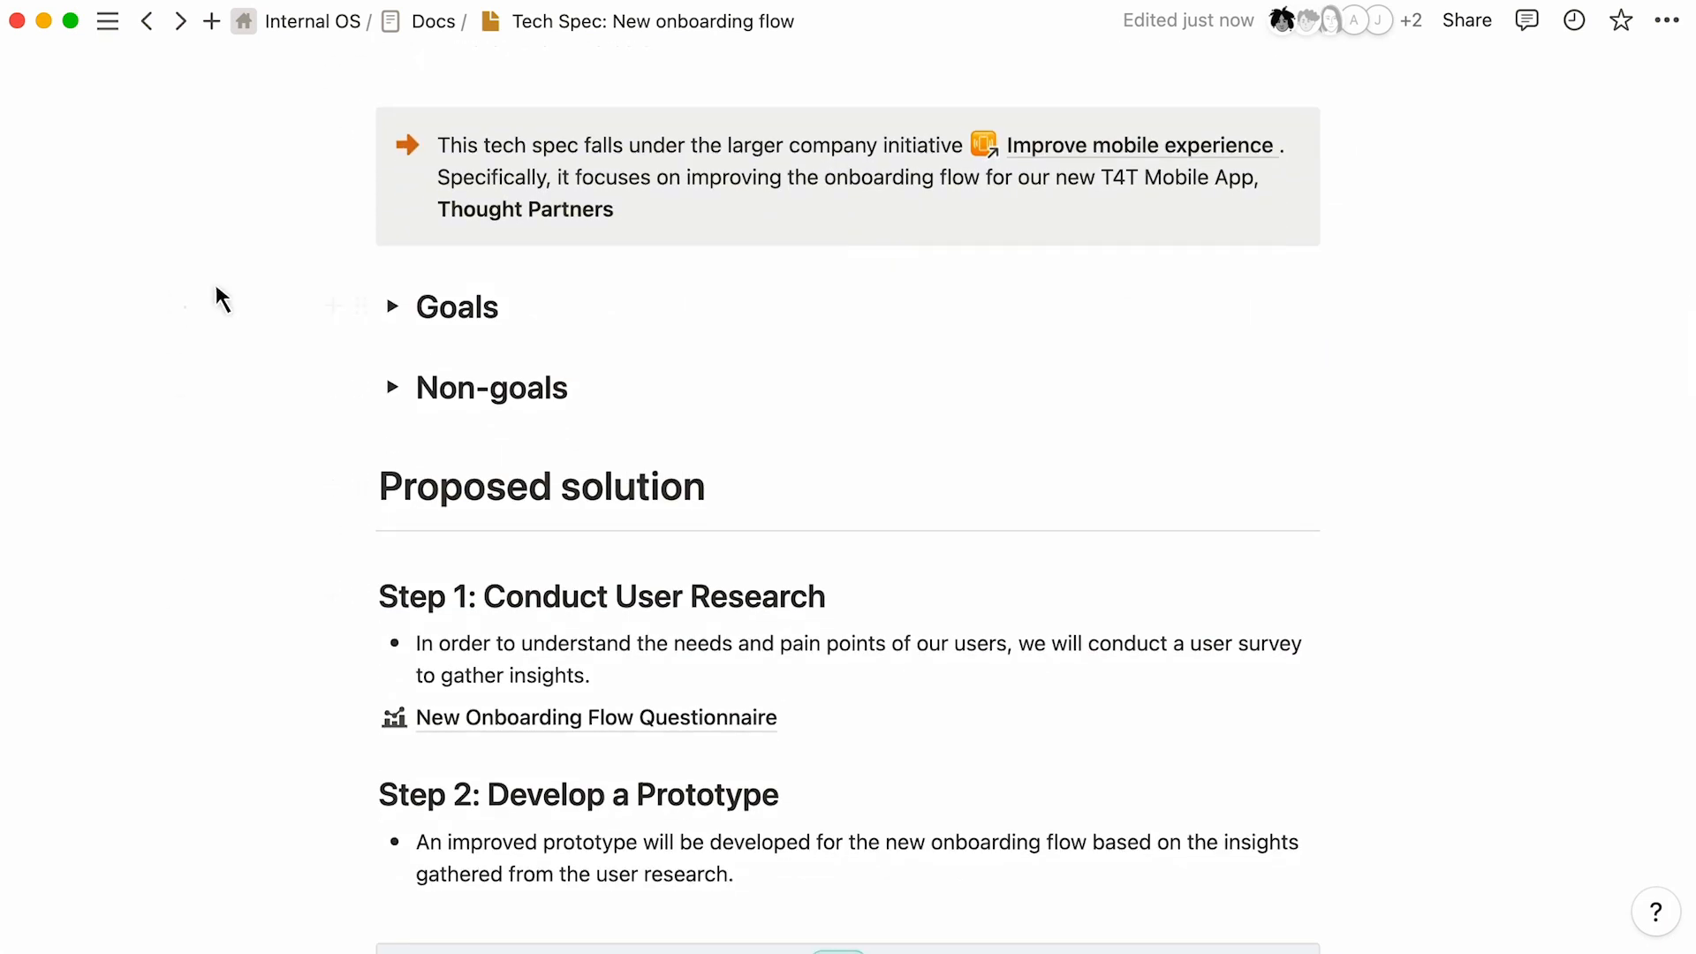
Step: Place Goals and Non-goals in side-by-side columns and expand their toggles
{"action": "left_click", "coordinate": [358, 386]}
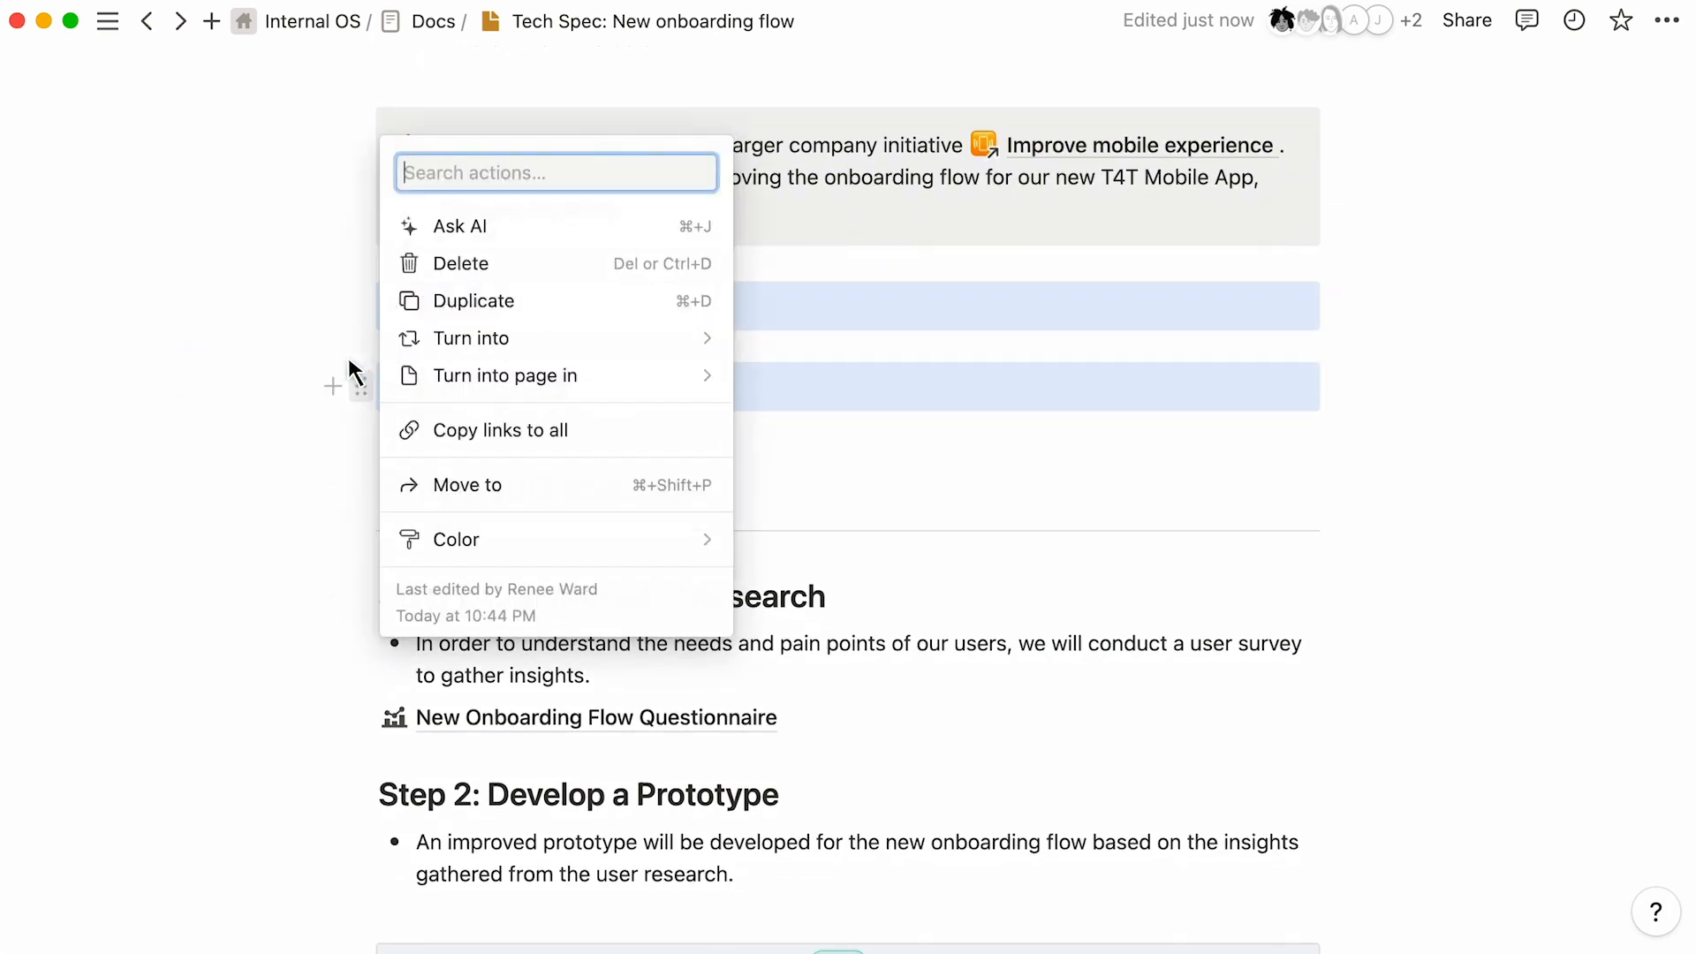
{"action": "left_click", "coordinate": [471, 337]}
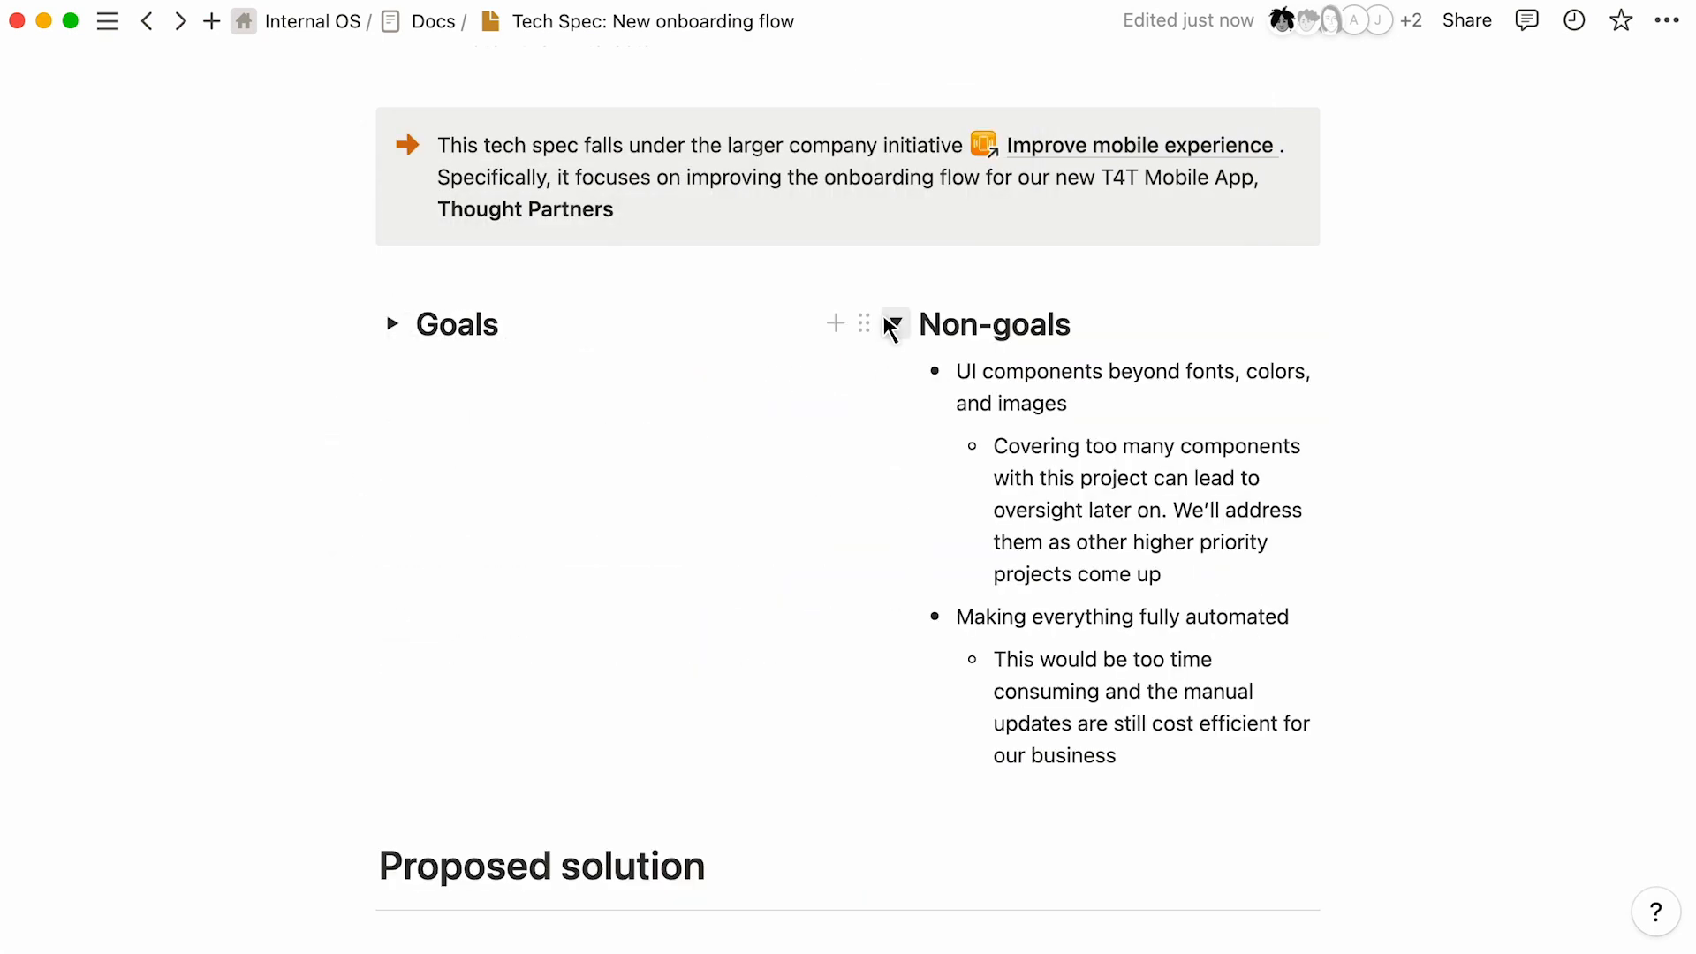
{"action": "left_click", "coordinate": [394, 324]}
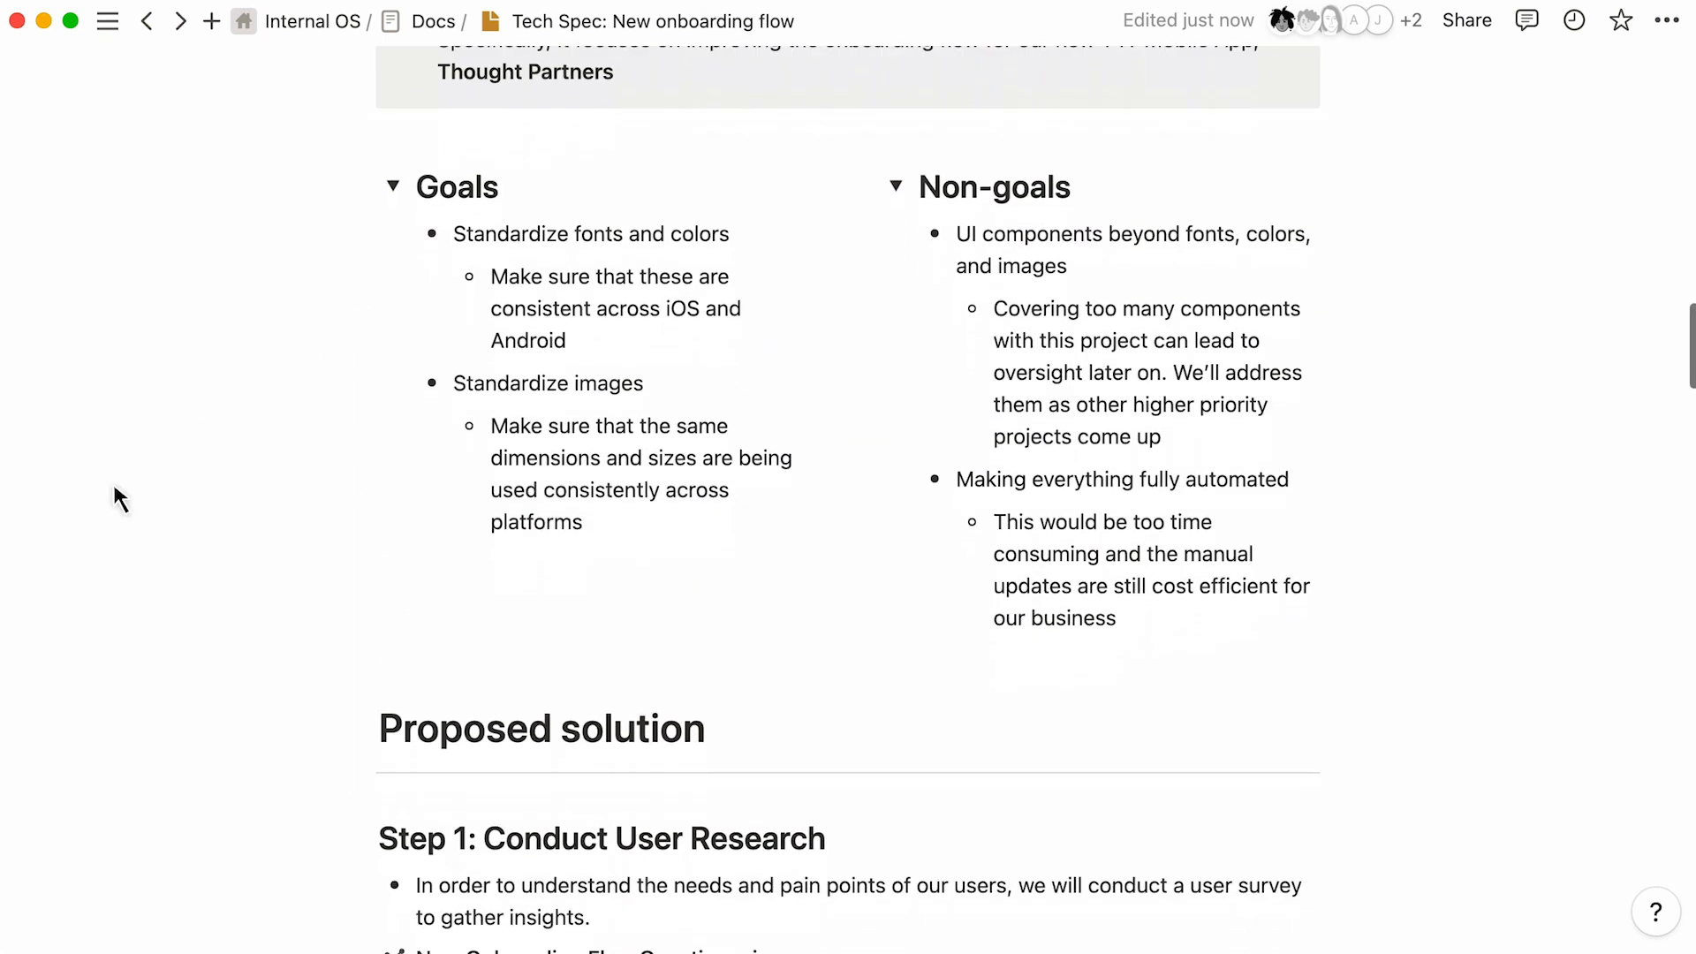
Step: Paste the Figma Sign Up Flow link below the Whimsical chart as a preview
{"action": "scroll", "scroll_direction": "down", "scroll_amount": 3}
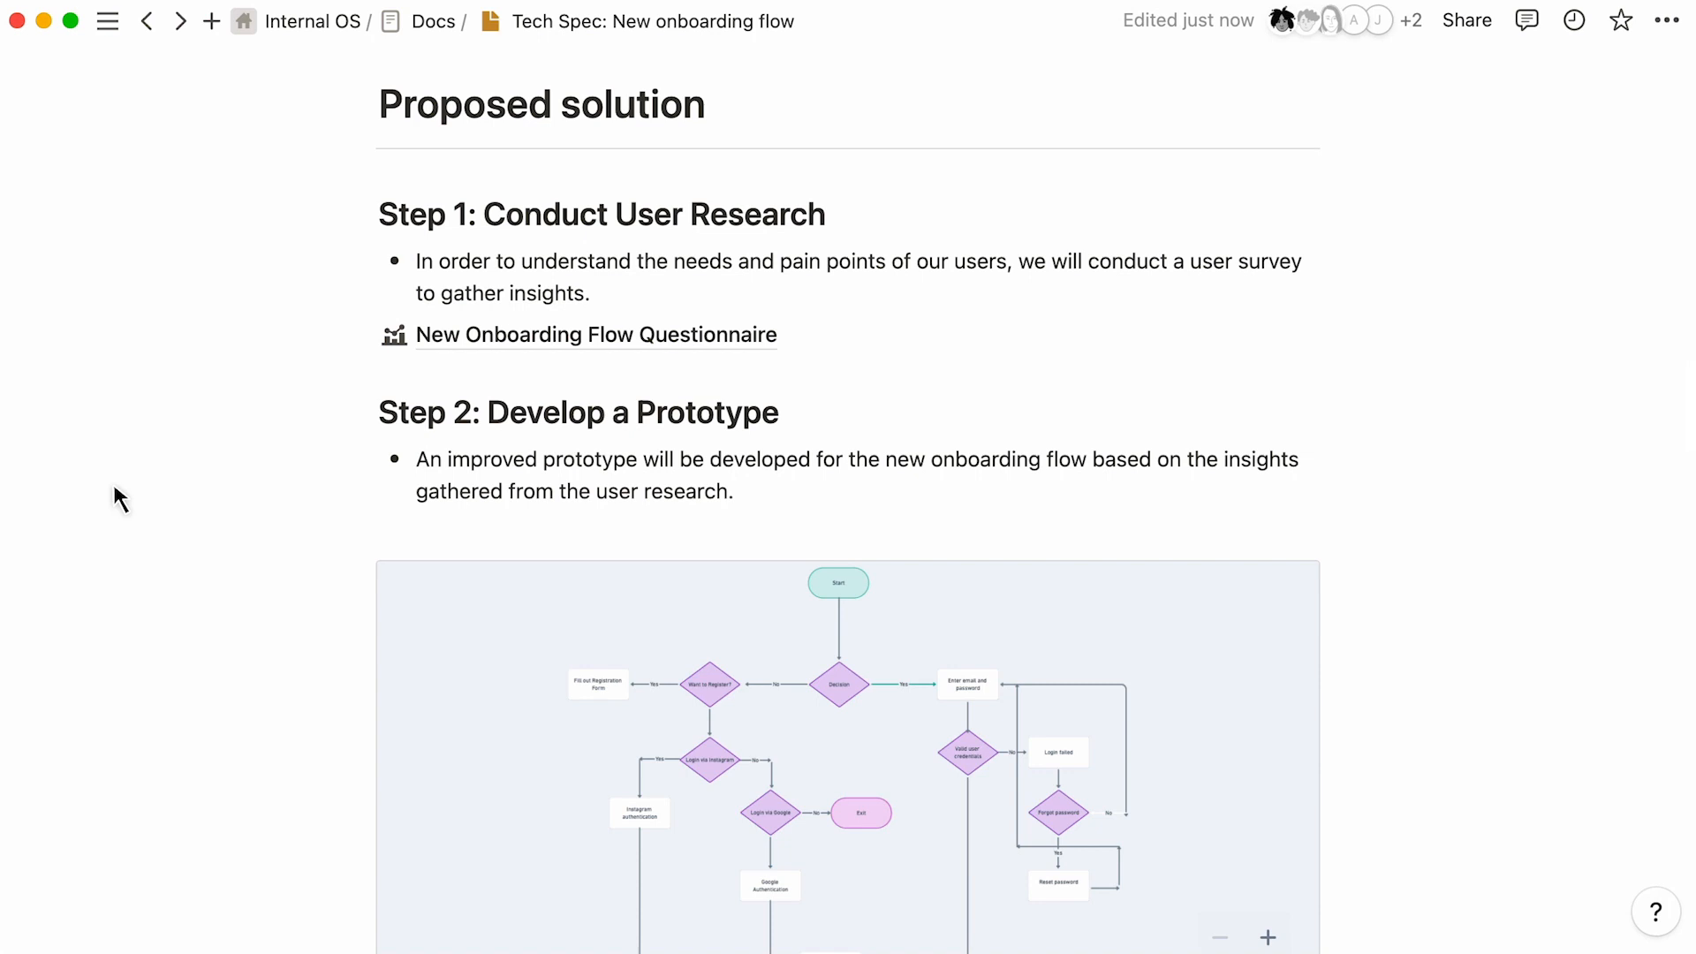
{"action": "scroll", "scroll_direction": "down", "scroll_amount": 3}
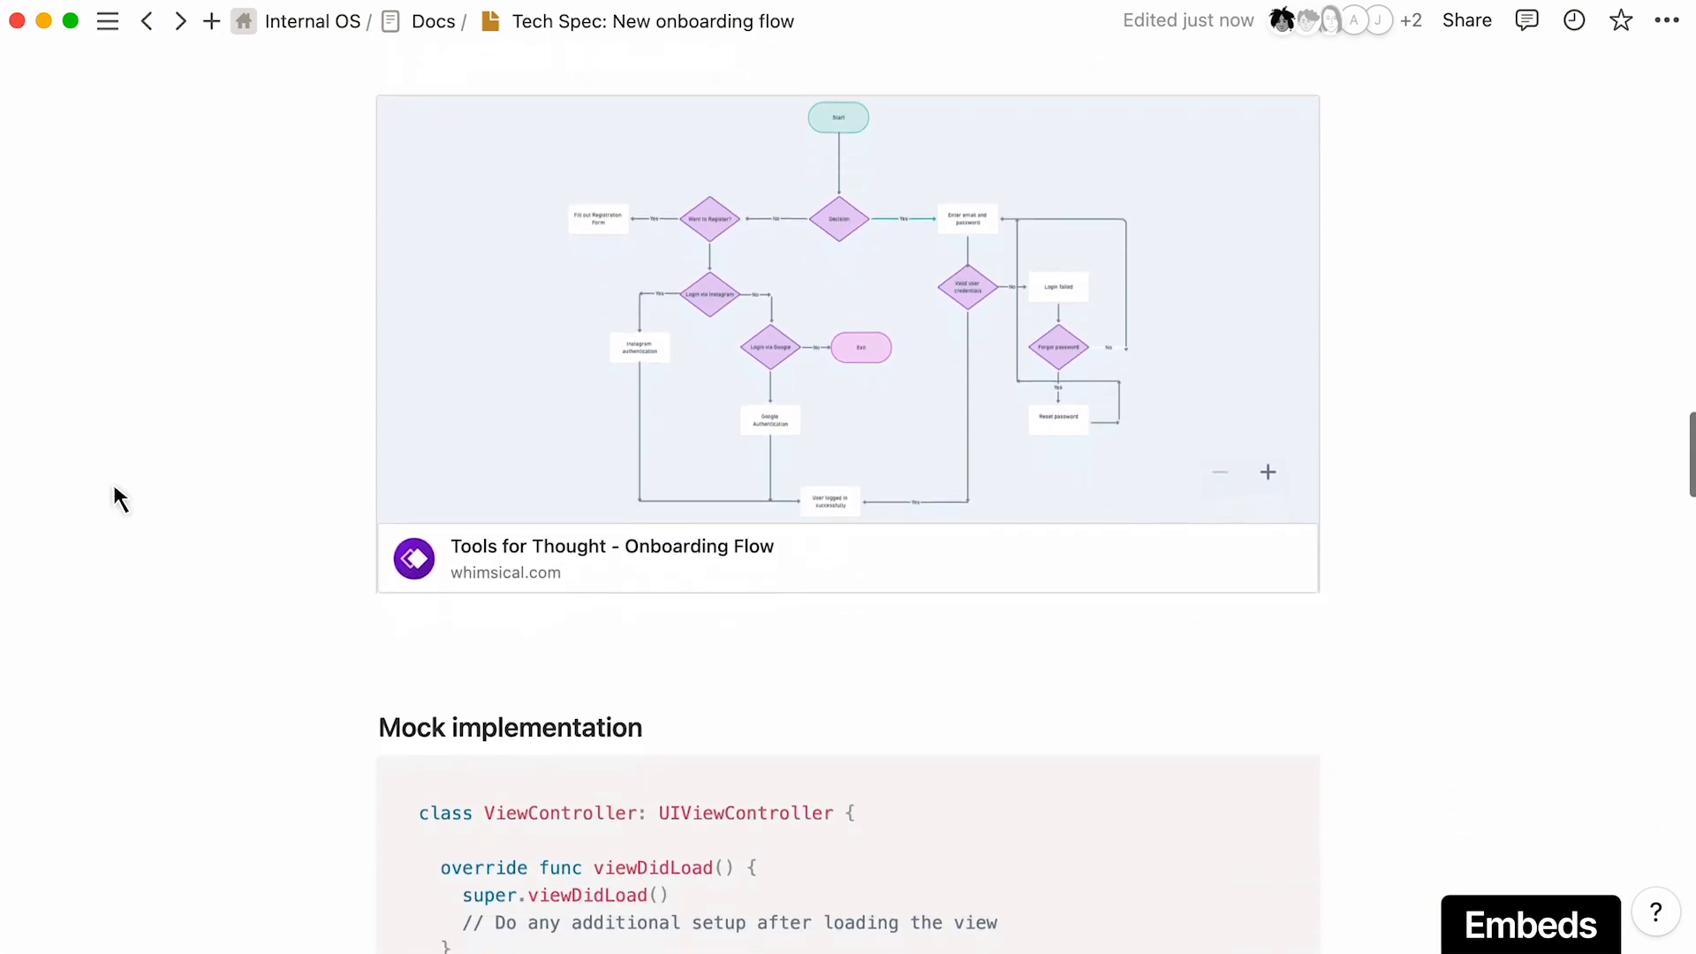
{"action": "right_click", "coordinate": [449, 632]}
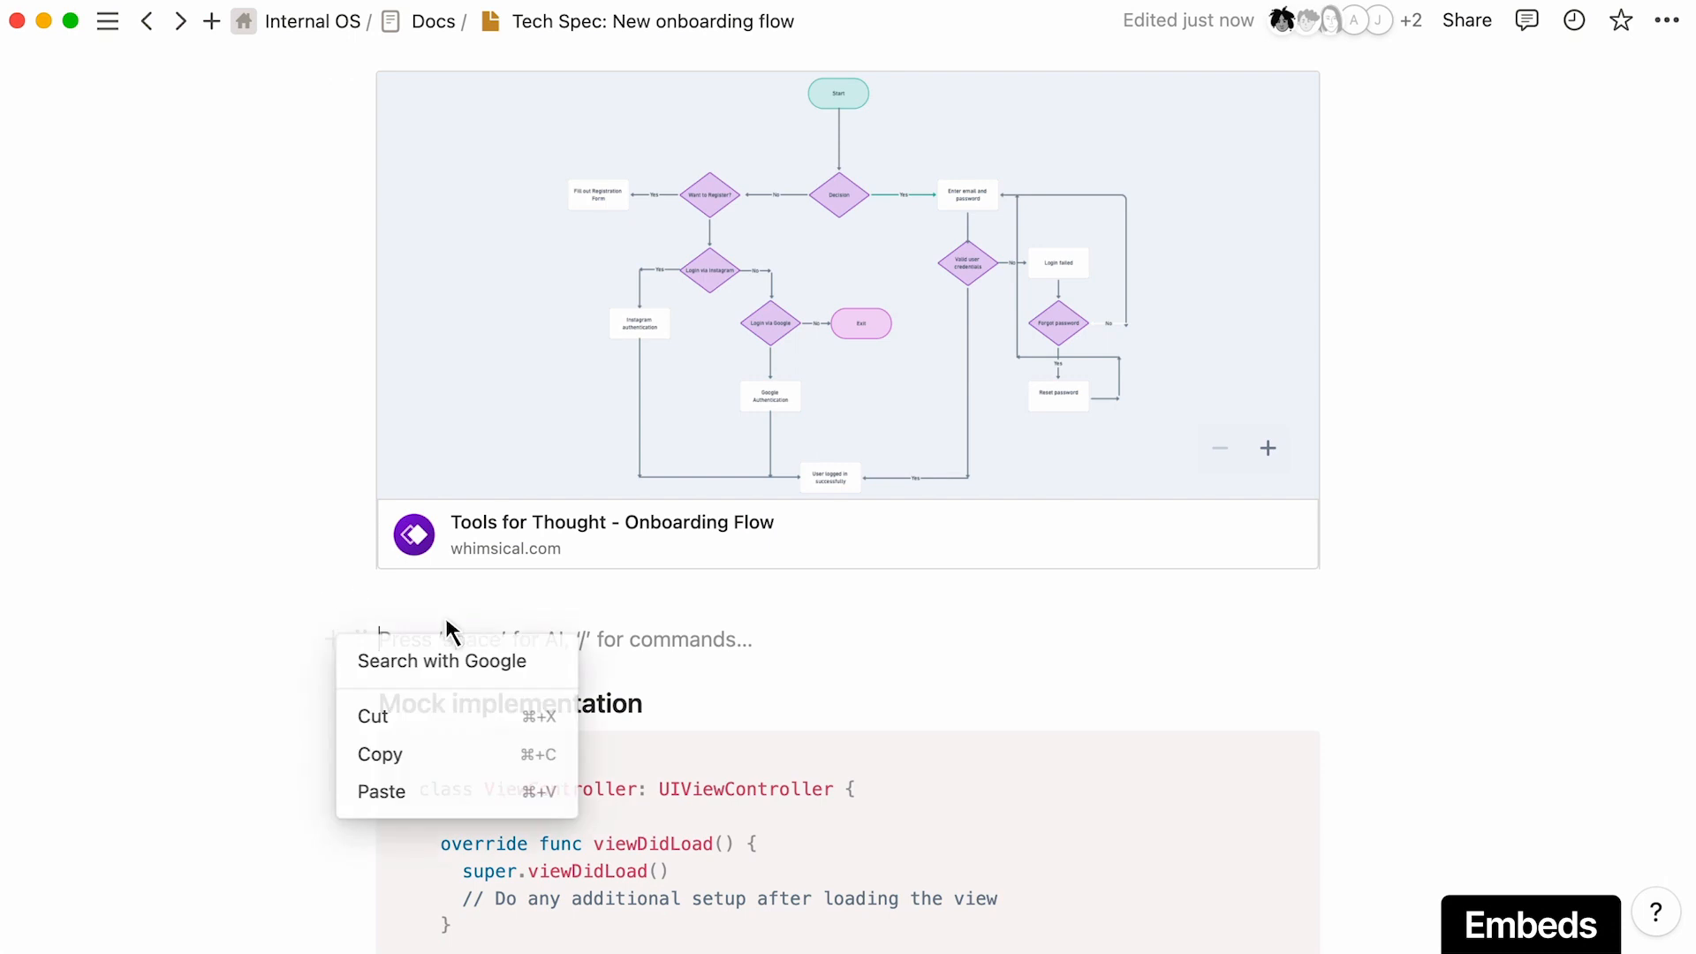
{"action": "left_click", "coordinate": [382, 790]}
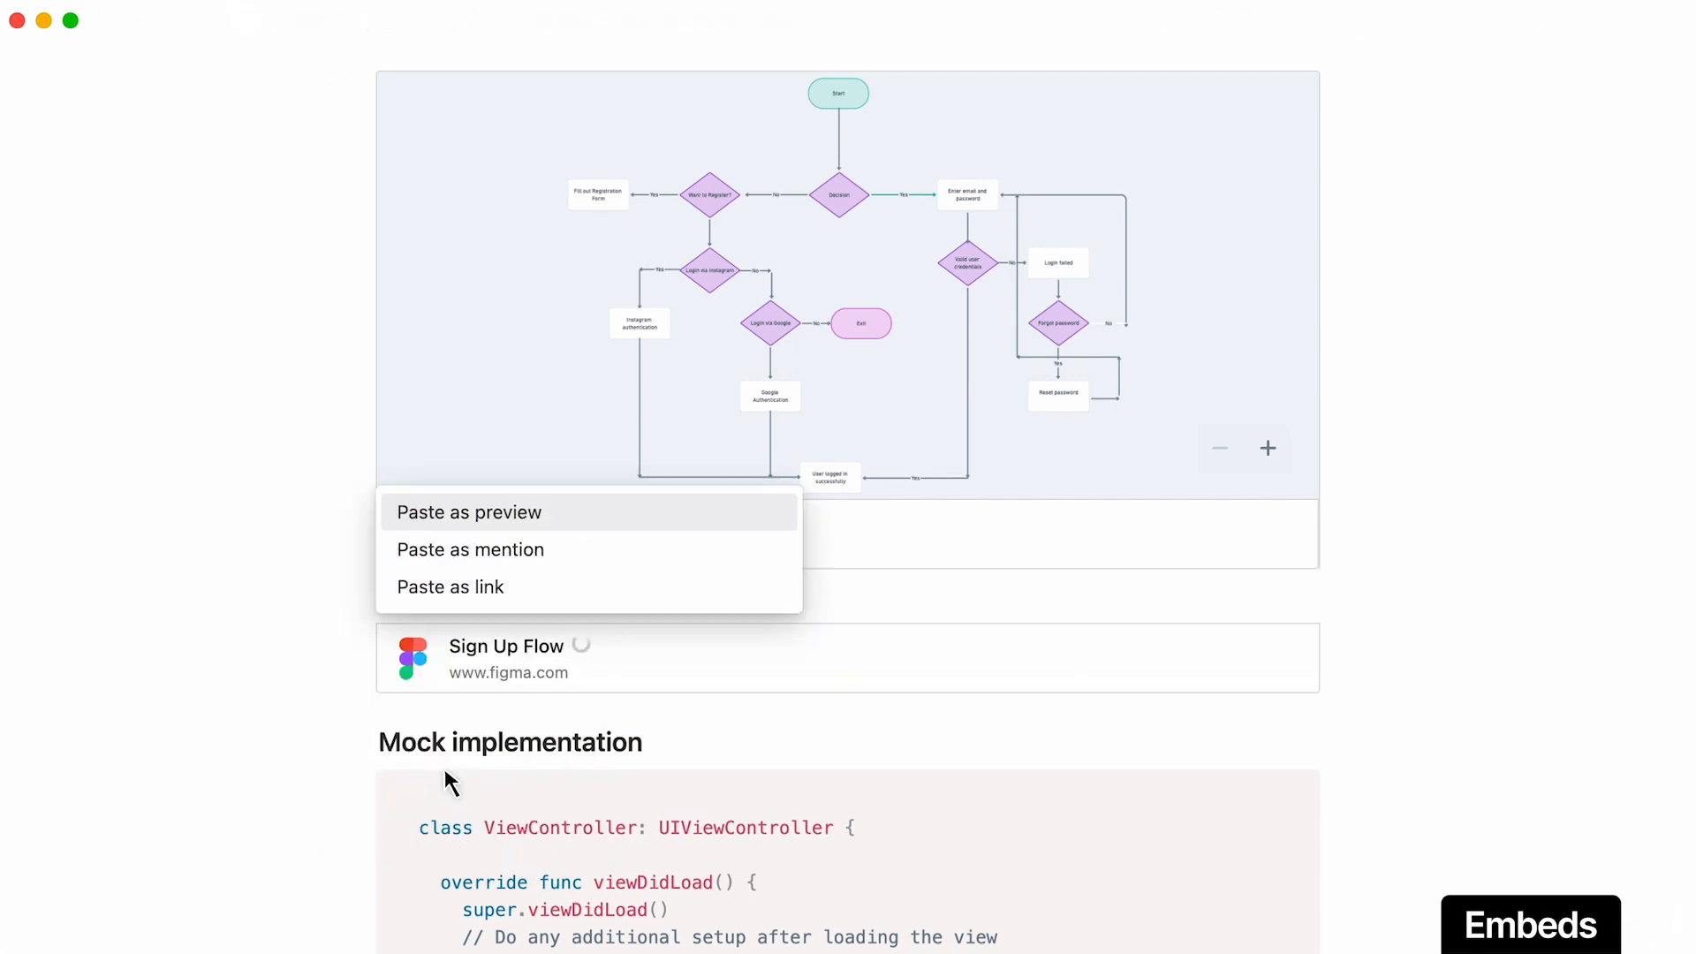
{"action": "left_click", "coordinate": [468, 511]}
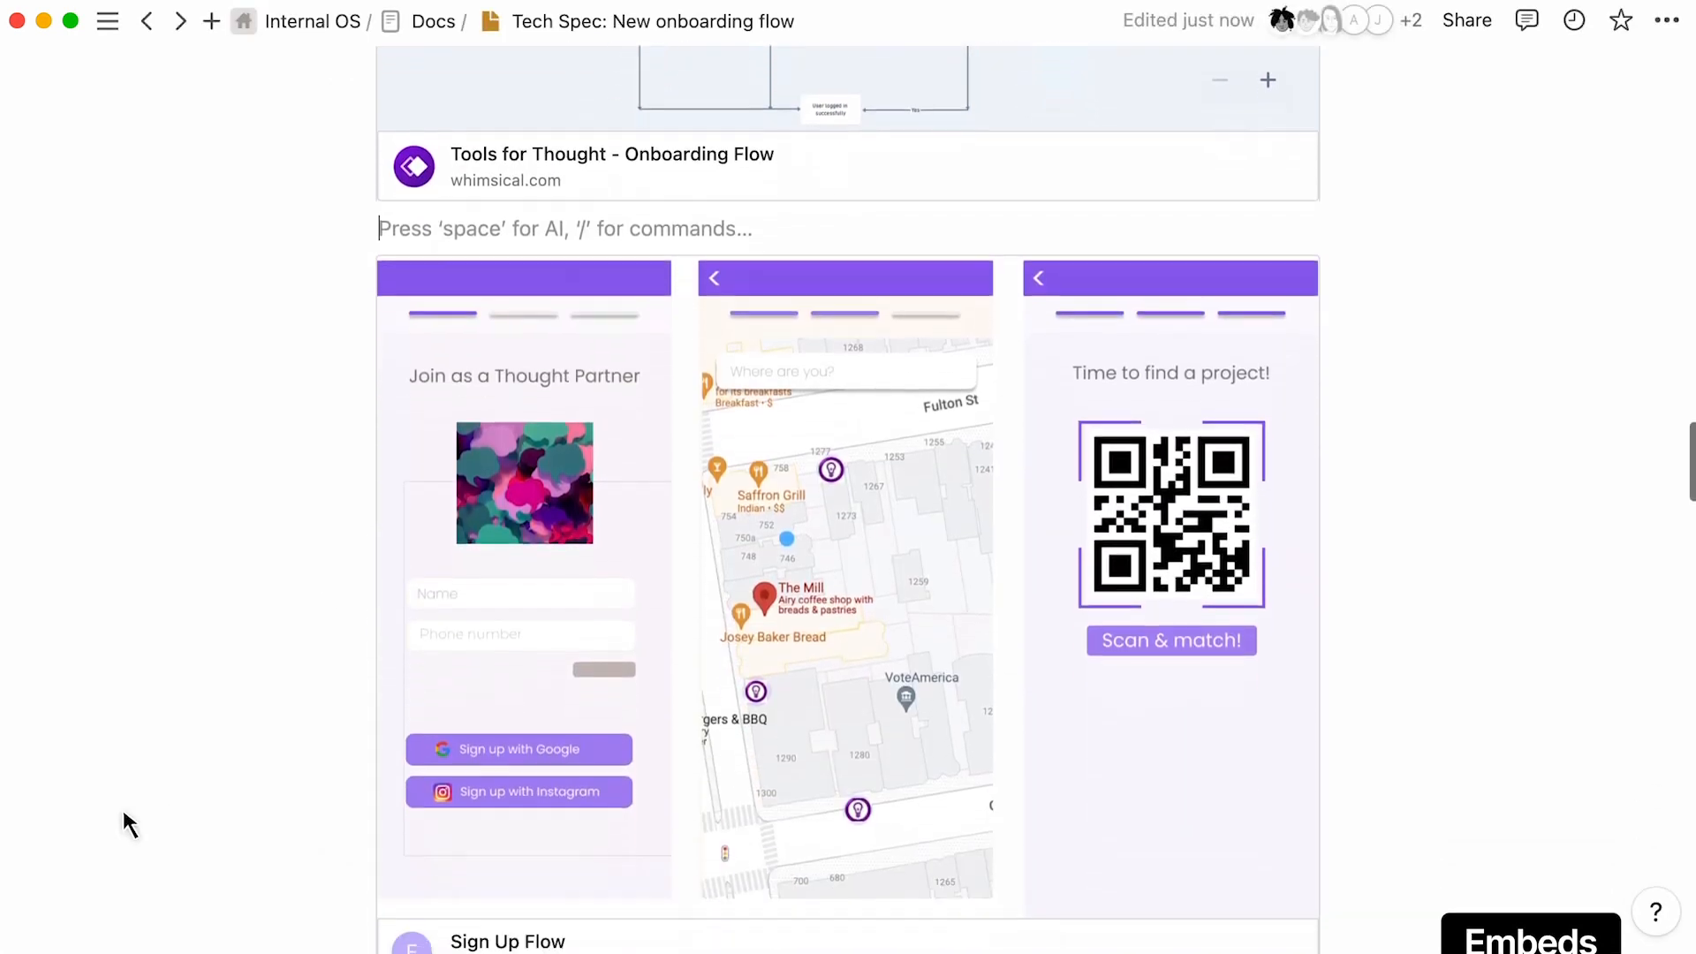
Step: Comment 'Open to suggestions on the approach here' on the Proposed Designs GitHub link
{"action": "scroll", "scroll_direction": "down", "scroll_amount": 3}
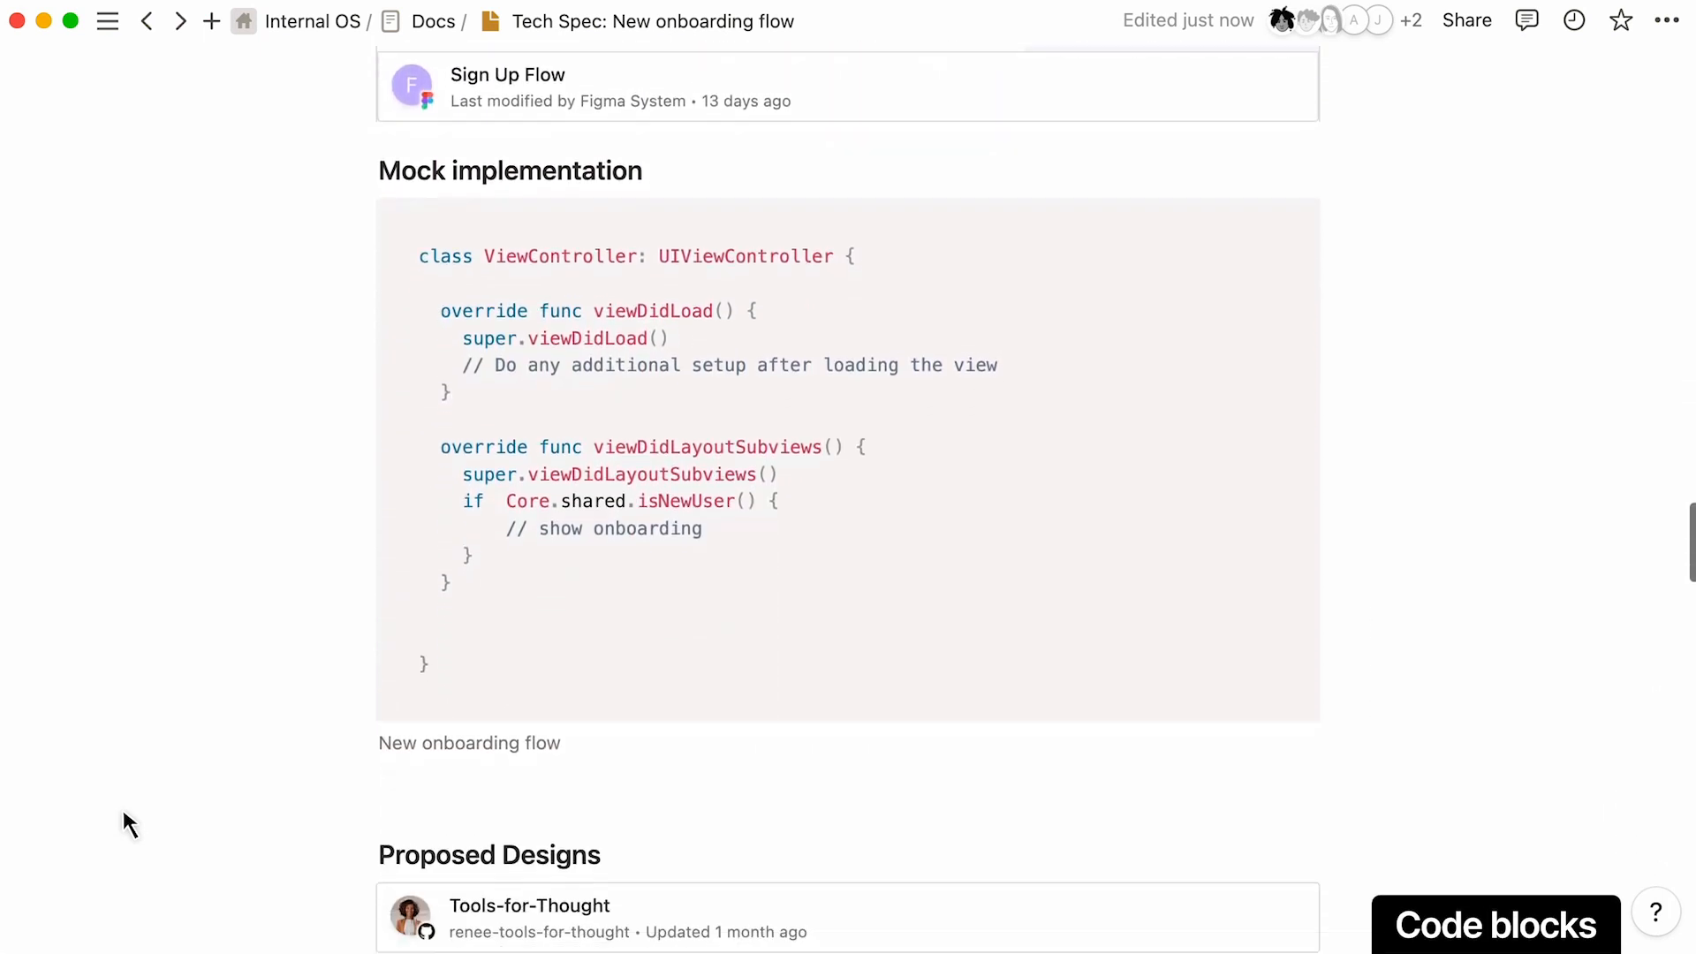
{"action": "scroll", "scroll_direction": "down", "scroll_amount": 3}
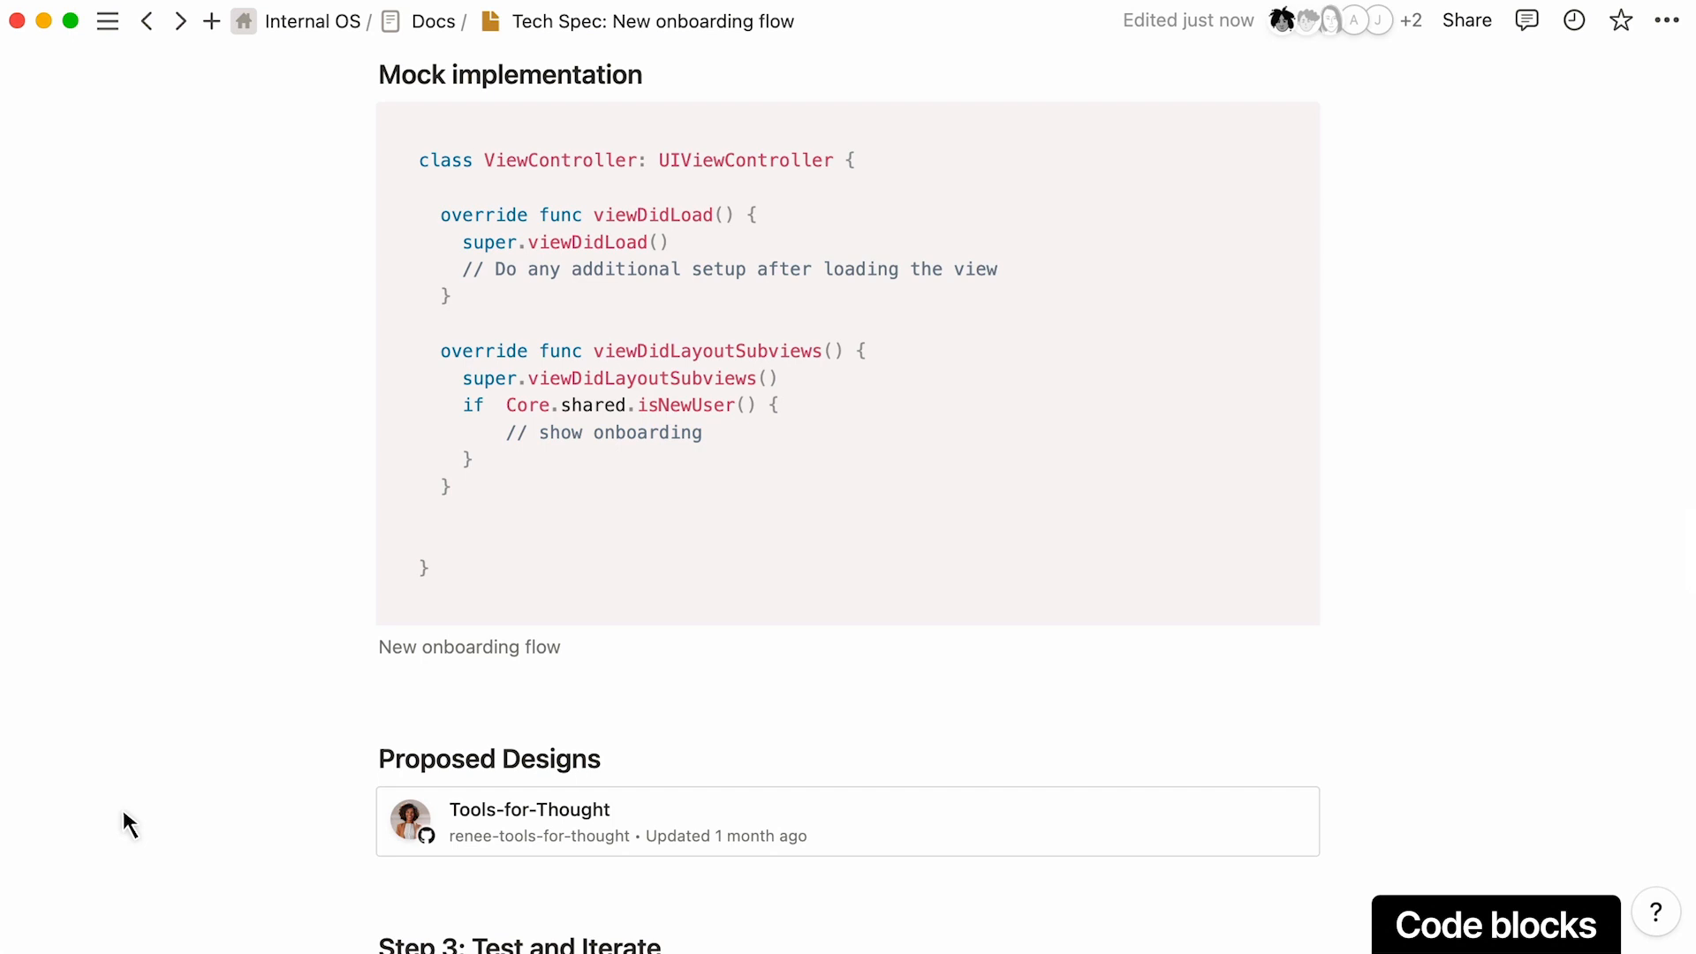
{"action": "scroll", "scroll_direction": "down", "scroll_amount": 3}
{"action": "type", "text": "Open"}
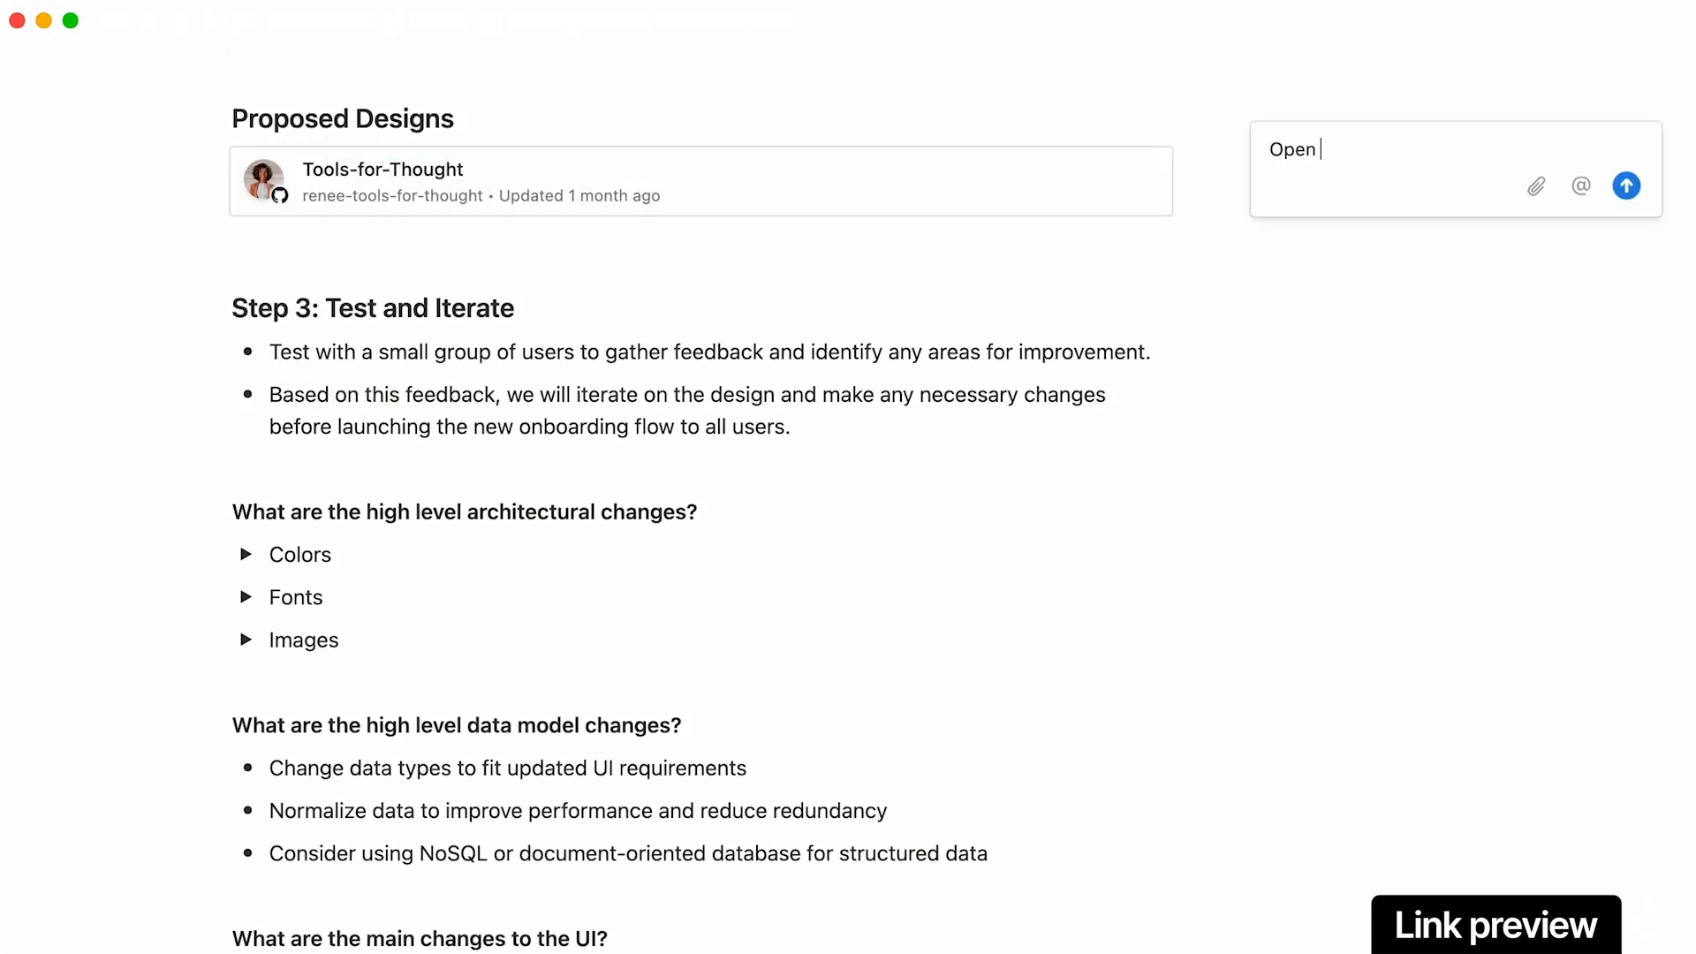
{"action": "type", "text": "to suggestions on the approach here"}
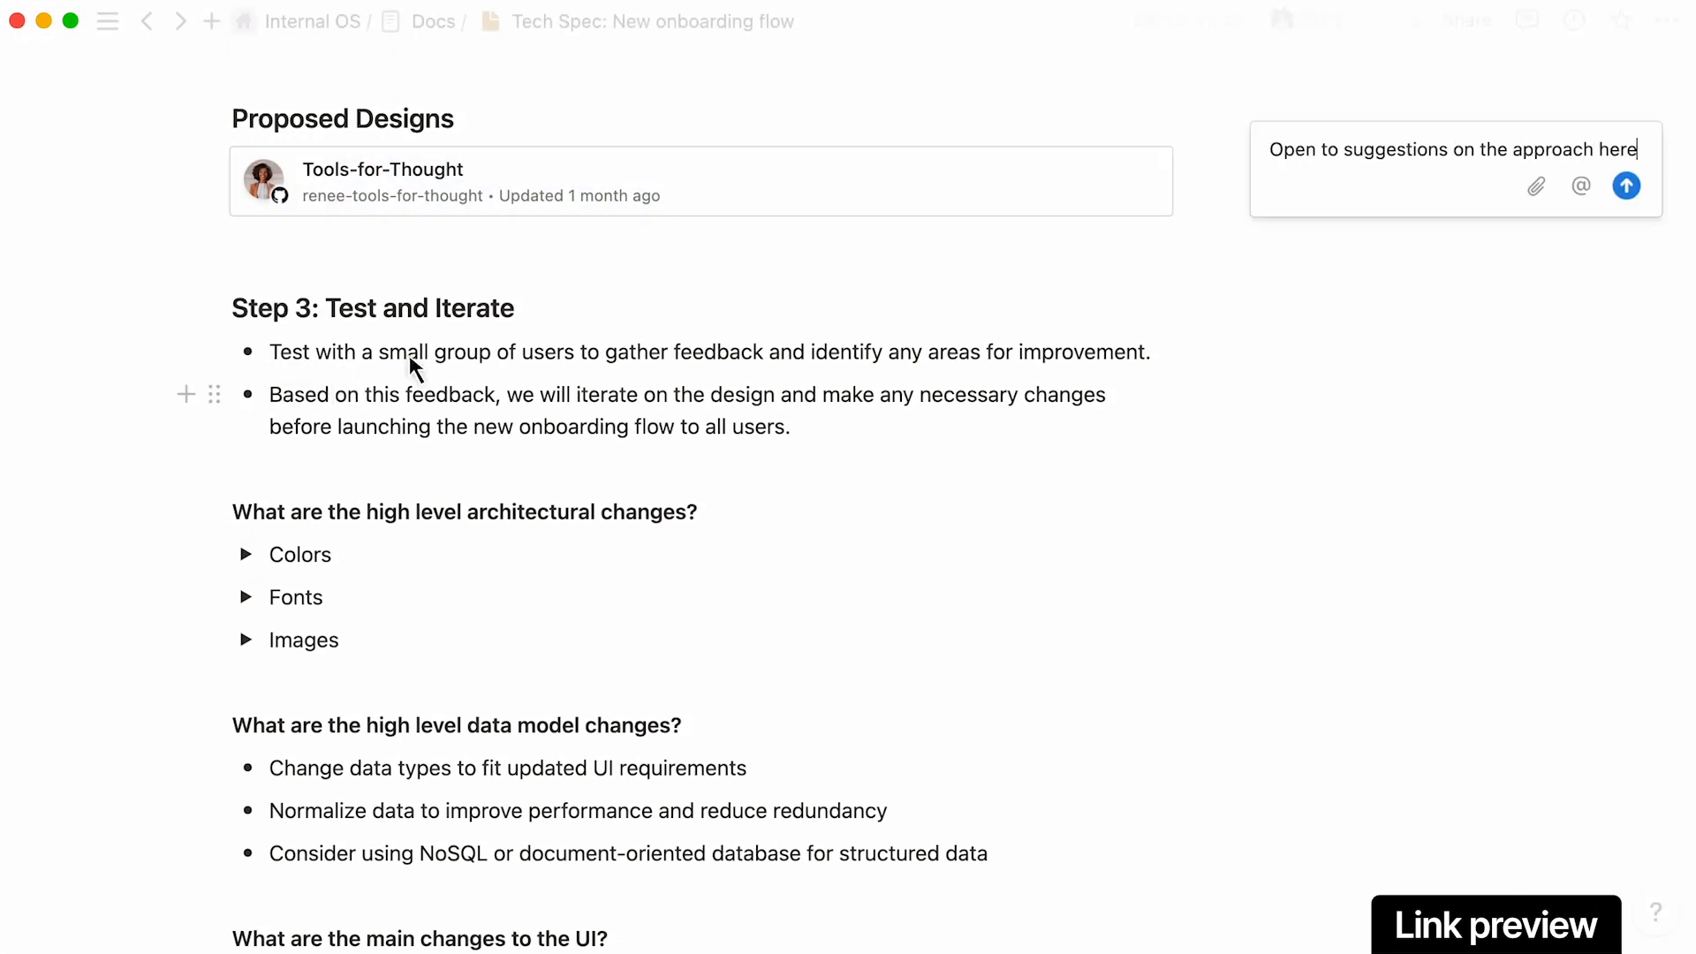
{"action": "left_click", "coordinate": [1625, 186]}
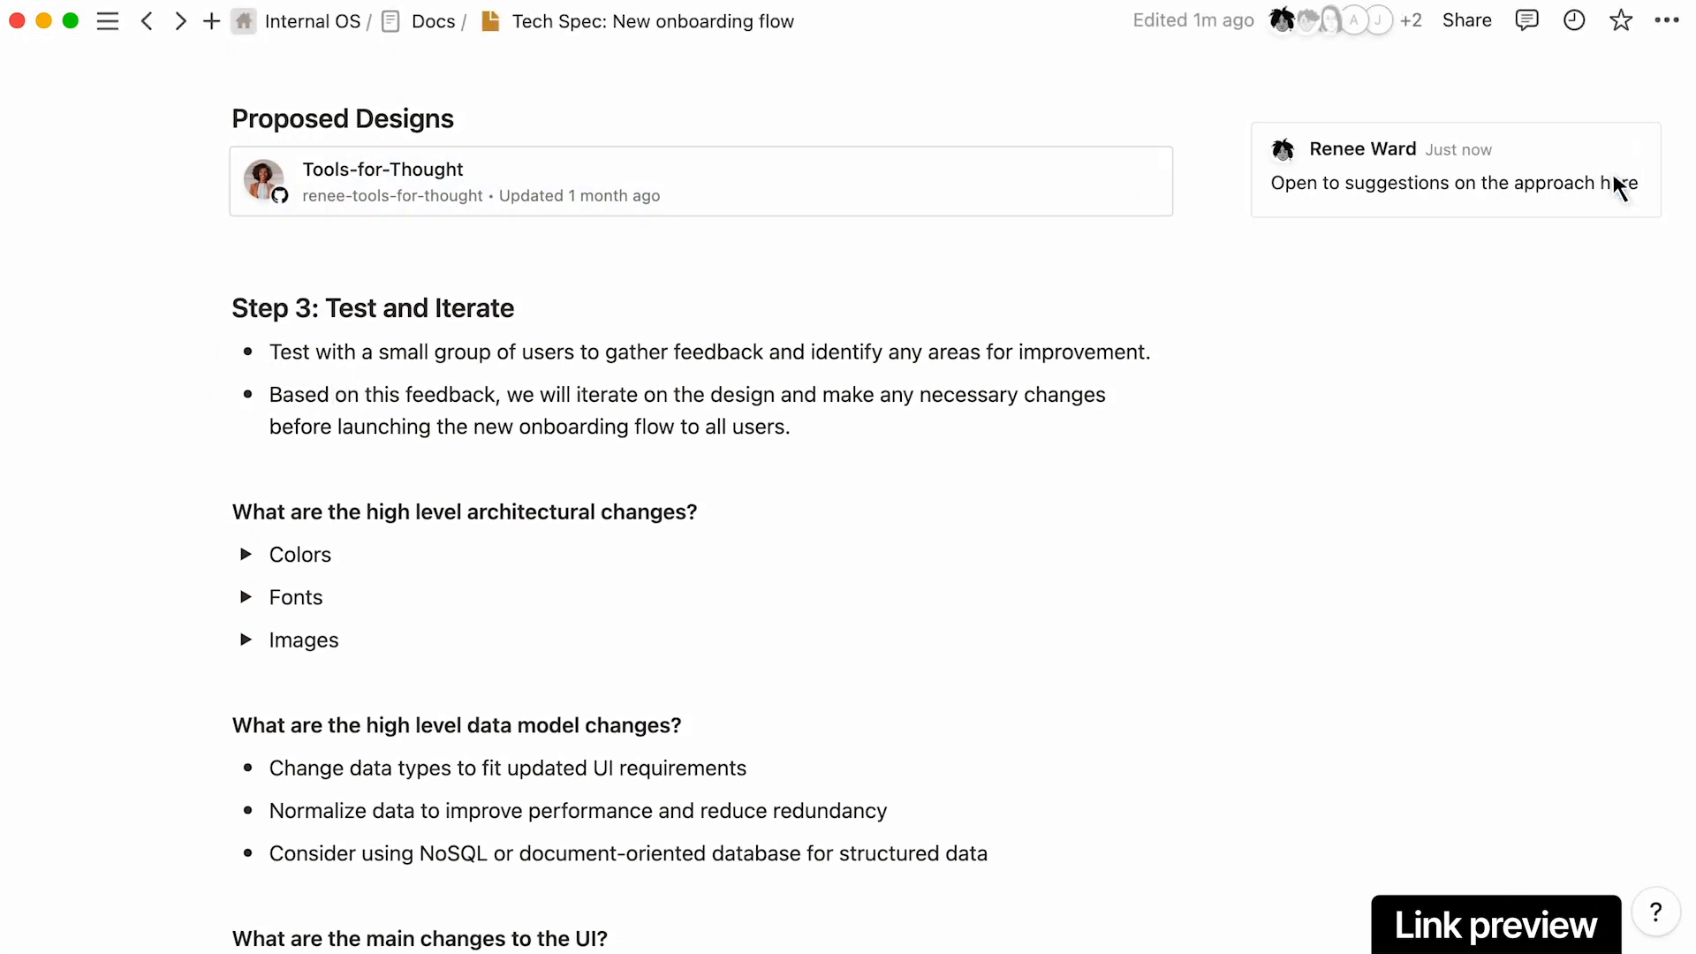
{"action": "scroll", "scroll_direction": "down", "scroll_amount": 3}
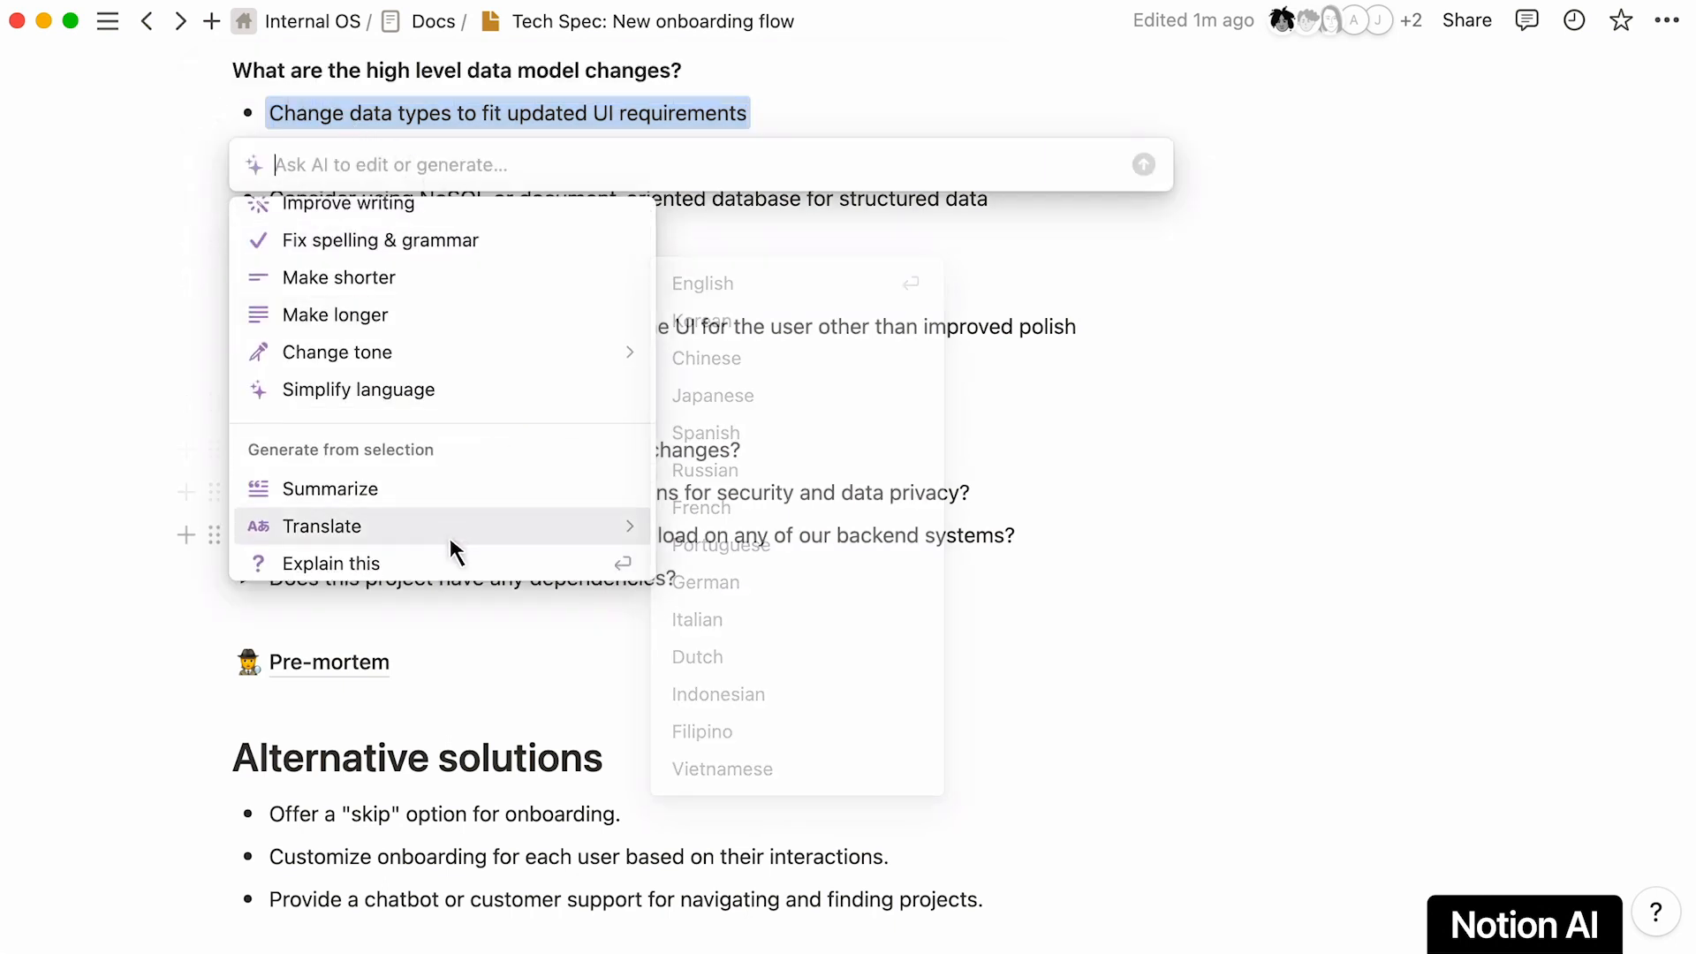
{"action": "left_click", "coordinate": [333, 563]}
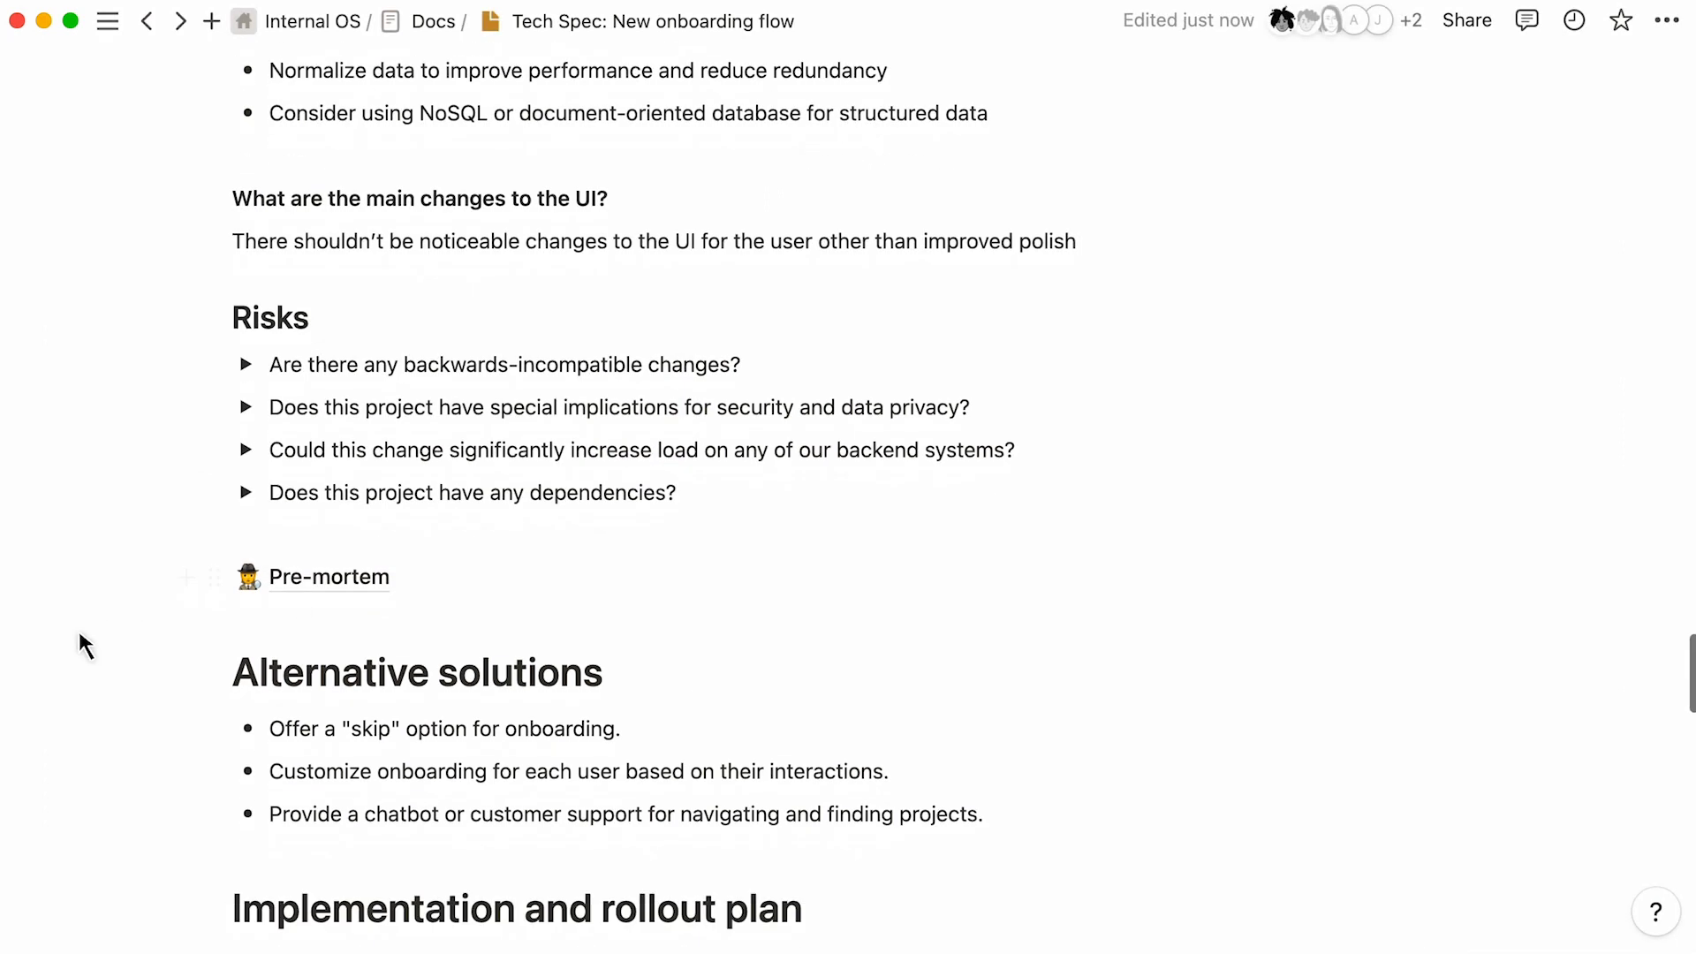
Step: From the GTM Launch Plan, strike out Variant 3 and remind on the iOS launch date
{"action": "scroll", "scroll_direction": "down", "scroll_amount": 3}
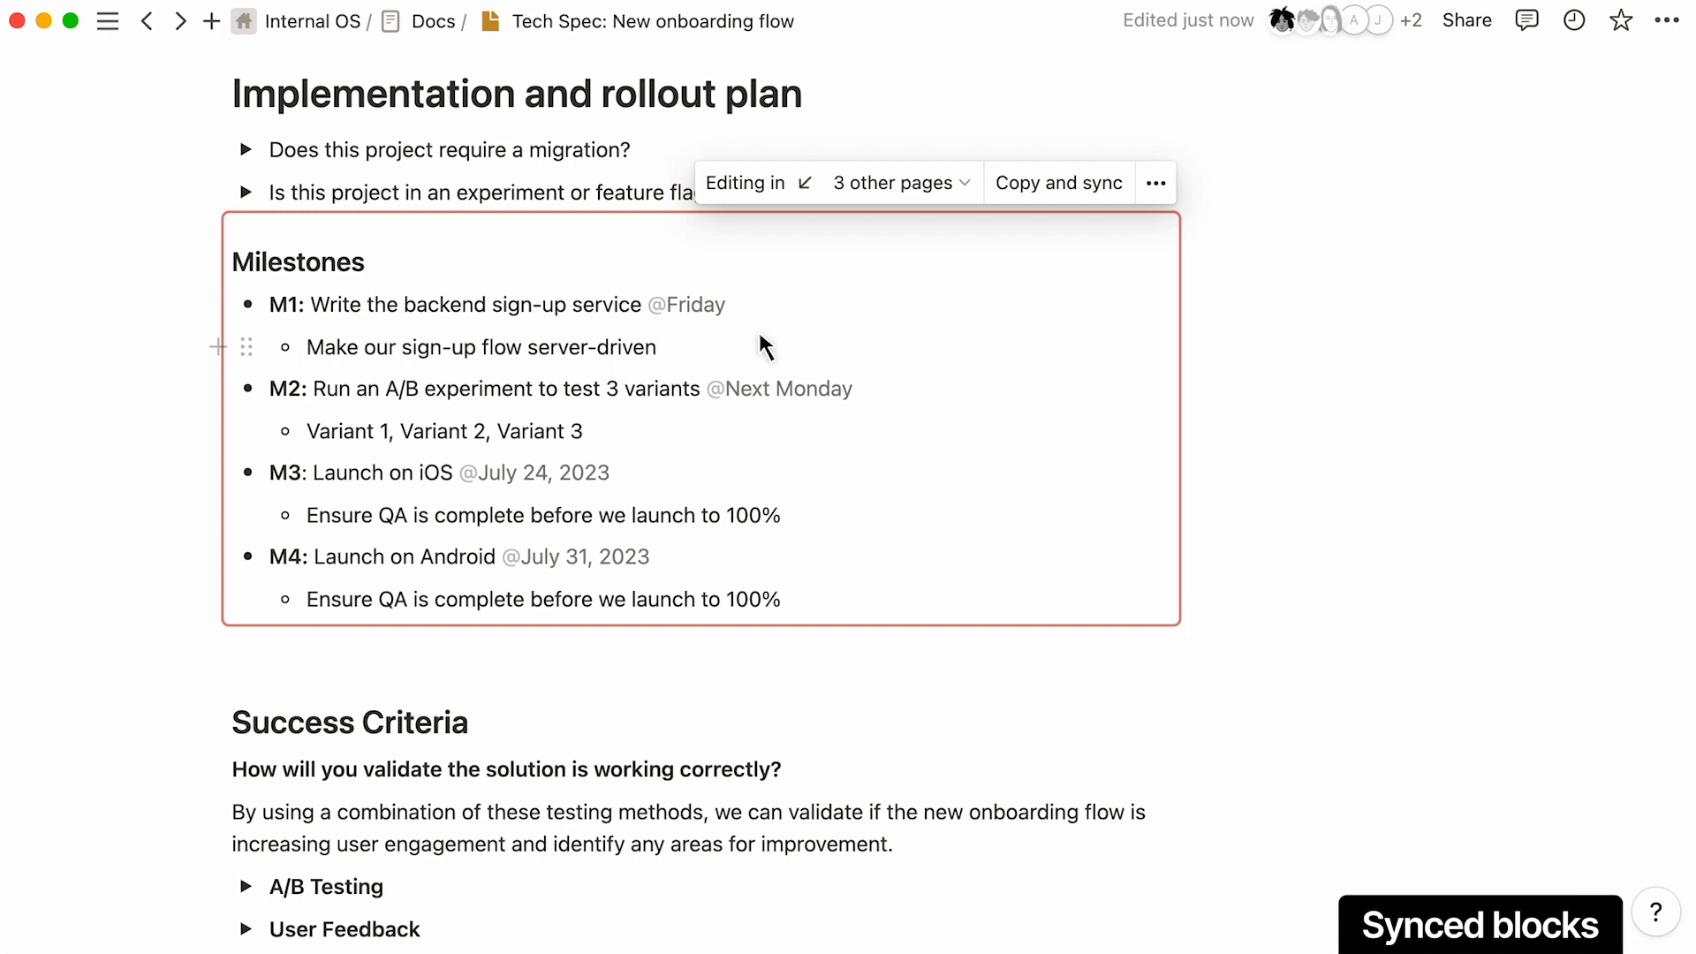
{"action": "left_click", "coordinate": [656, 347]}
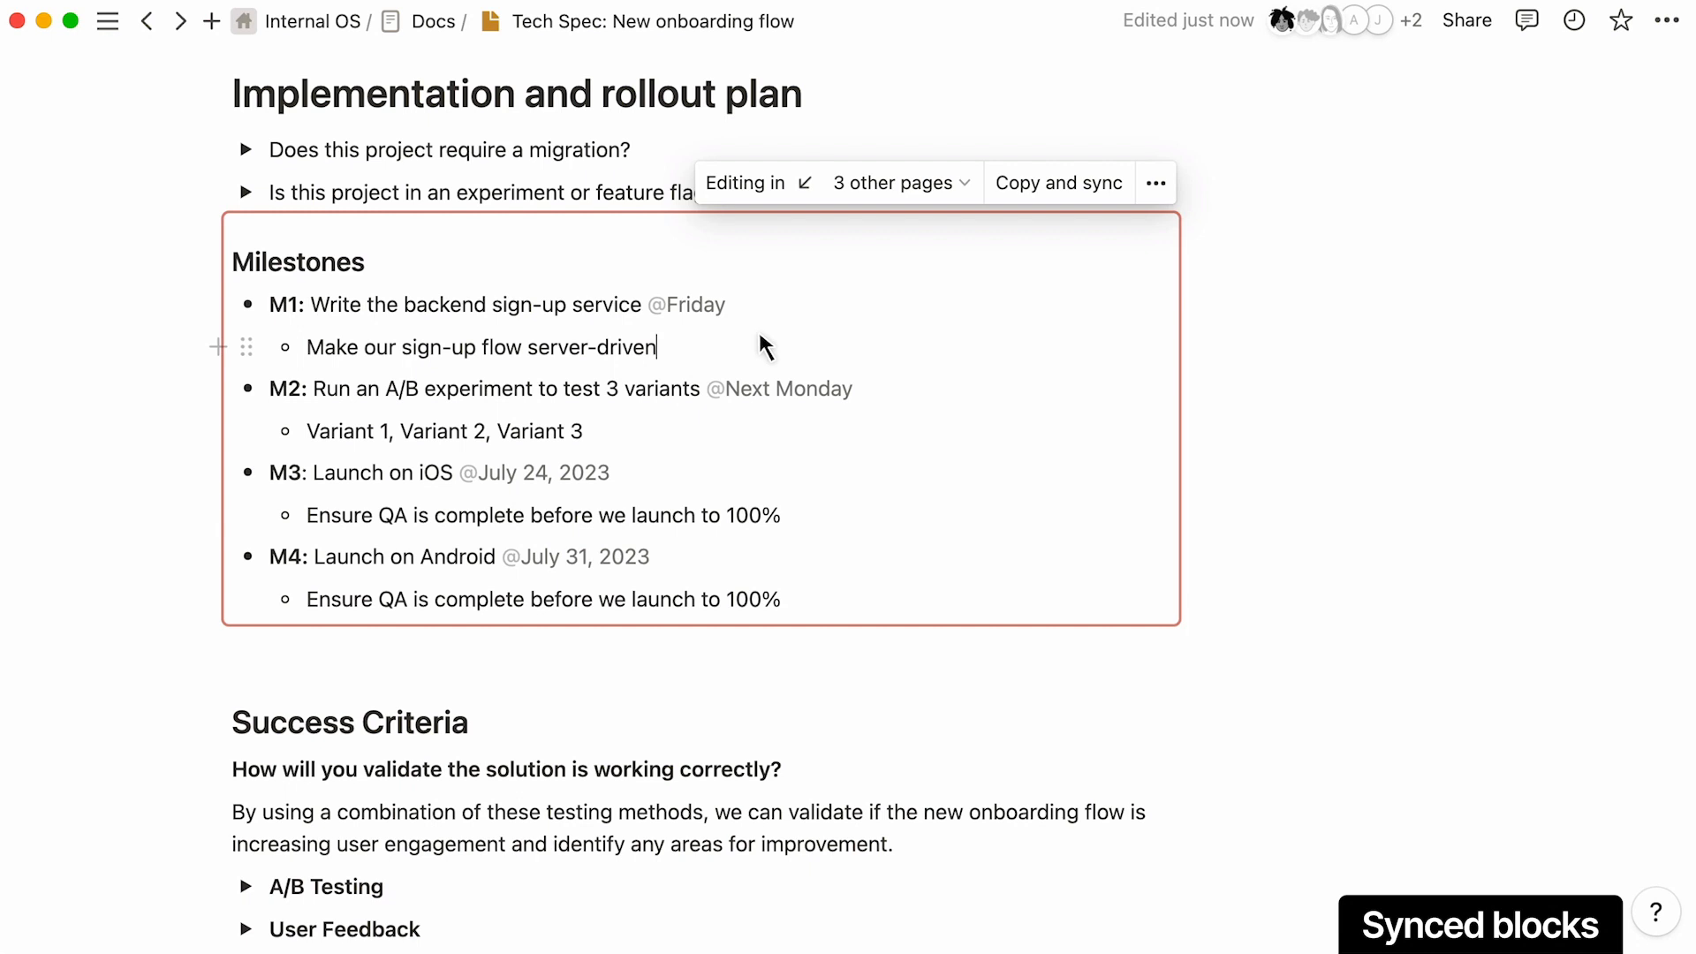
{"action": "left_click", "coordinate": [893, 182]}
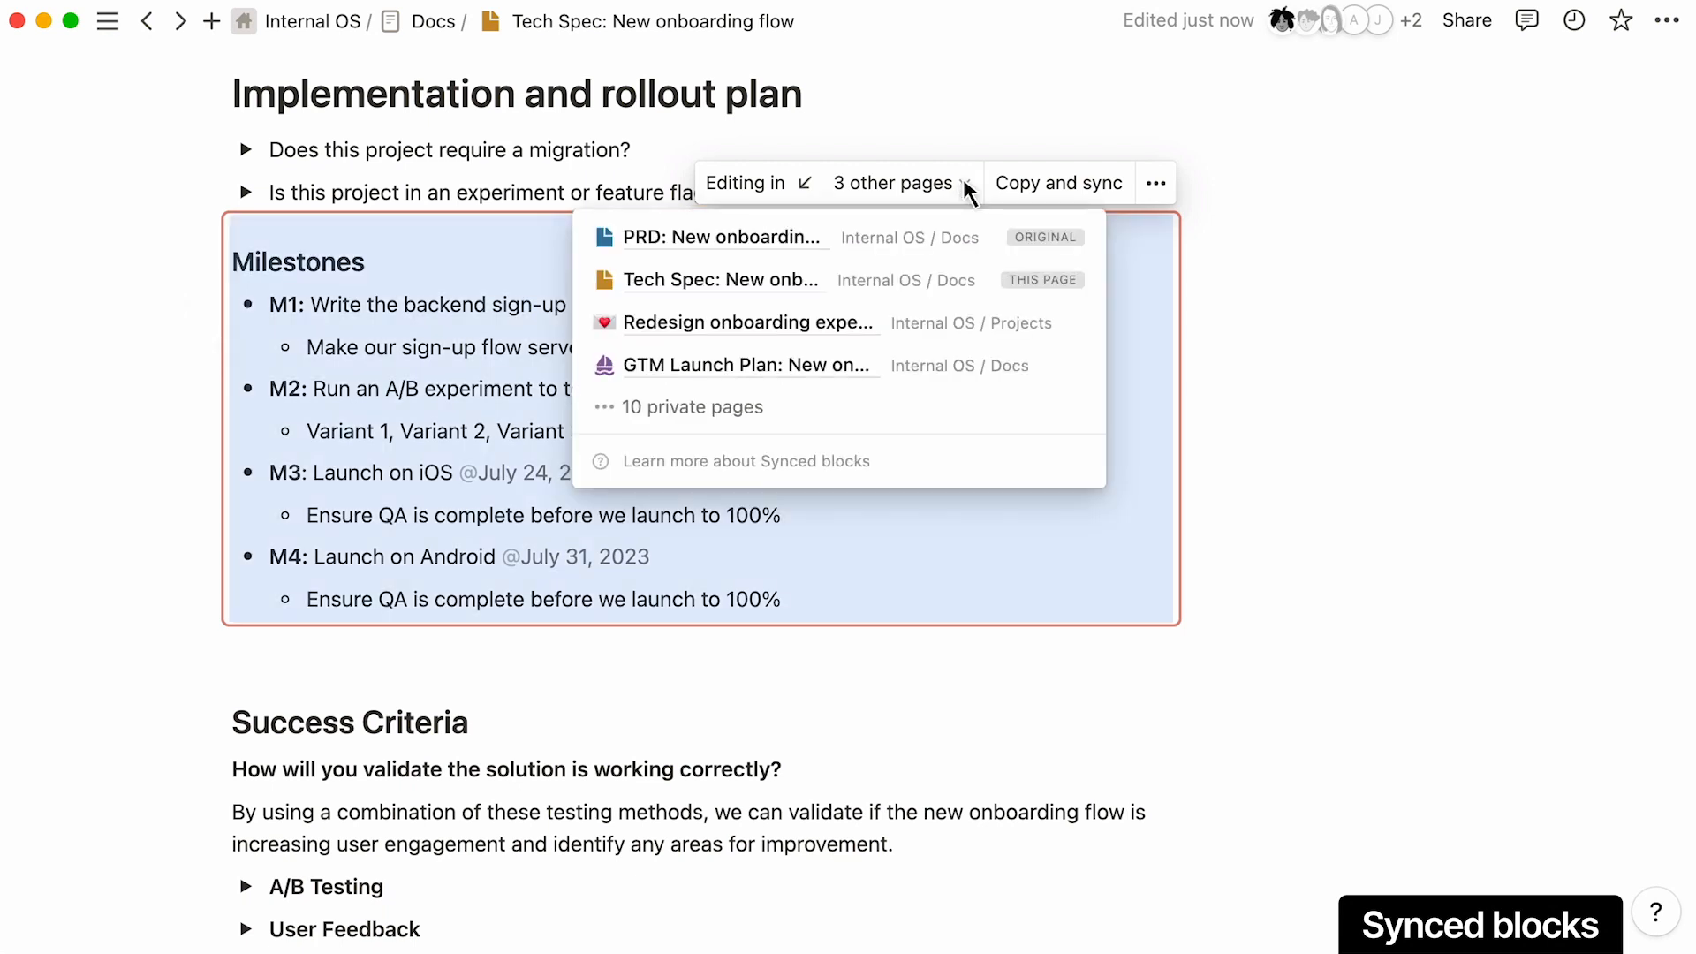
{"action": "mouse_move", "coordinate": [785, 372]}
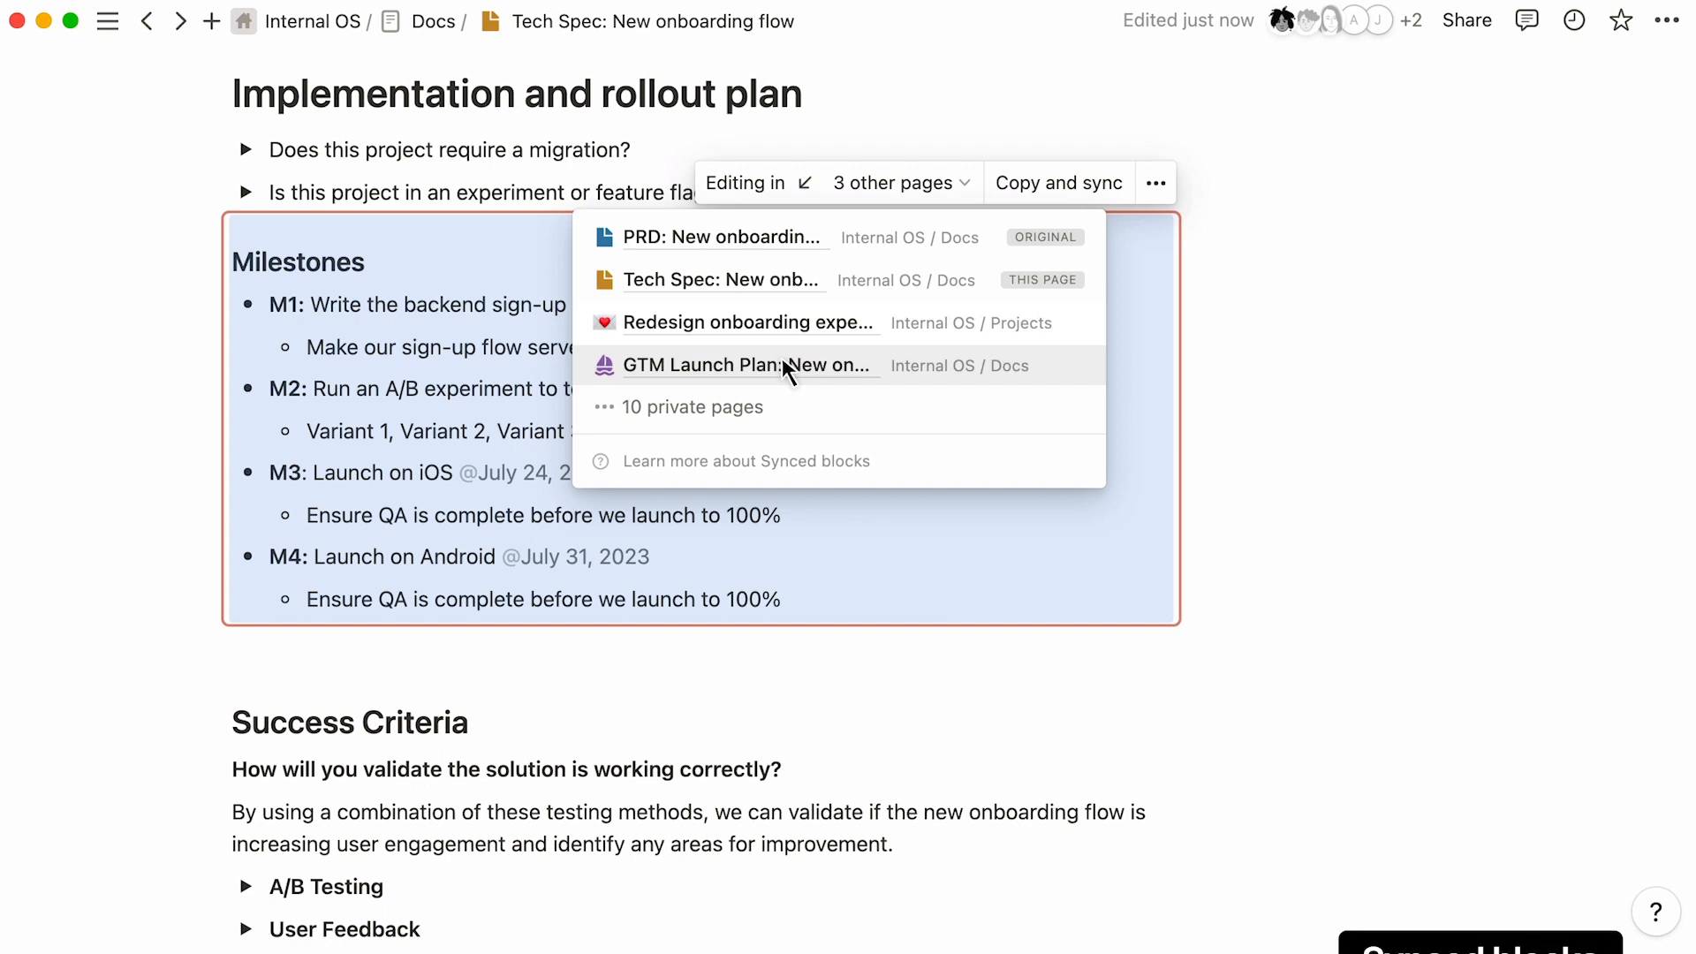
{"action": "left_click", "coordinate": [750, 364]}
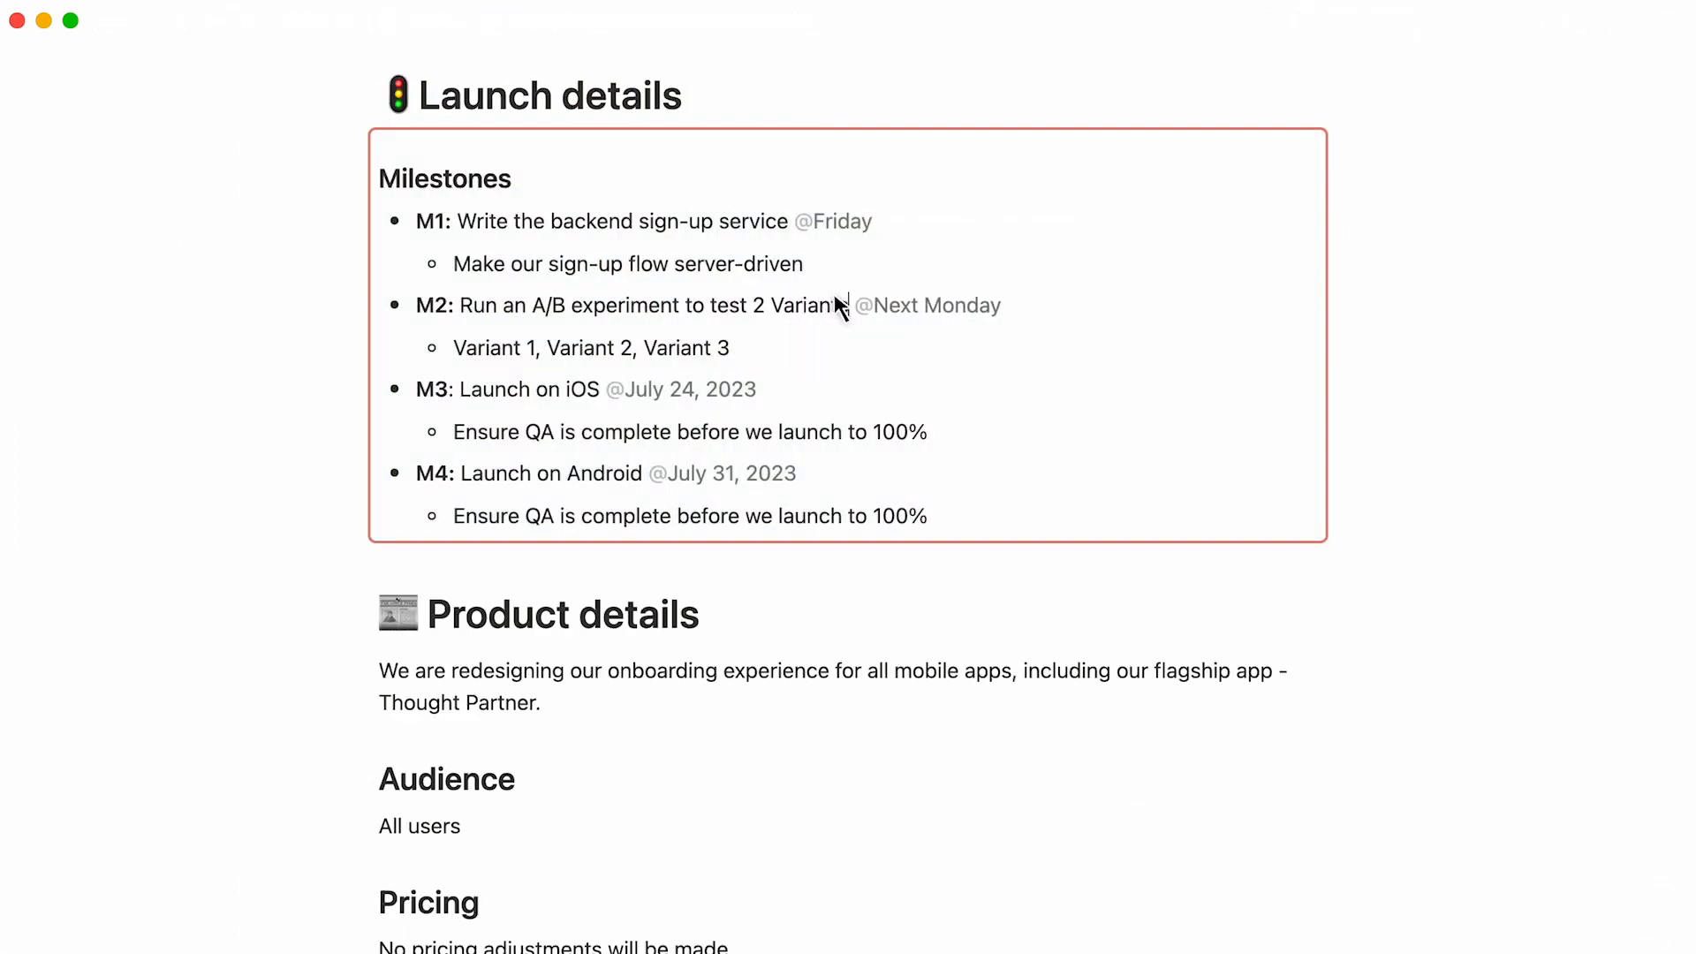
{"action": "double_click", "coordinate": [692, 347]}
{"action": "type", "text": "rem"}
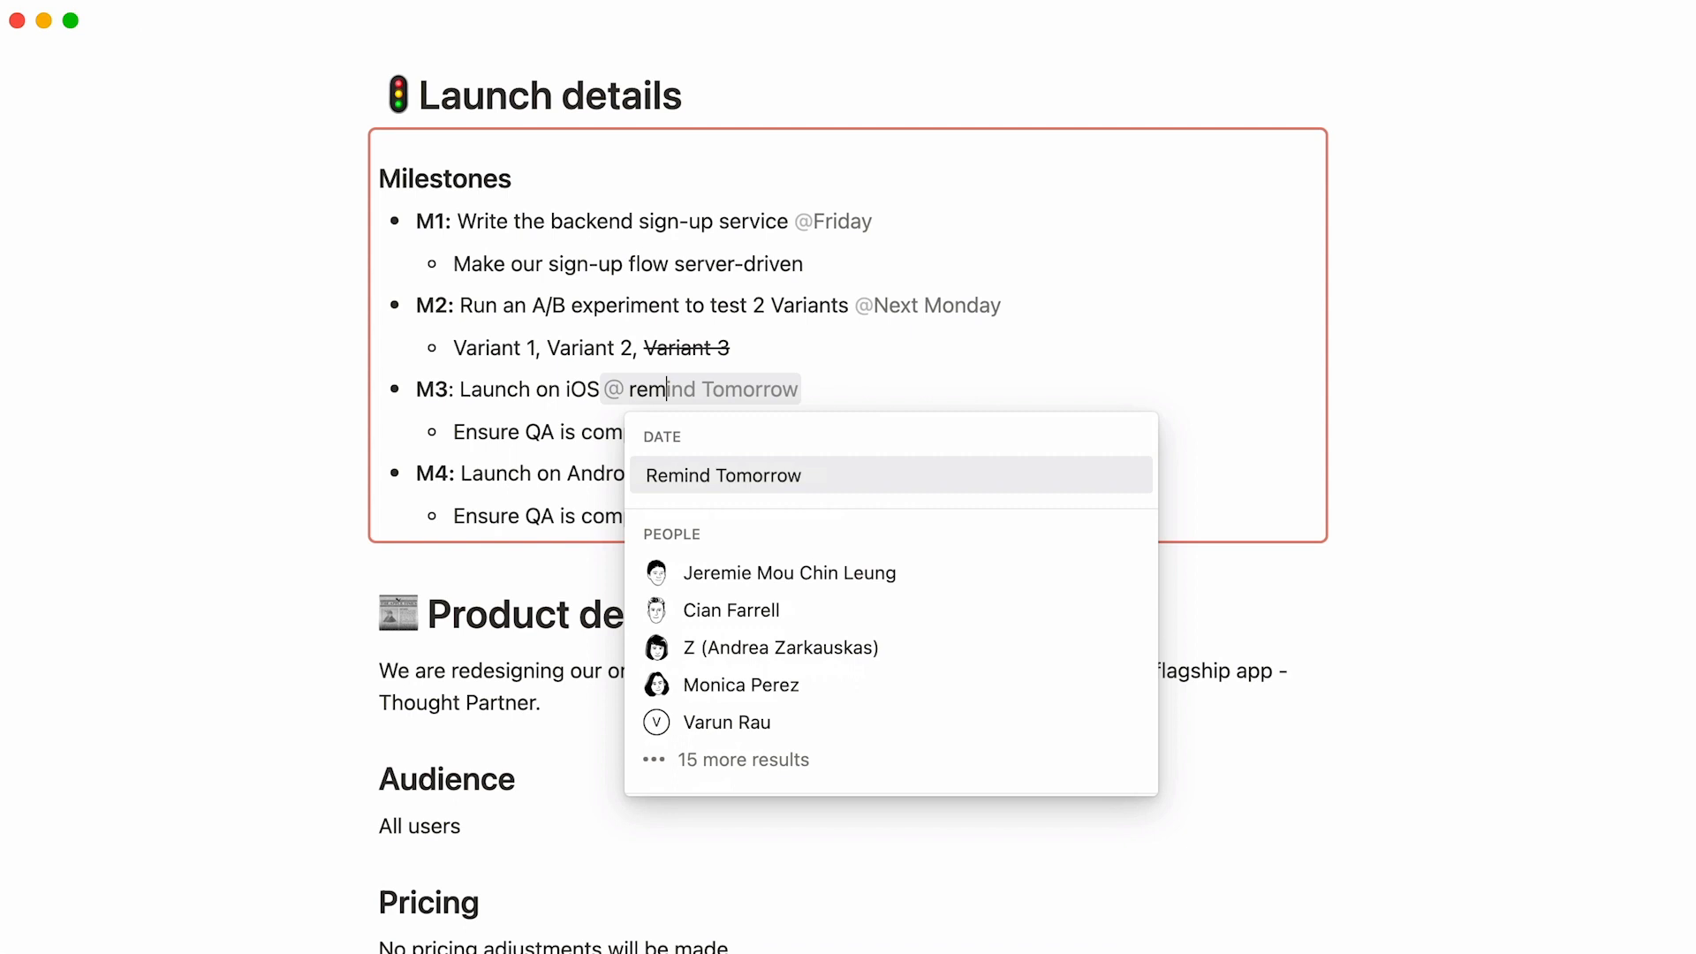
{"action": "left_click", "coordinate": [722, 475]}
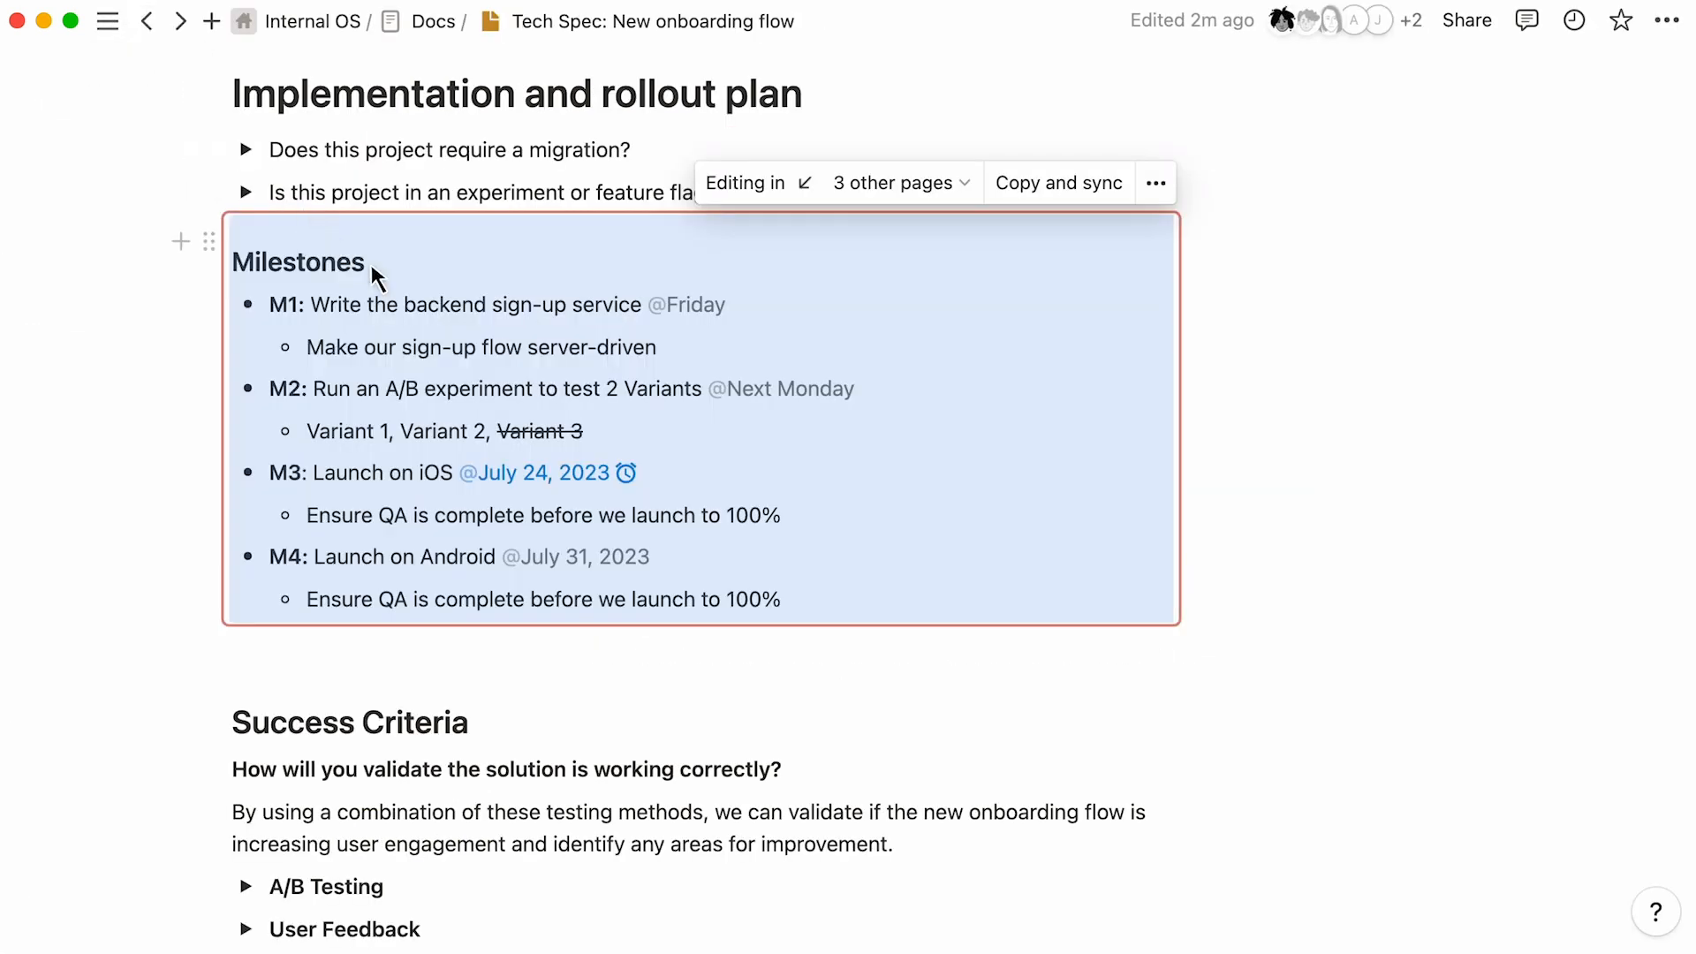
Step: Generate the beginner-friendly AI summary block
{"action": "scroll", "scroll_direction": "down", "scroll_amount": 3}
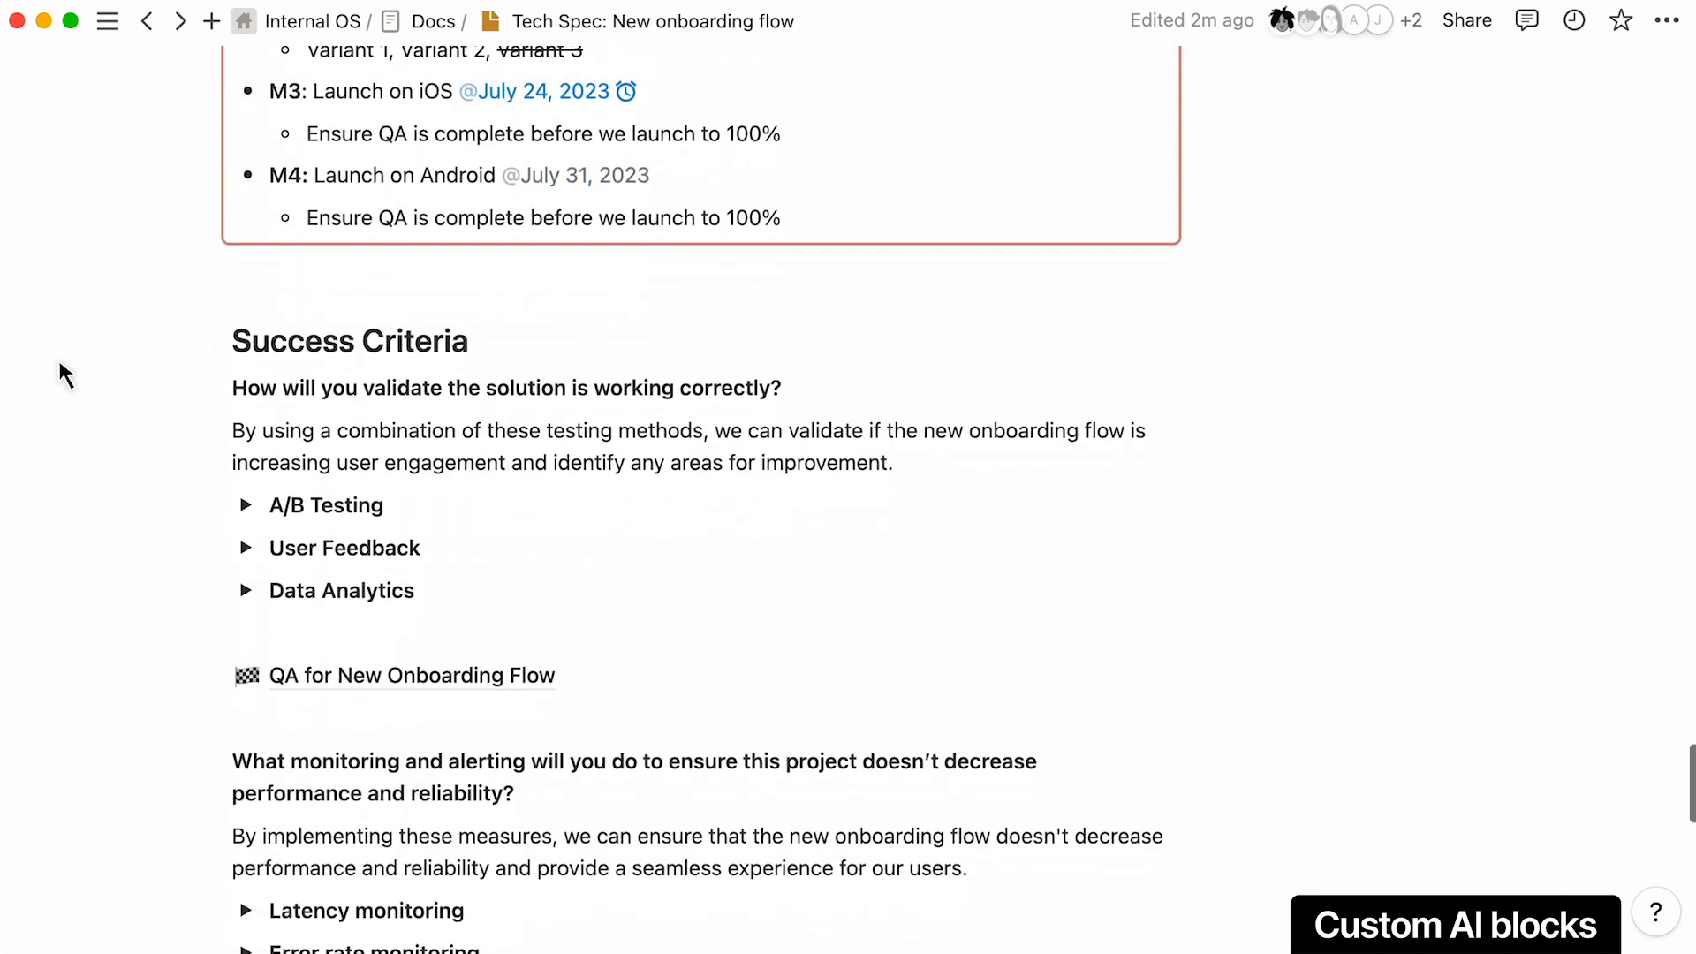
{"action": "scroll", "scroll_direction": "down", "scroll_amount": 3}
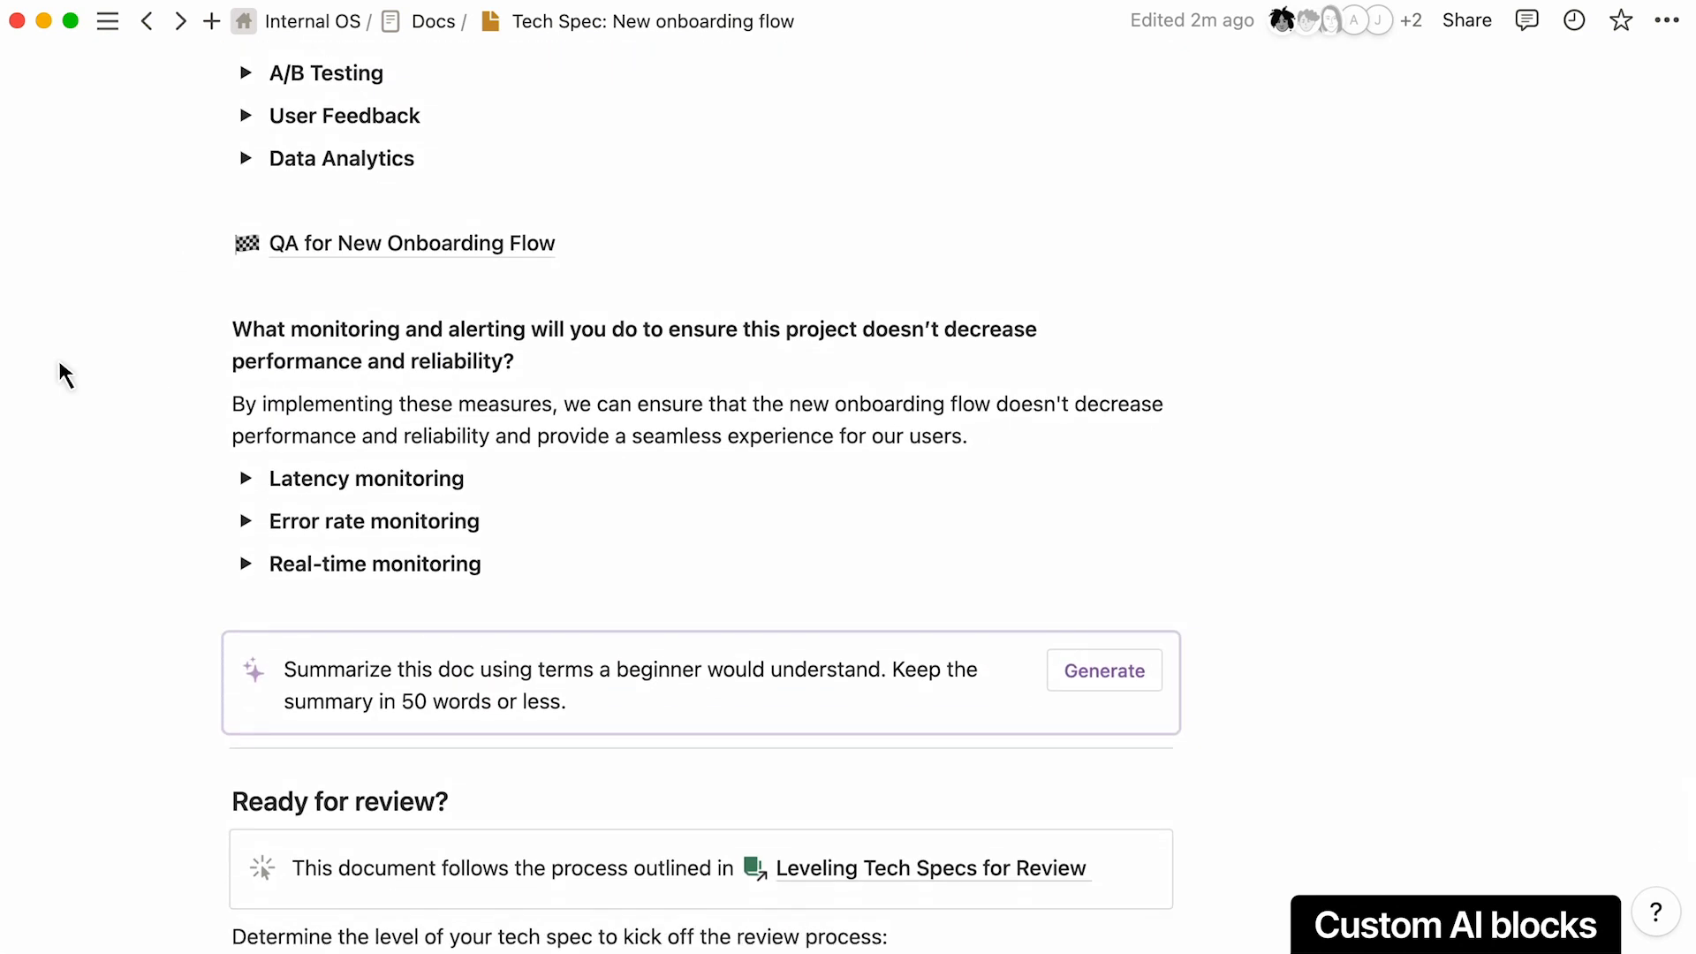
{"action": "left_click", "coordinate": [1103, 670]}
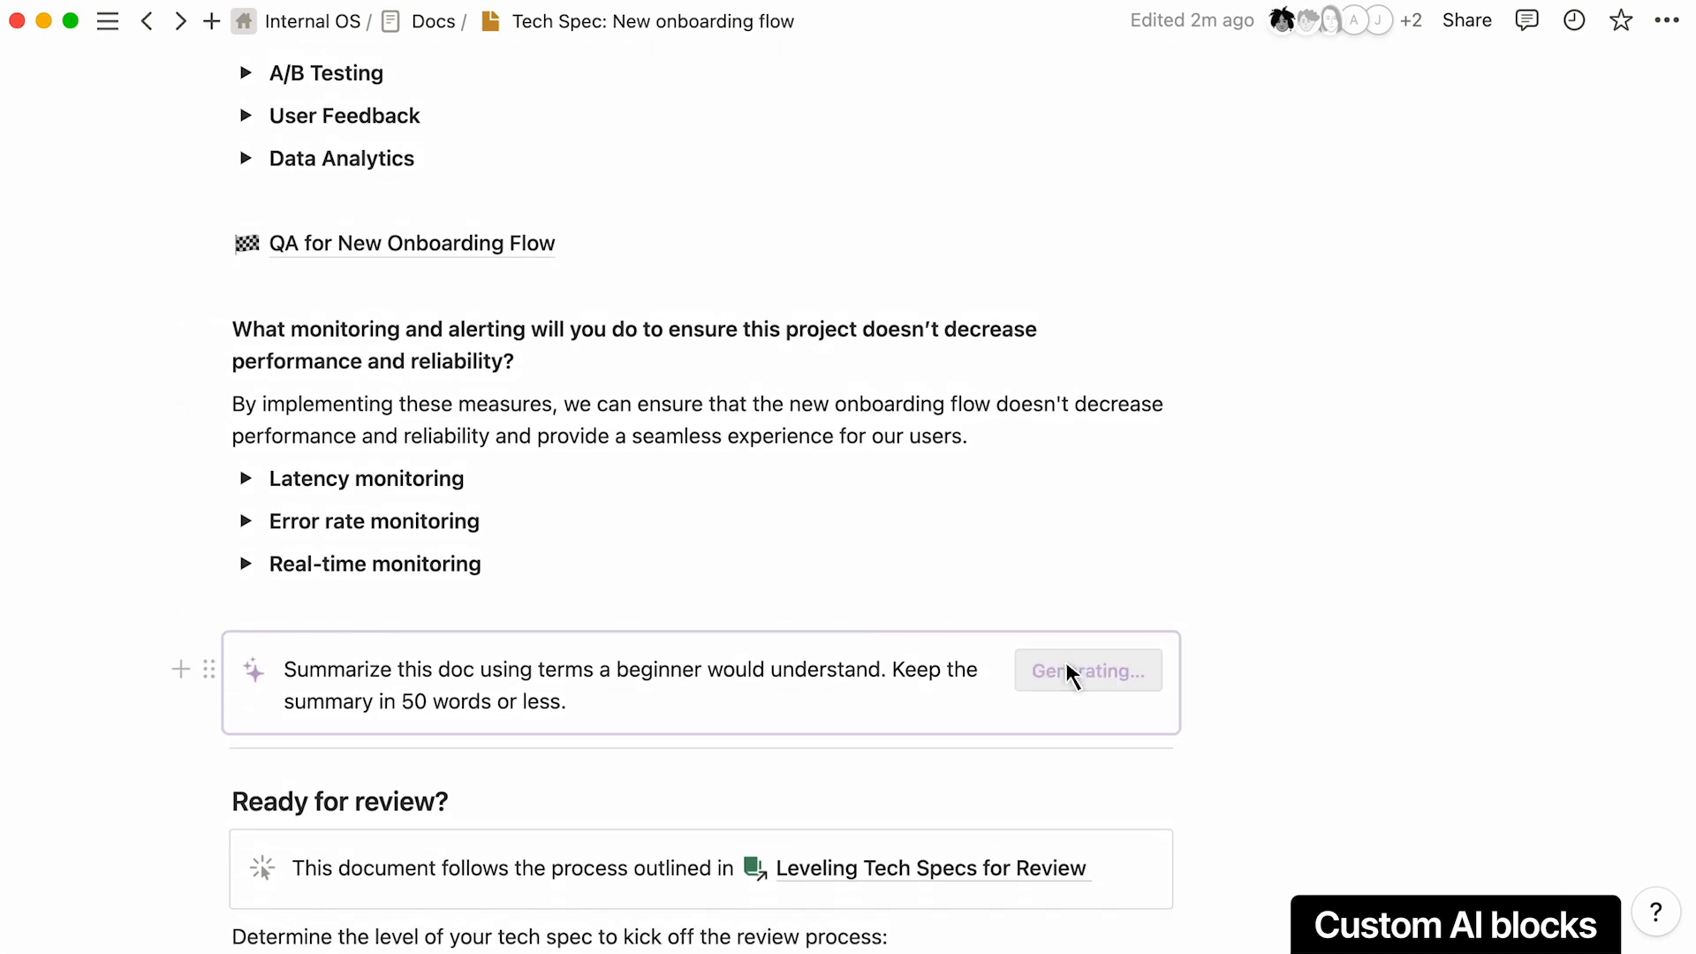
{"action": "left_click", "coordinate": [1087, 670]}
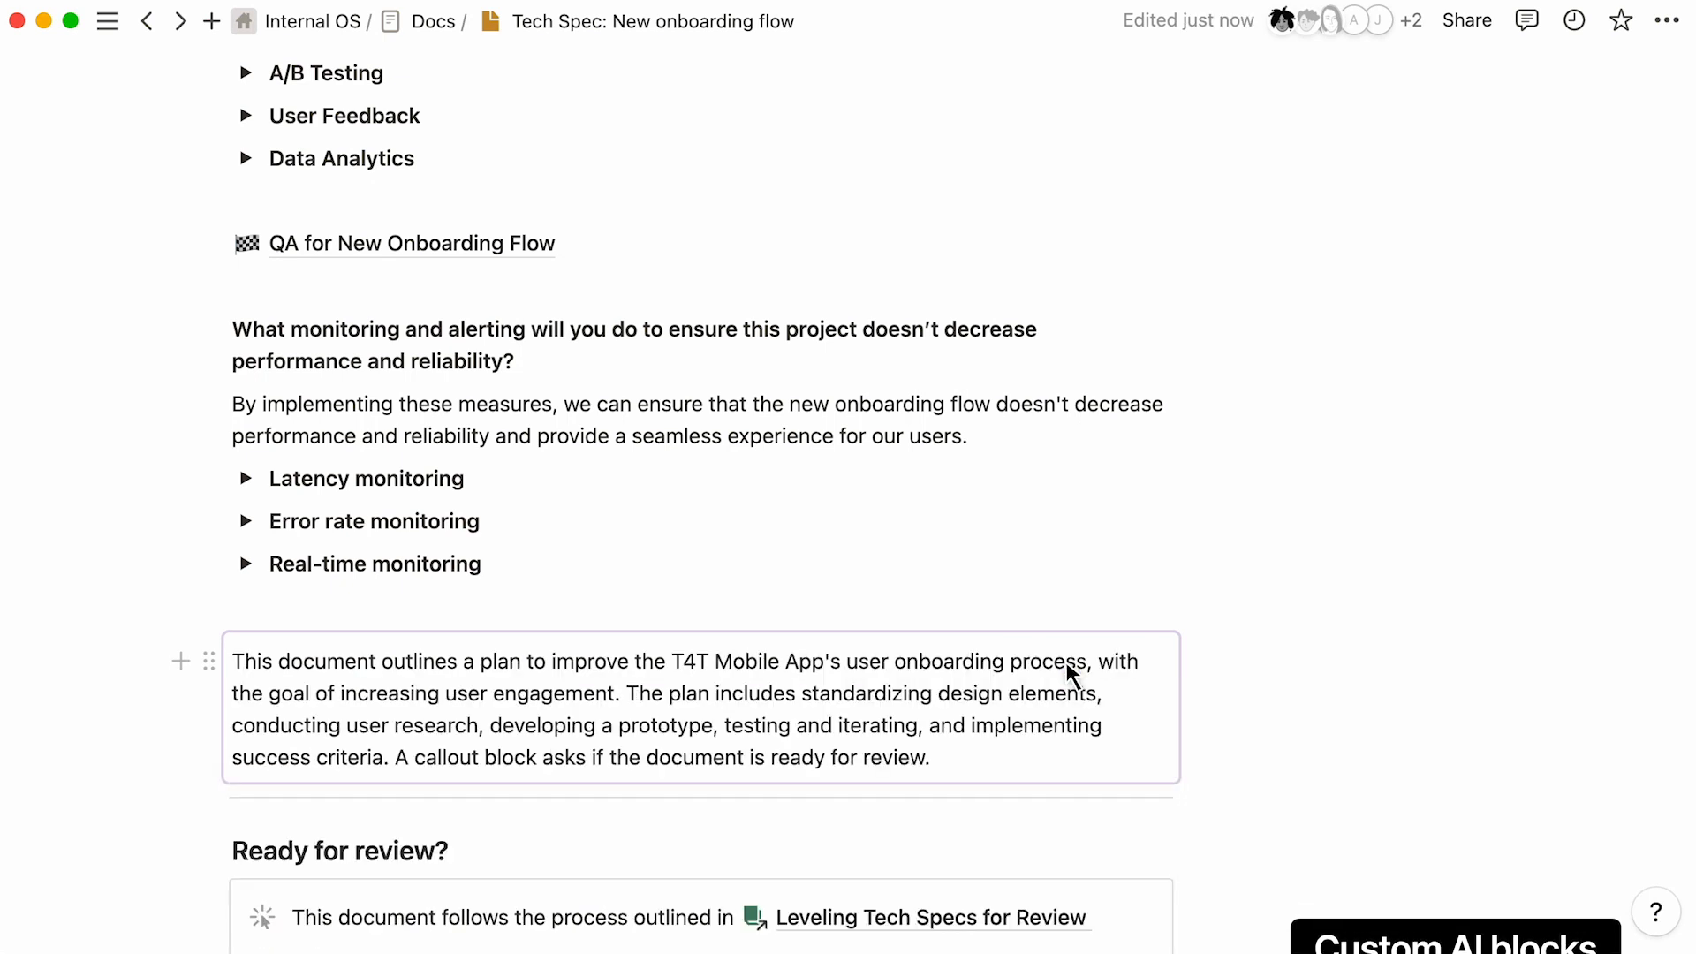
Step: Insert the Level 2 review checklist via its button, then return to the Docs database
{"action": "scroll", "scroll_direction": "down", "scroll_amount": 3}
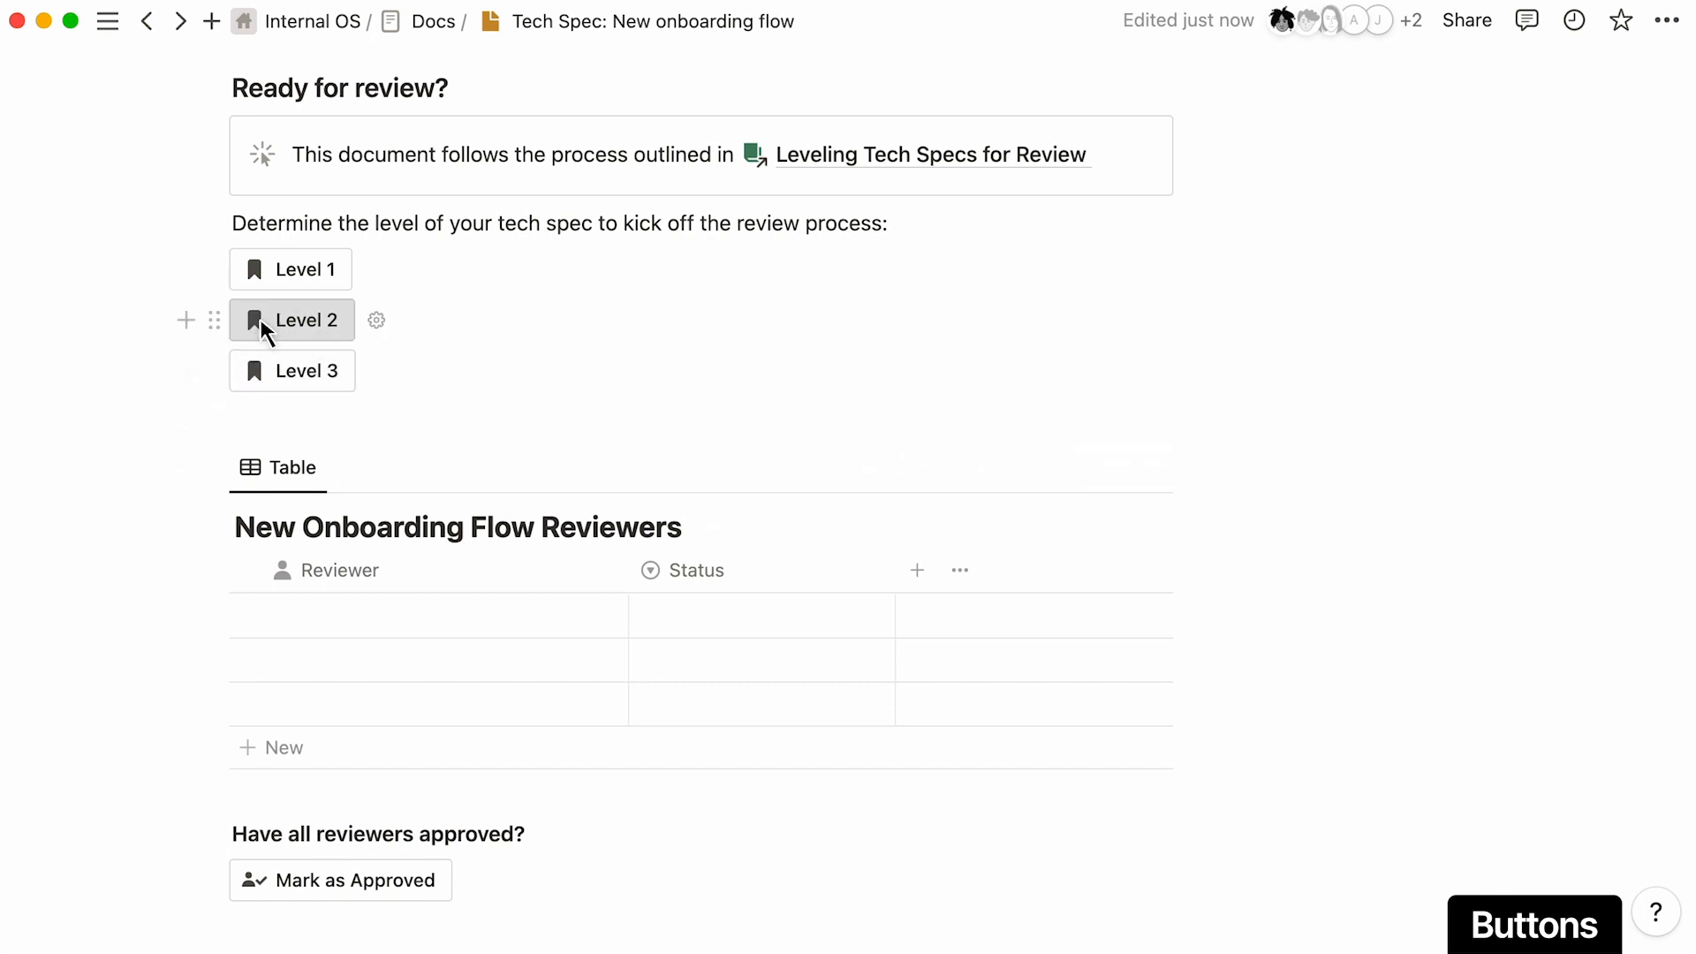
{"action": "left_click", "coordinate": [377, 319]}
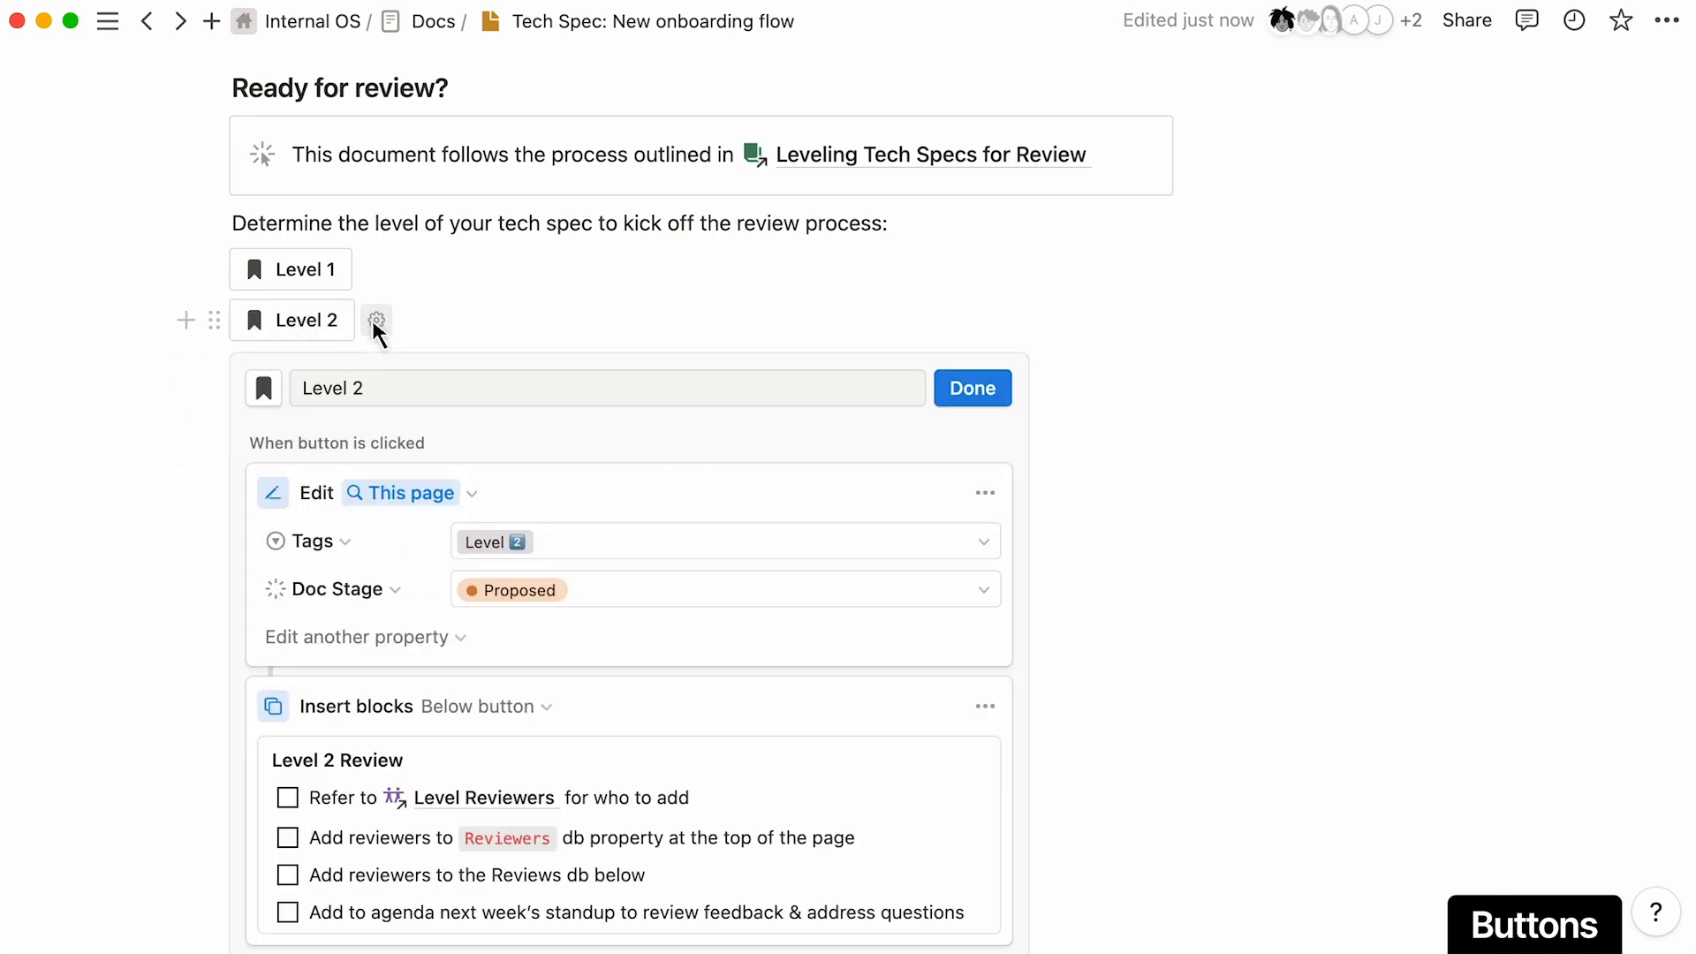
{"action": "left_click", "coordinate": [969, 387]}
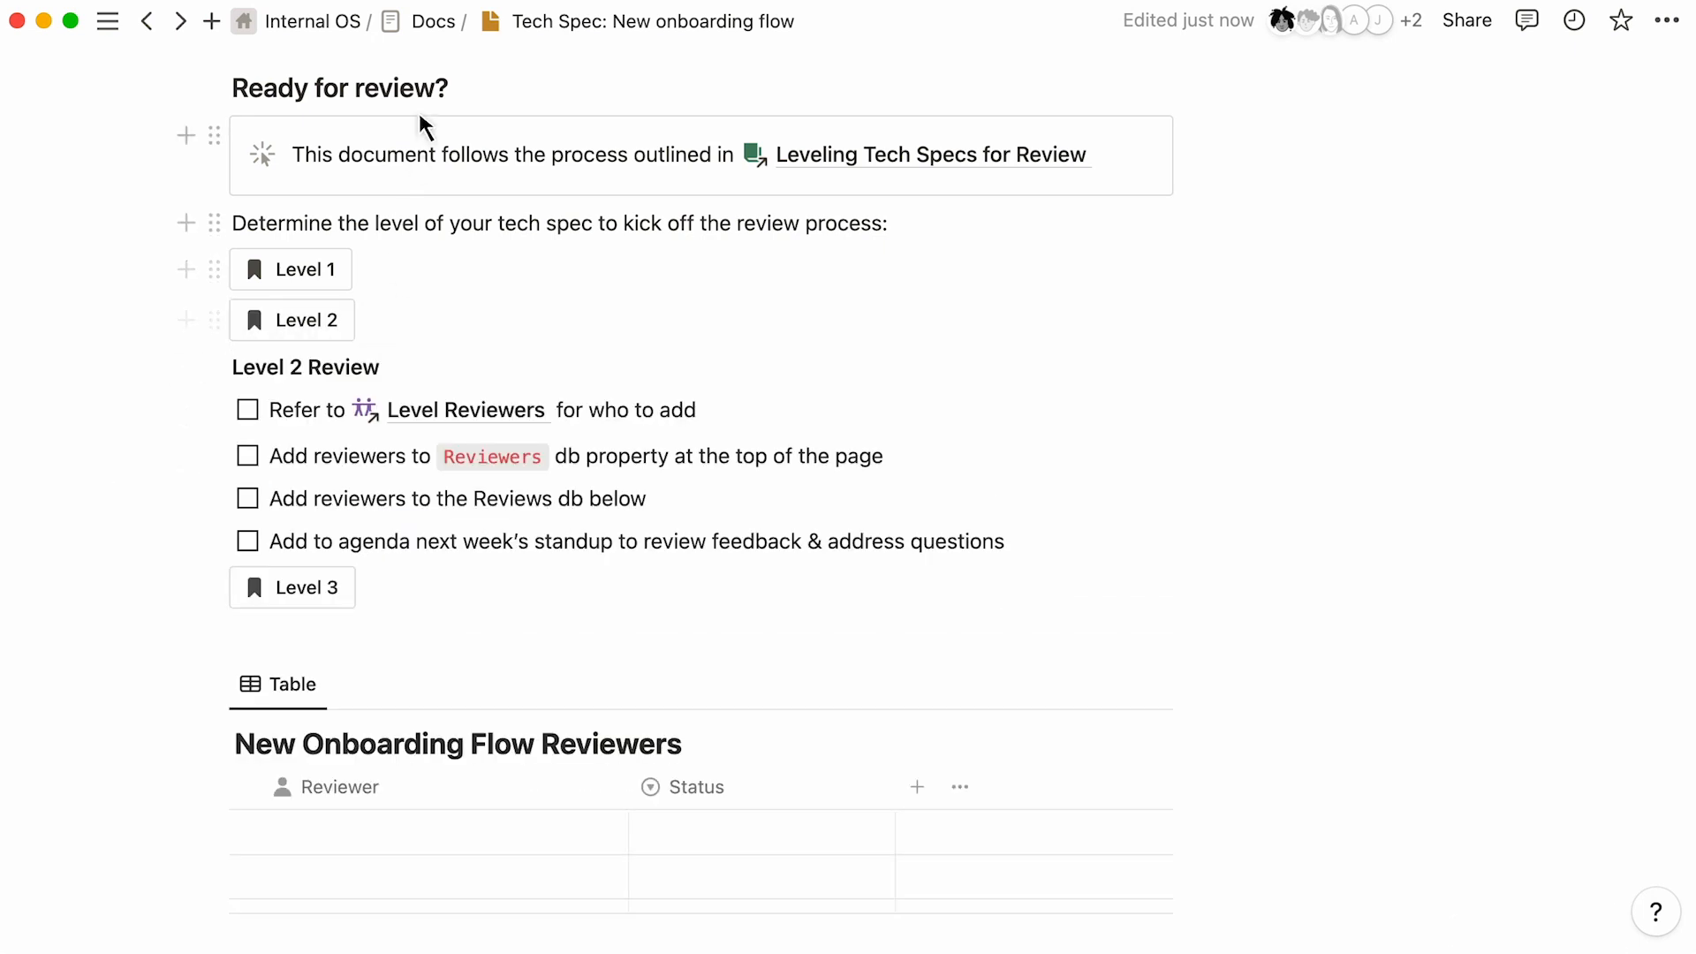
{"action": "left_click", "coordinate": [432, 21]}
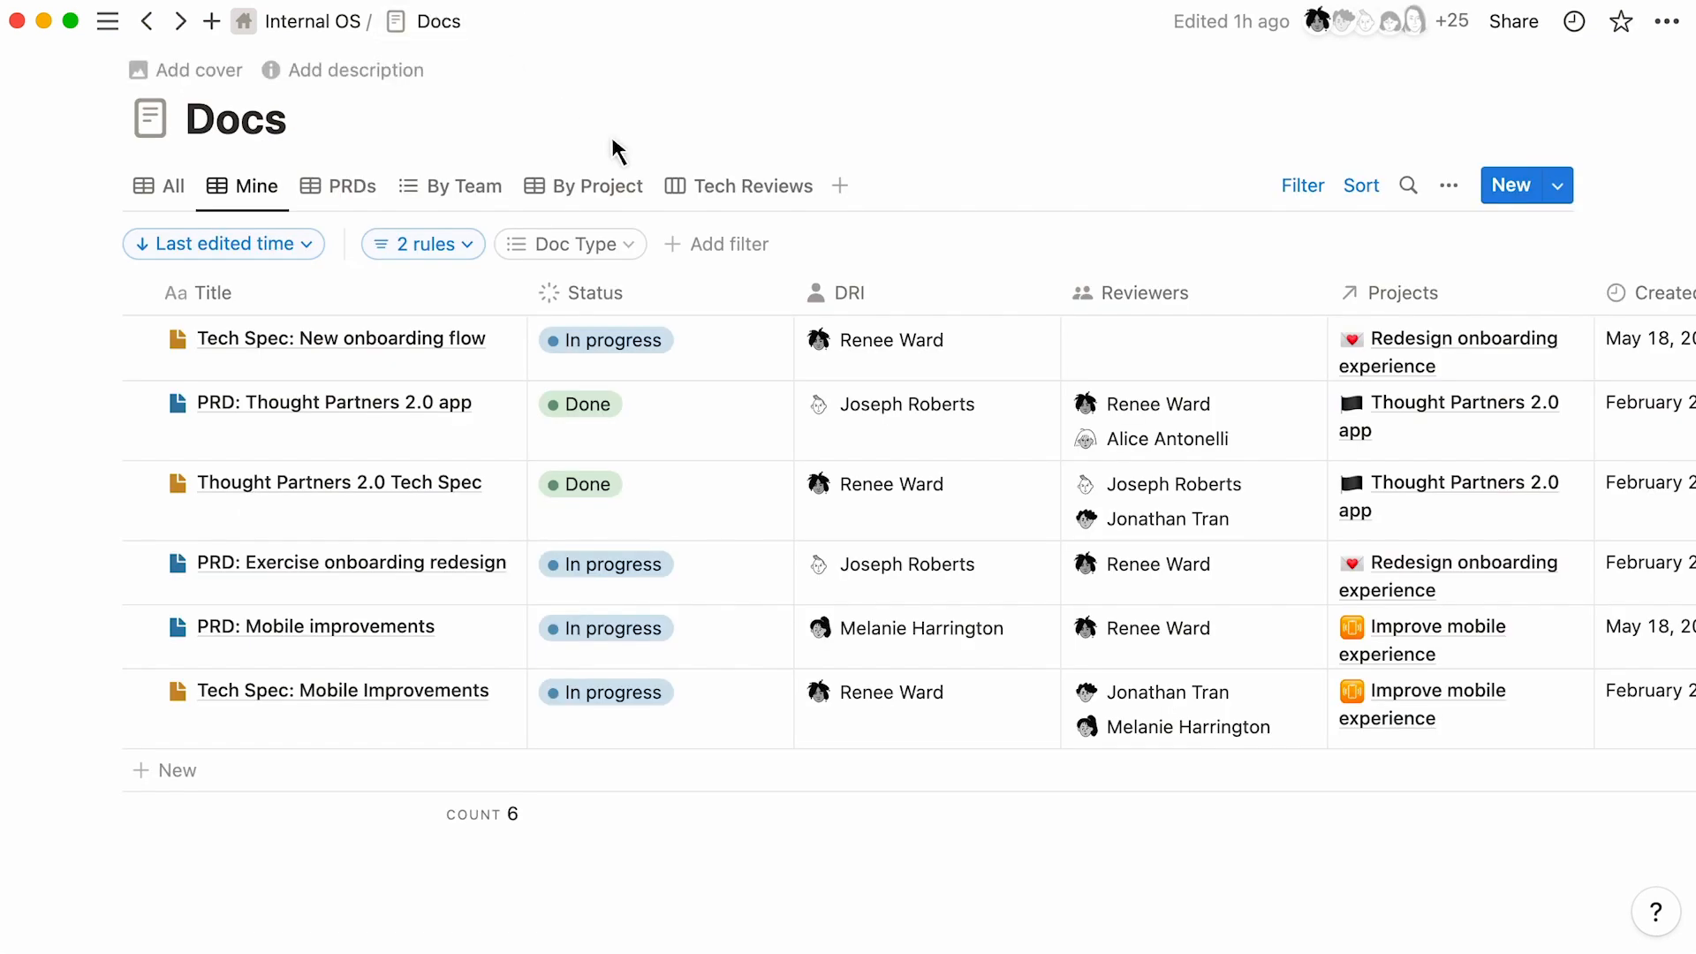
Step: Find the onboarding spec under Proposed, Level 2 on the Tech Reviews board and lock the sidebar open
{"action": "left_click", "coordinate": [750, 185]}
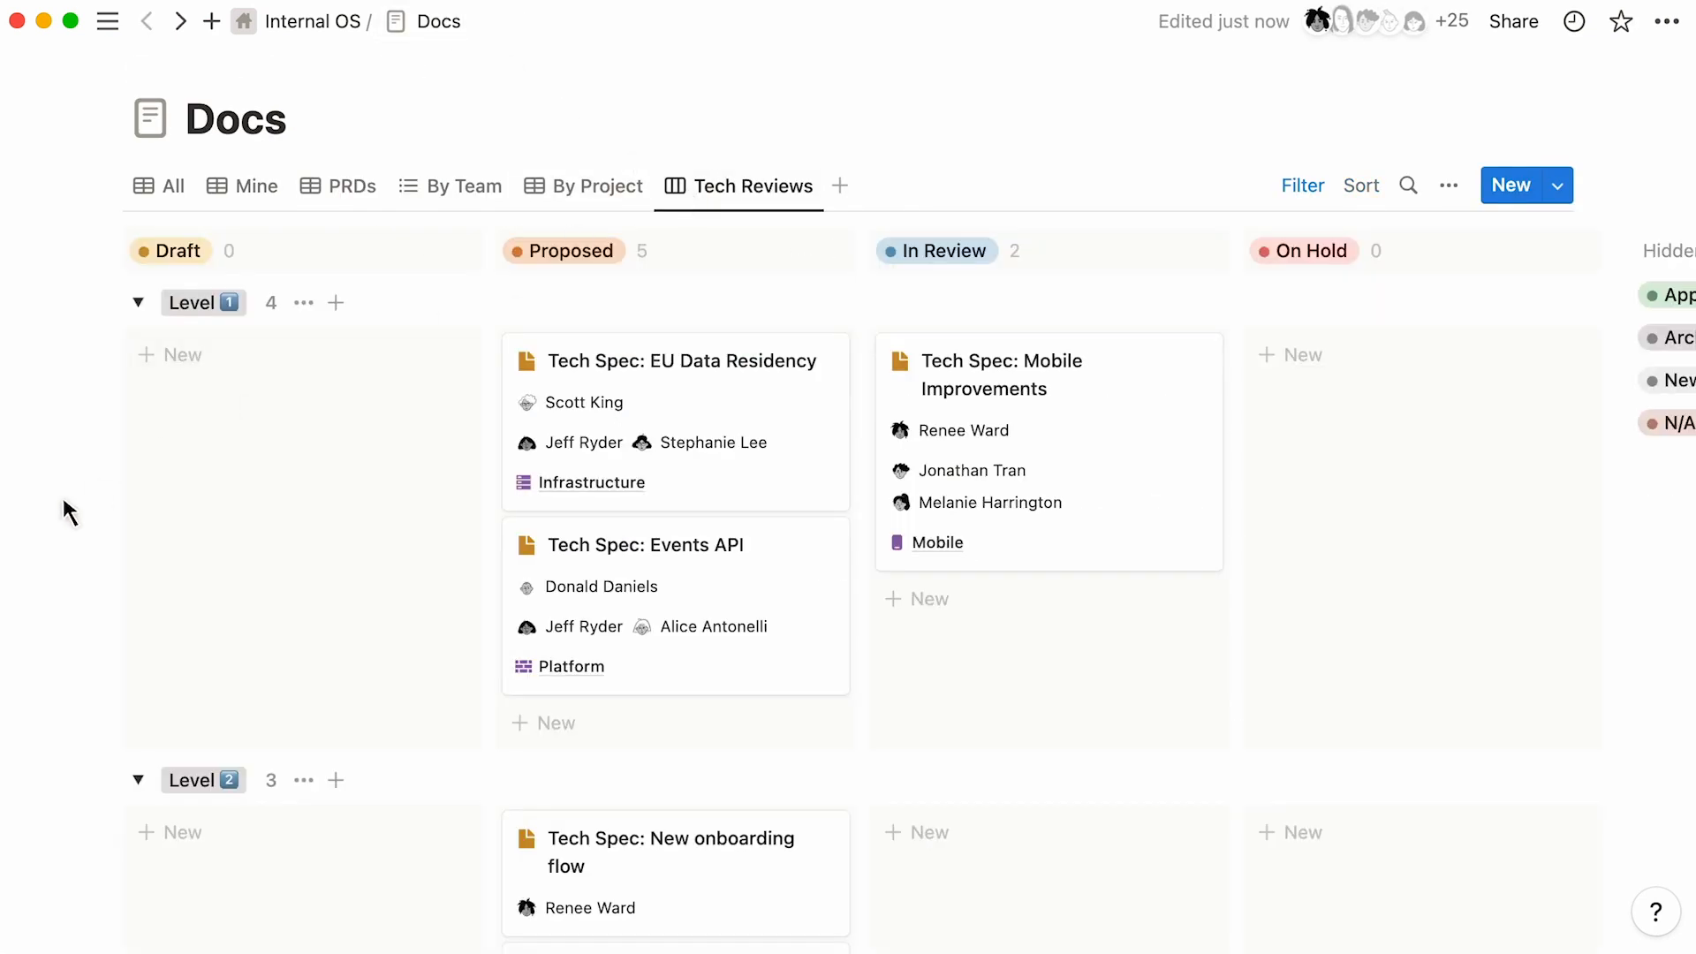
{"action": "scroll", "scroll_direction": "down", "scroll_amount": 3}
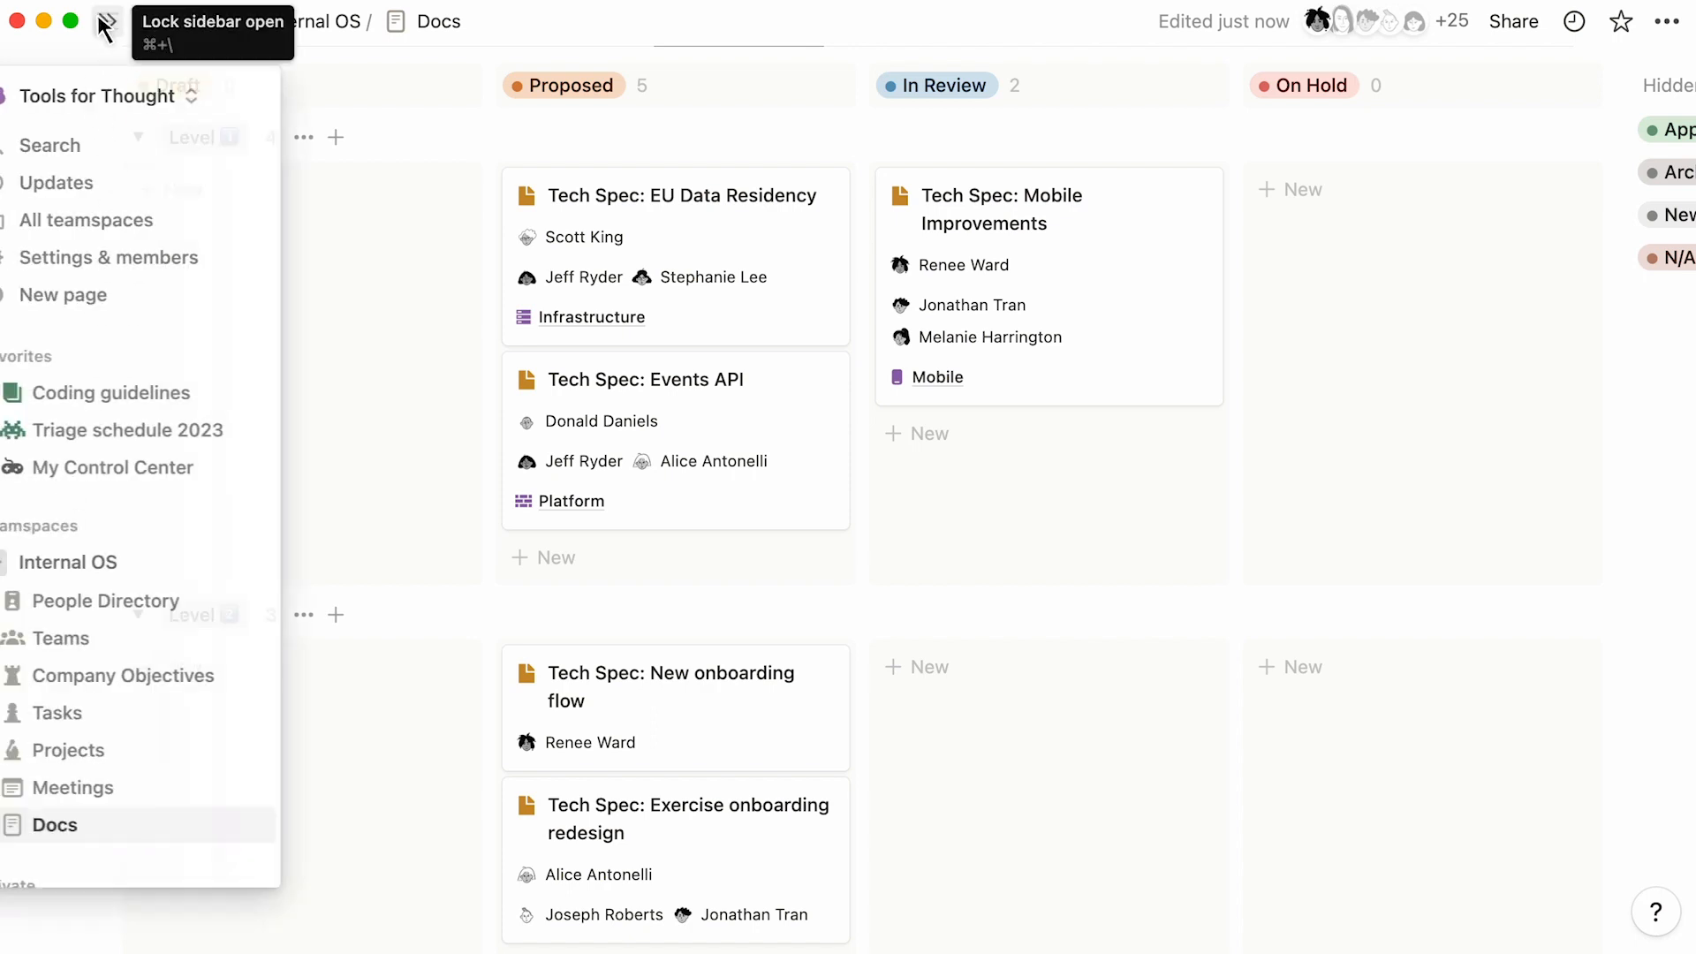
{"action": "left_click", "coordinate": [100, 21]}
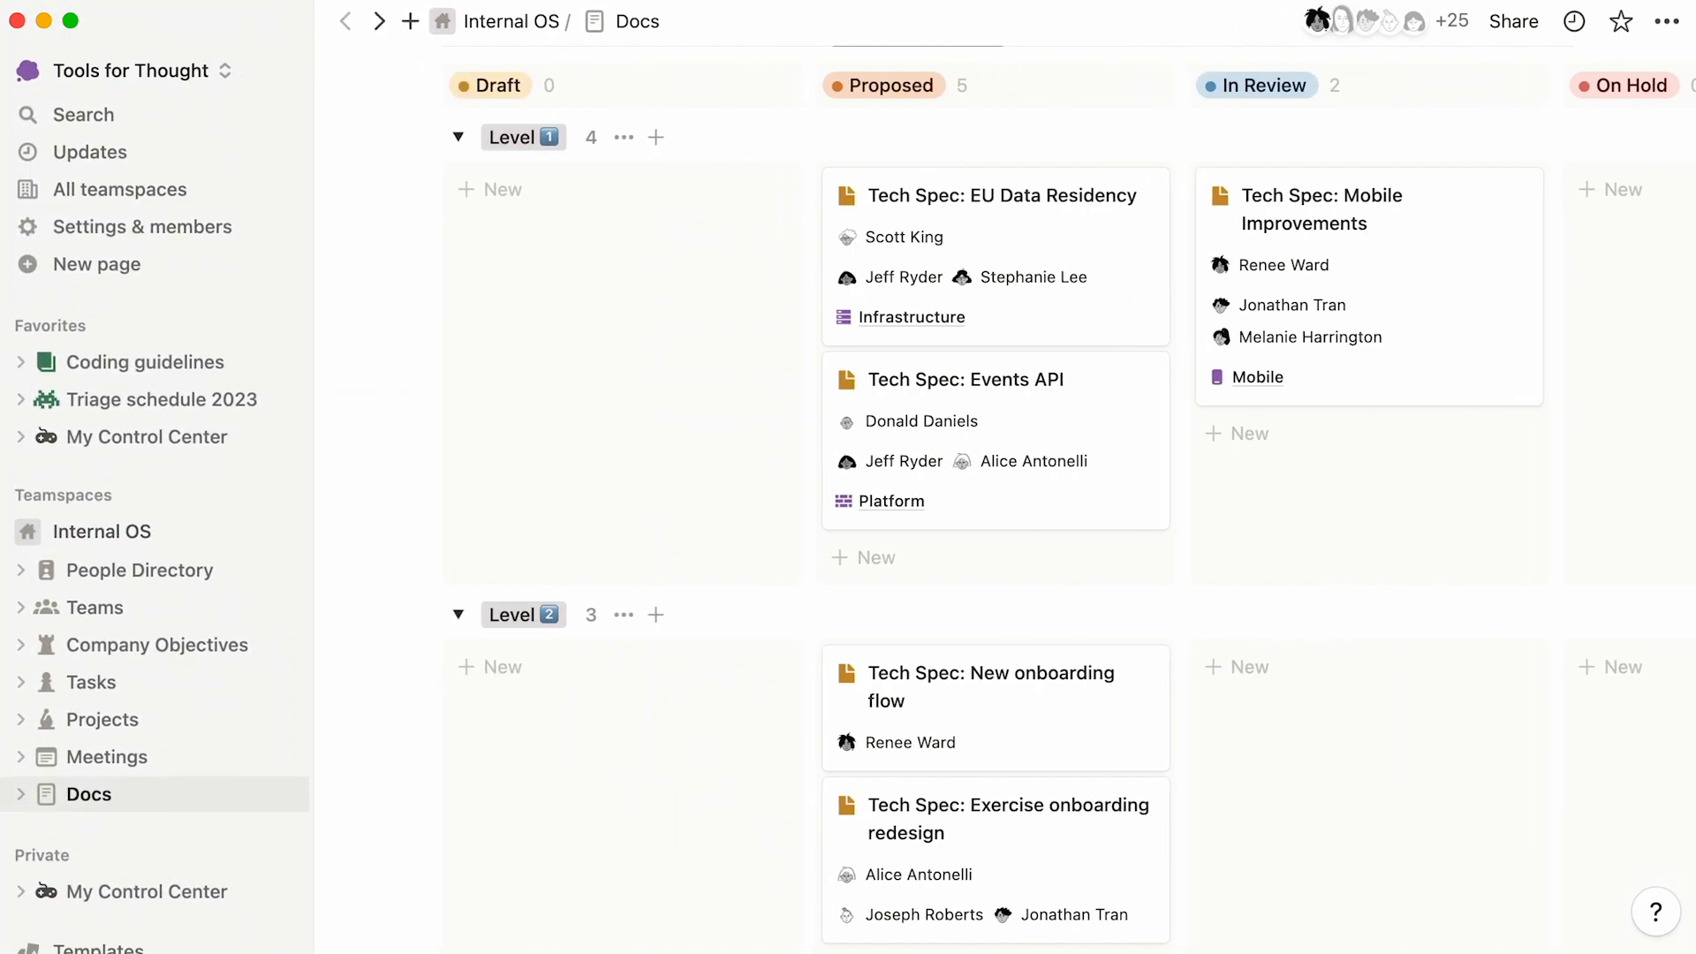